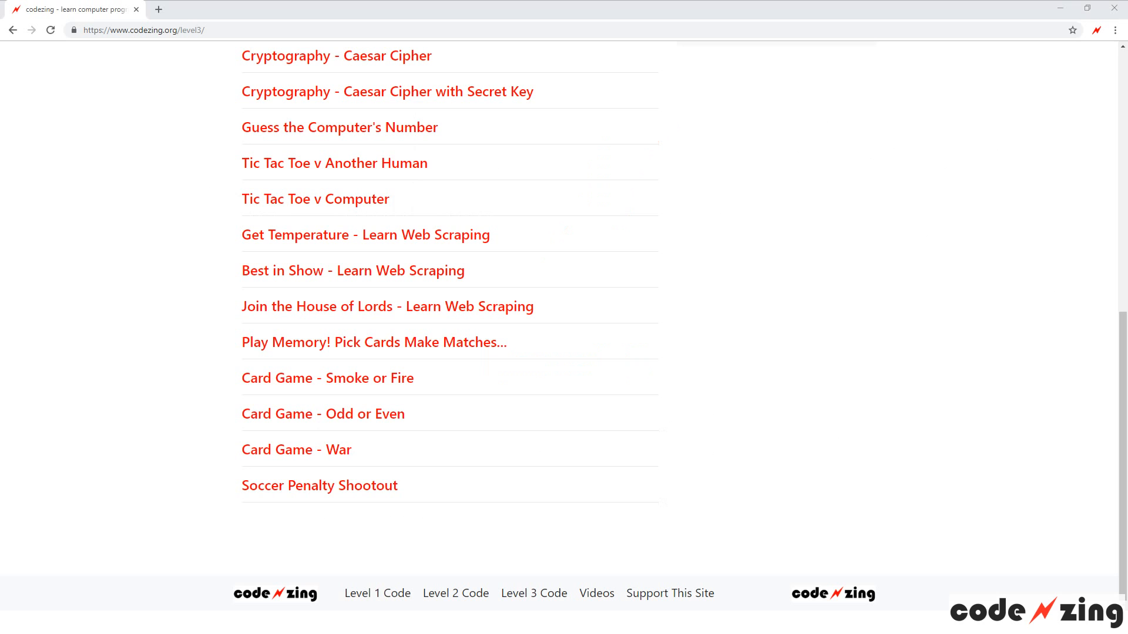
Reload the Level 3 projects list and scroll to the 'Join the House of Lords' web scraping project
scroll("up", 3)
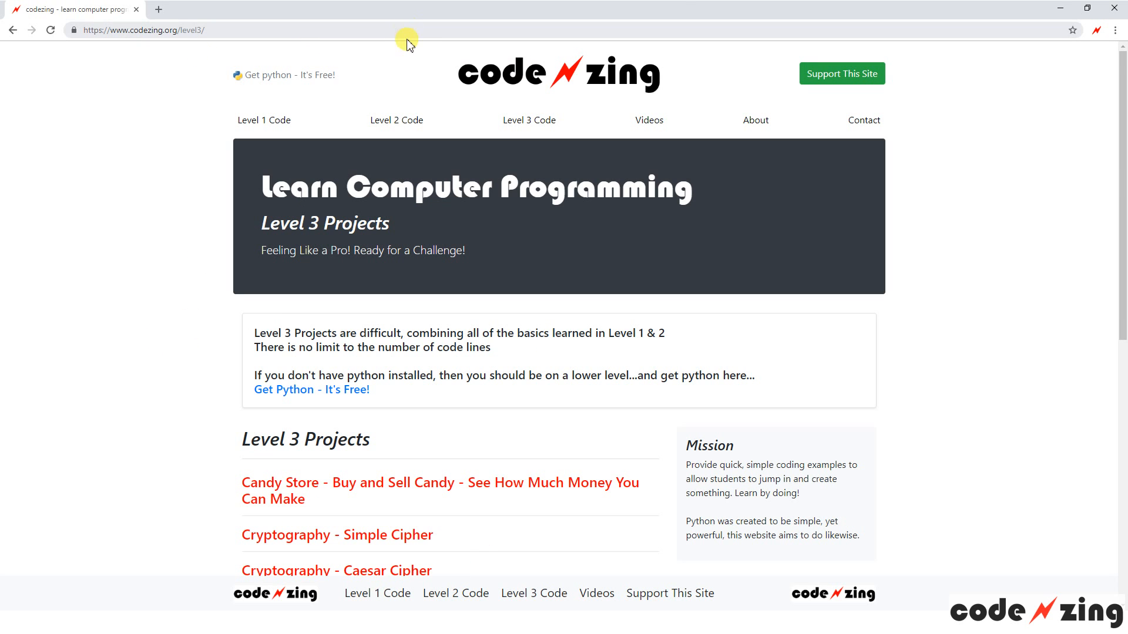
left_click(529, 120)
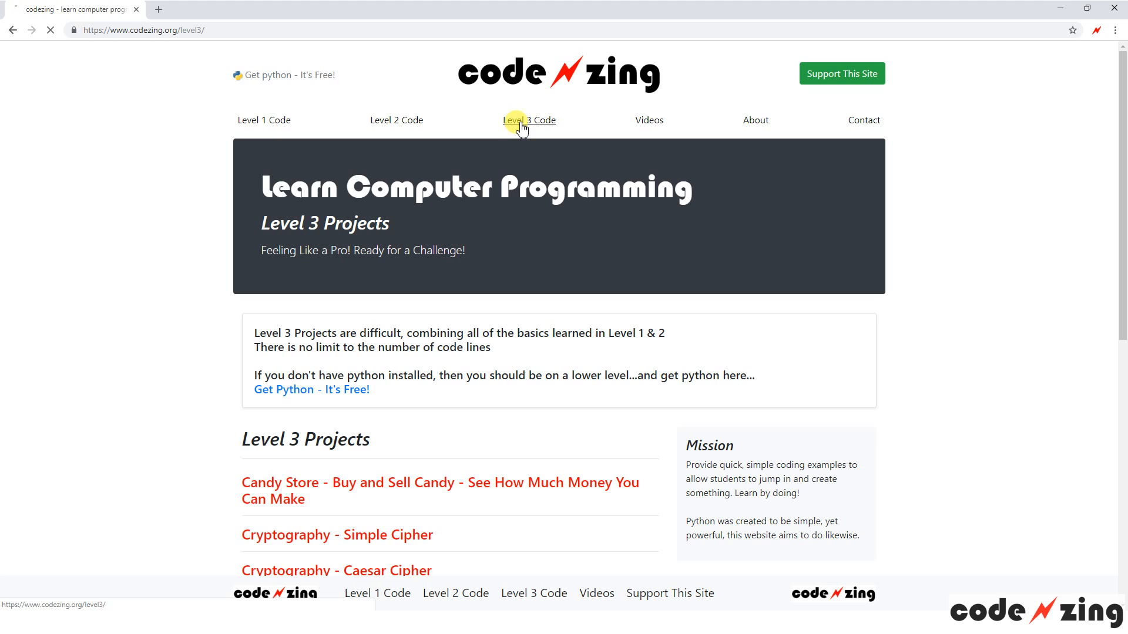
scroll("down", 3)
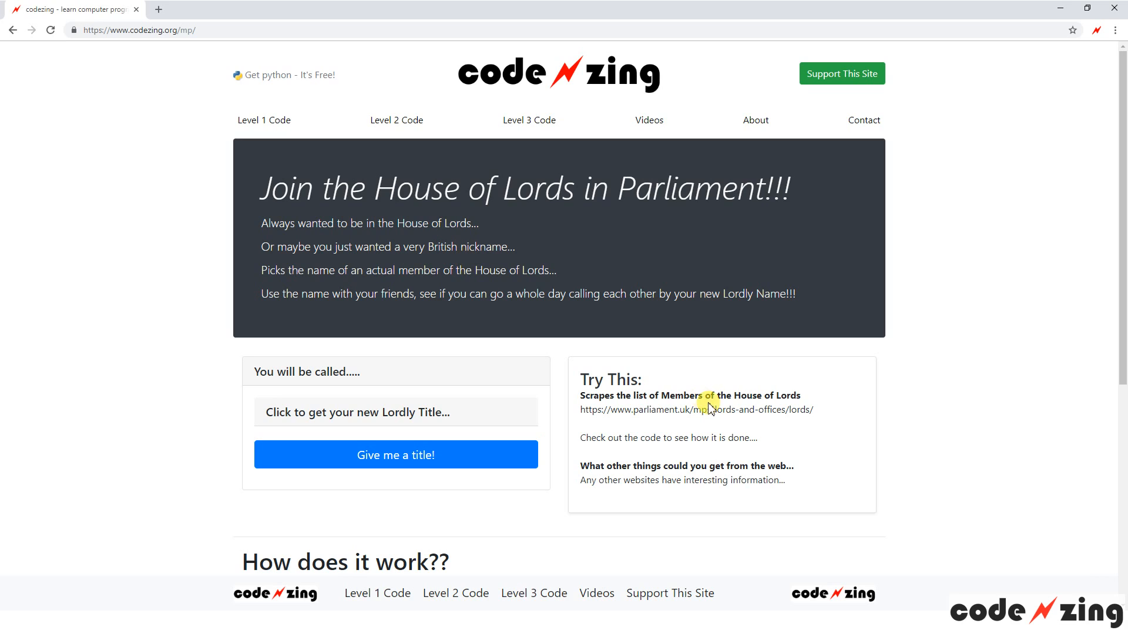
mouse_move(707, 415)
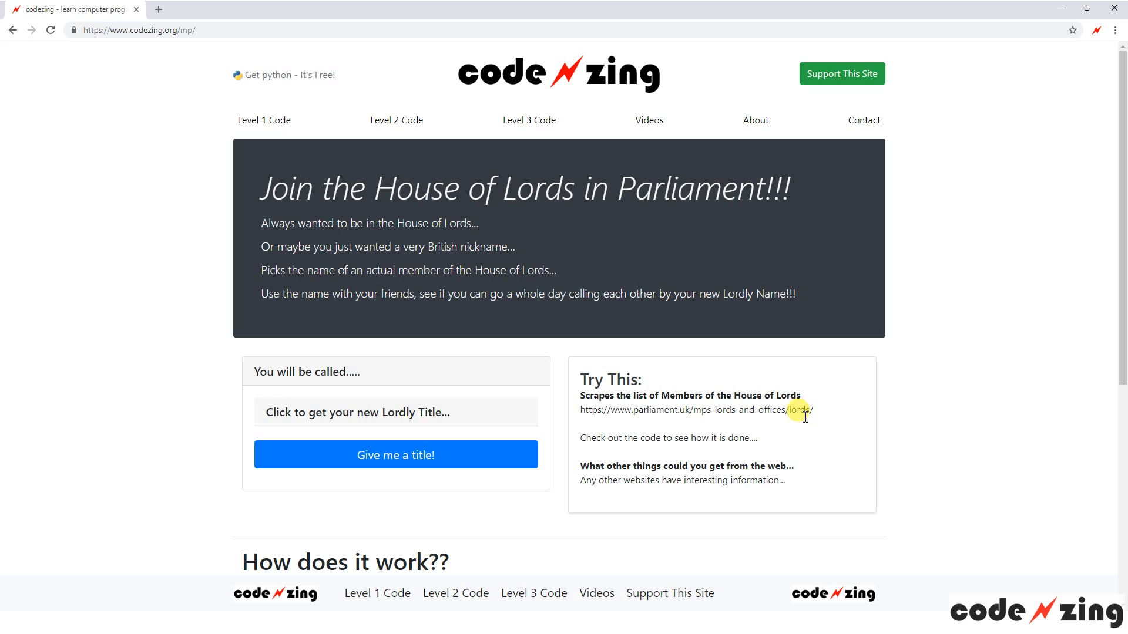
Highlight the parliament.uk URL under 'Scrapes the list of Members of the House of Lords'
left_click_drag(812, 410, 579, 410)
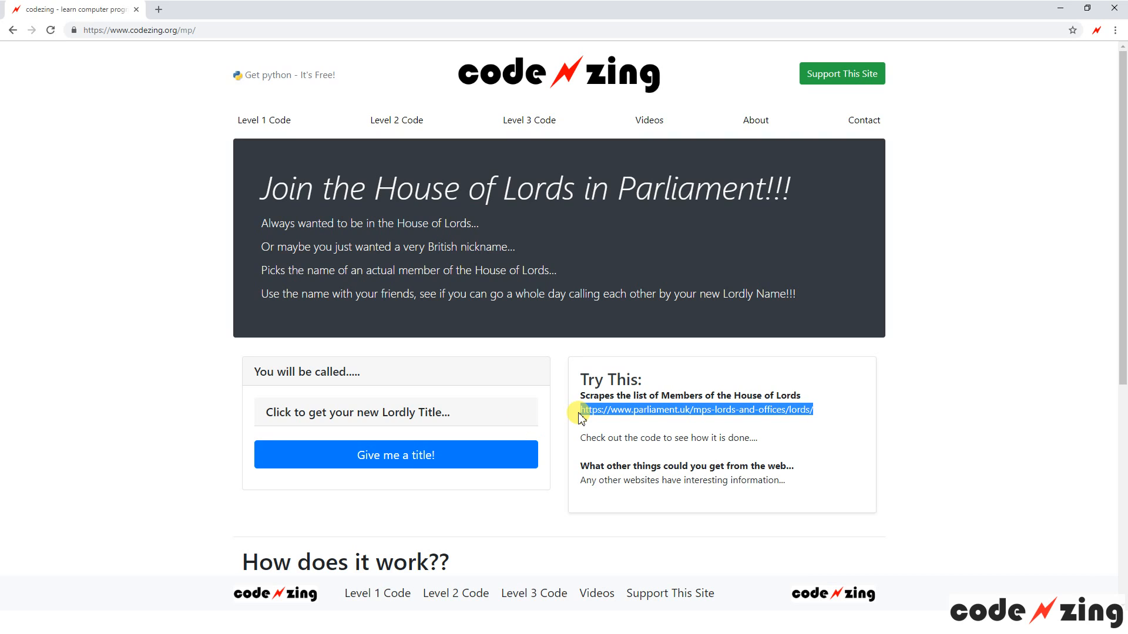
Generate random Lordly titles such as Lord Falconer of Thoroton with 'Give me a title!'
left_click(396, 454)
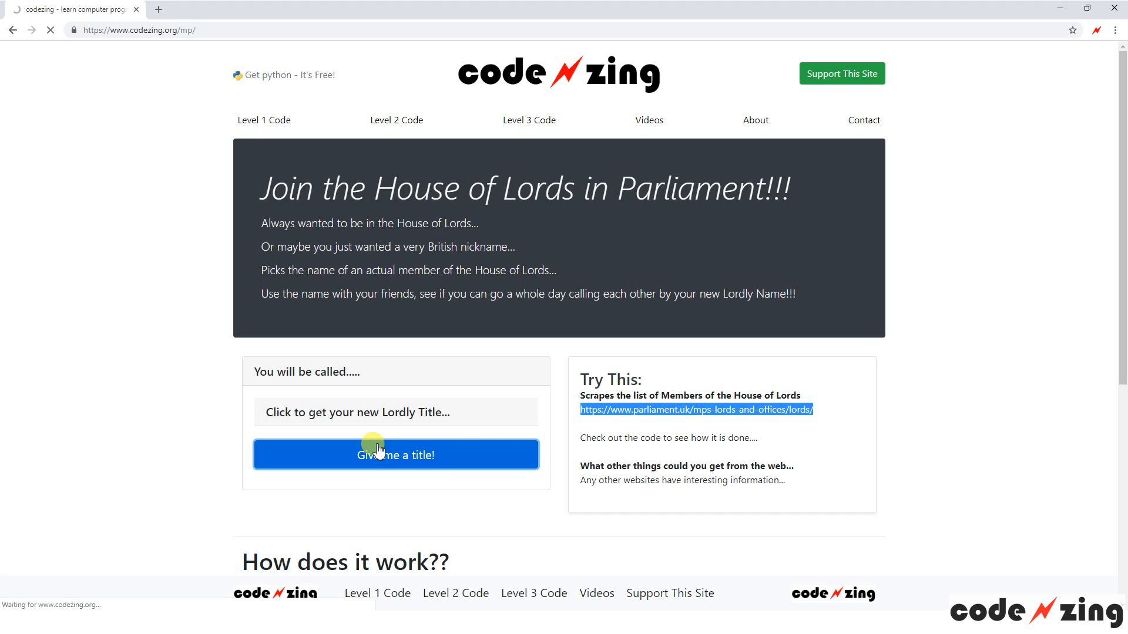
left_click(396, 455)
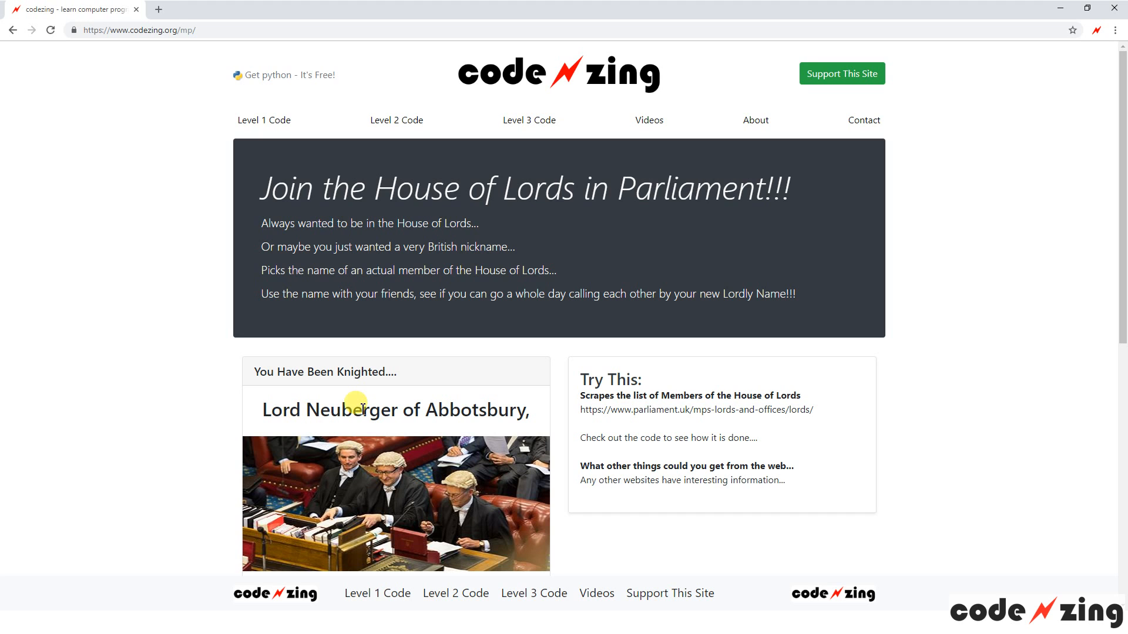
scroll("down", 3)
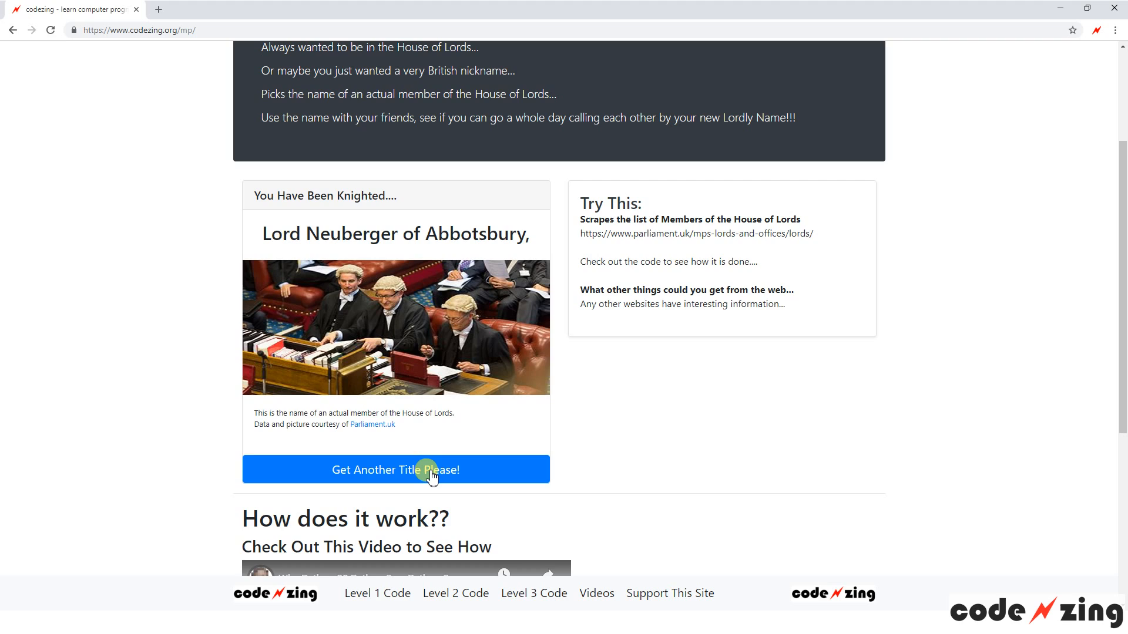
left_click(396, 470)
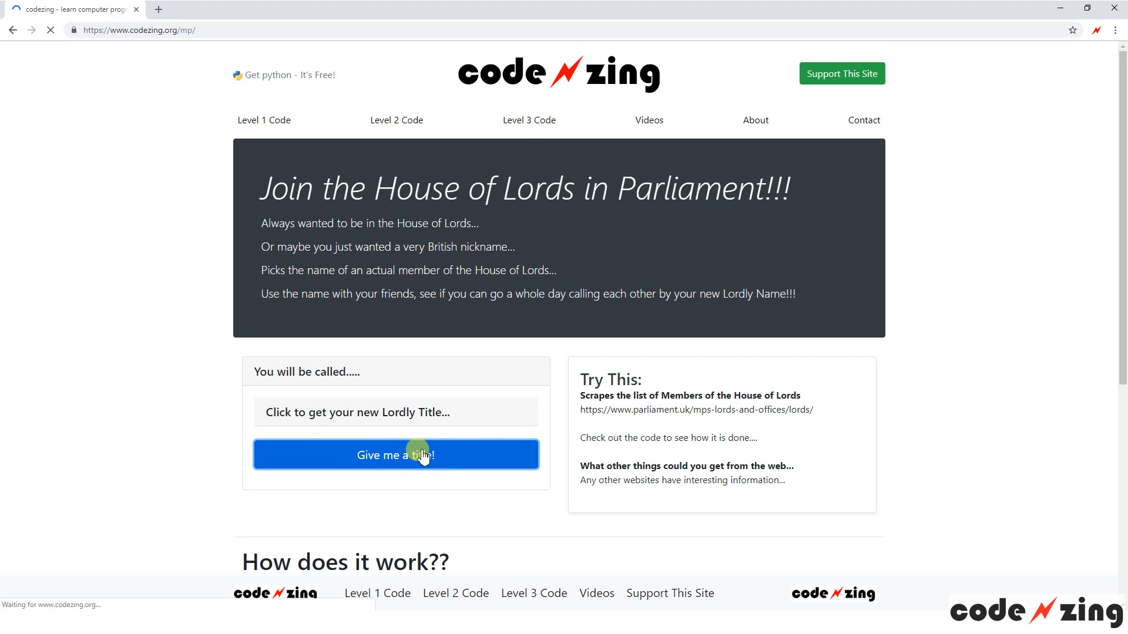
left_click(396, 454)
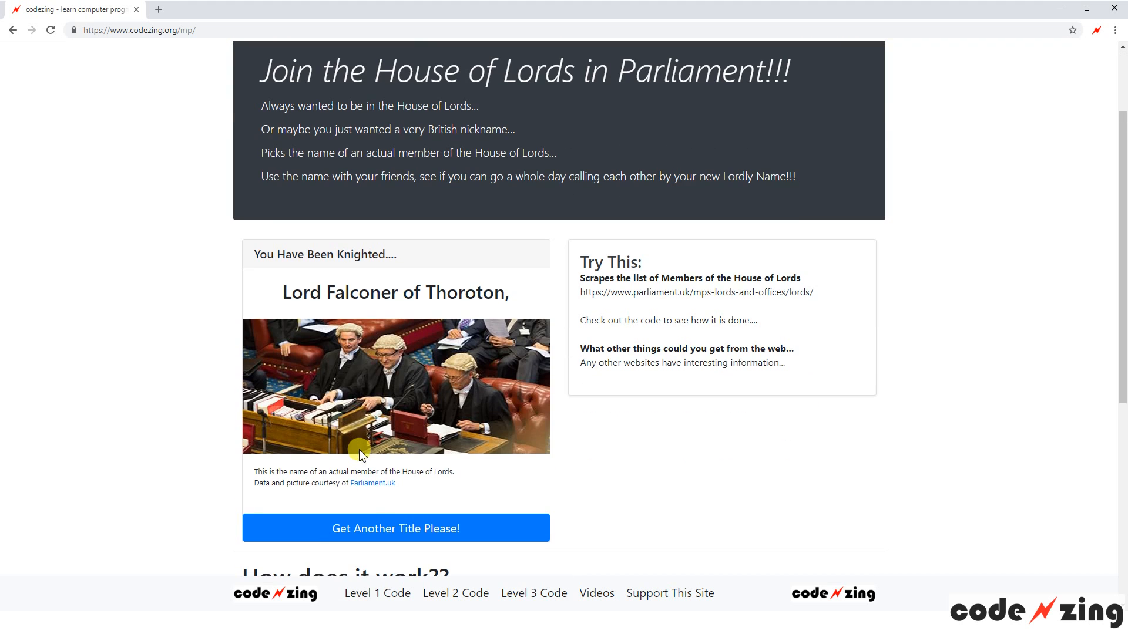
left_click(395, 528)
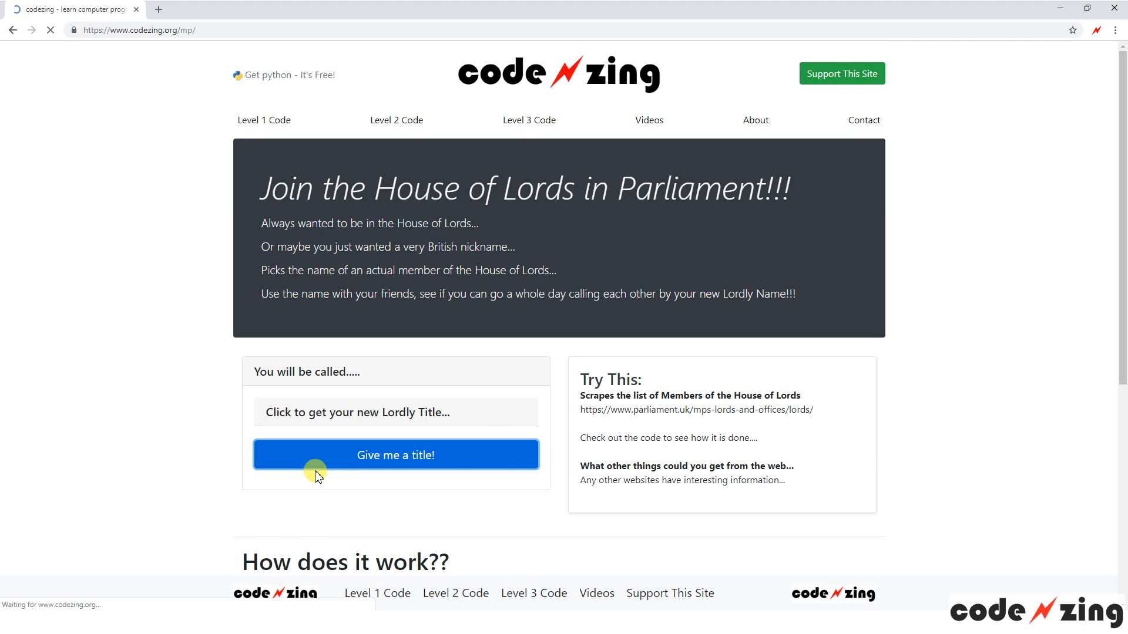
Request further titles such as Lord Swinfen with 'Get Another Title Please!' several more times
left_click(396, 455)
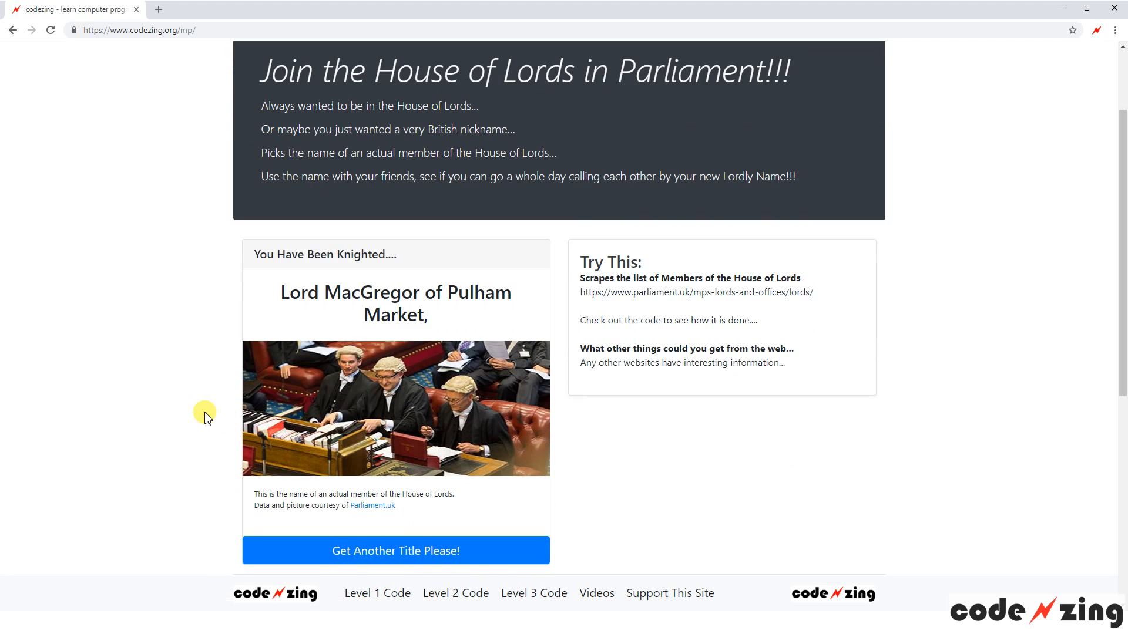
mouse_move(320, 315)
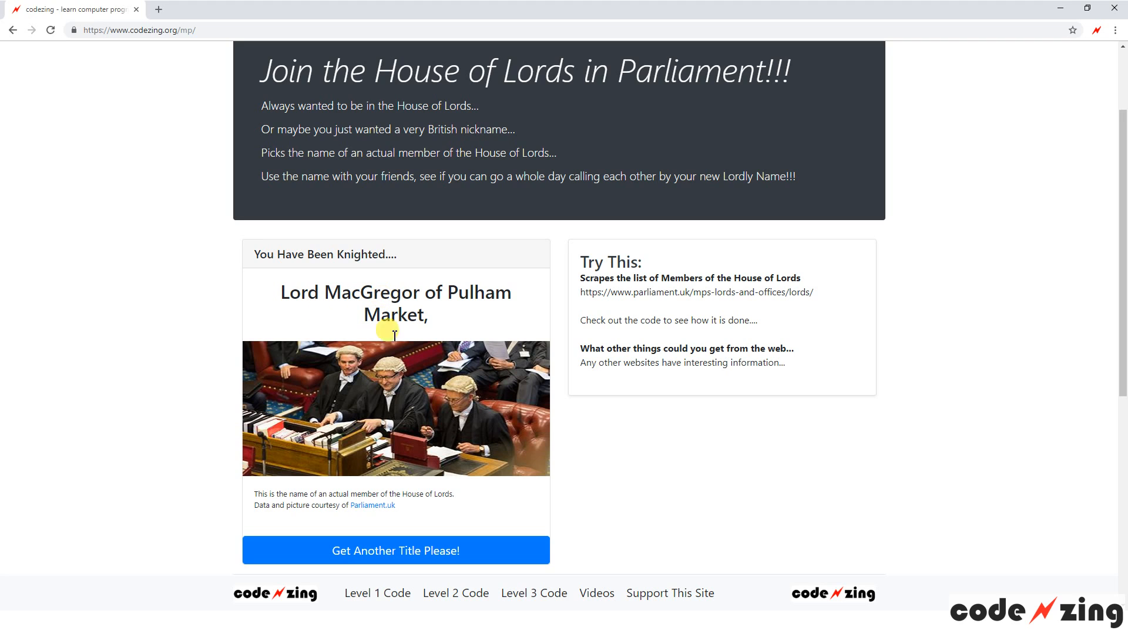
left_click(395, 550)
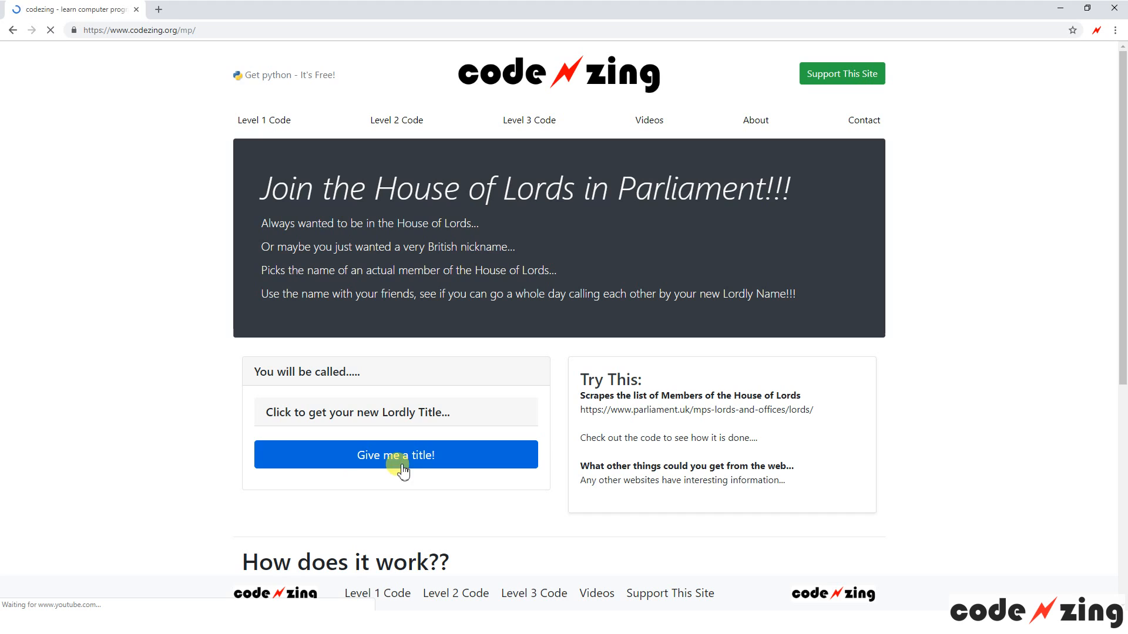
left_click(395, 454)
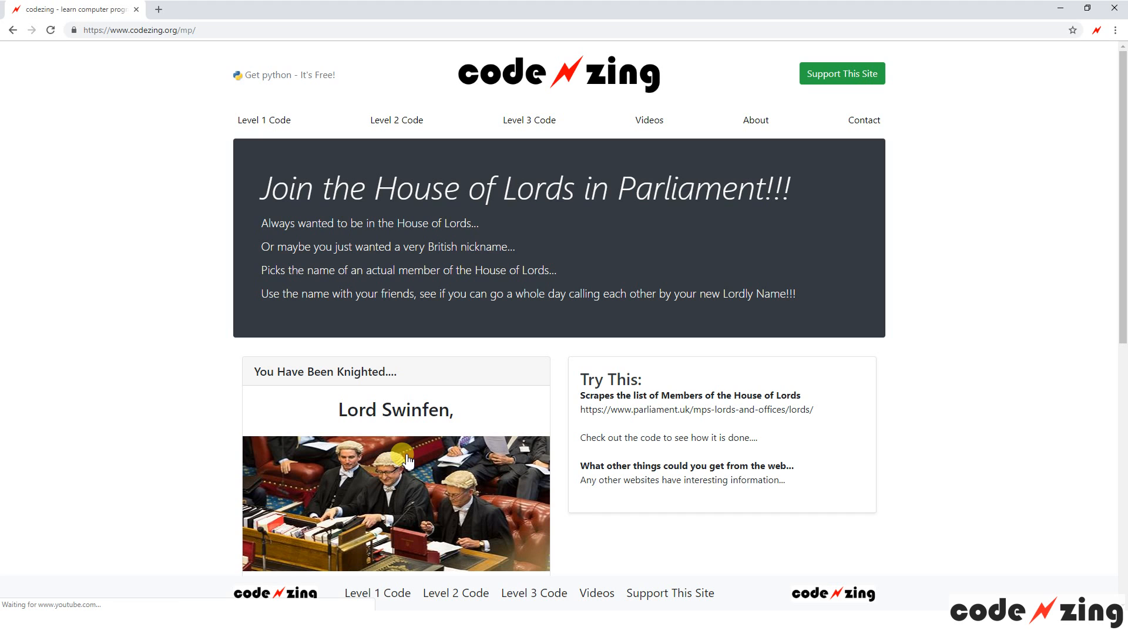
scroll("down", 3)
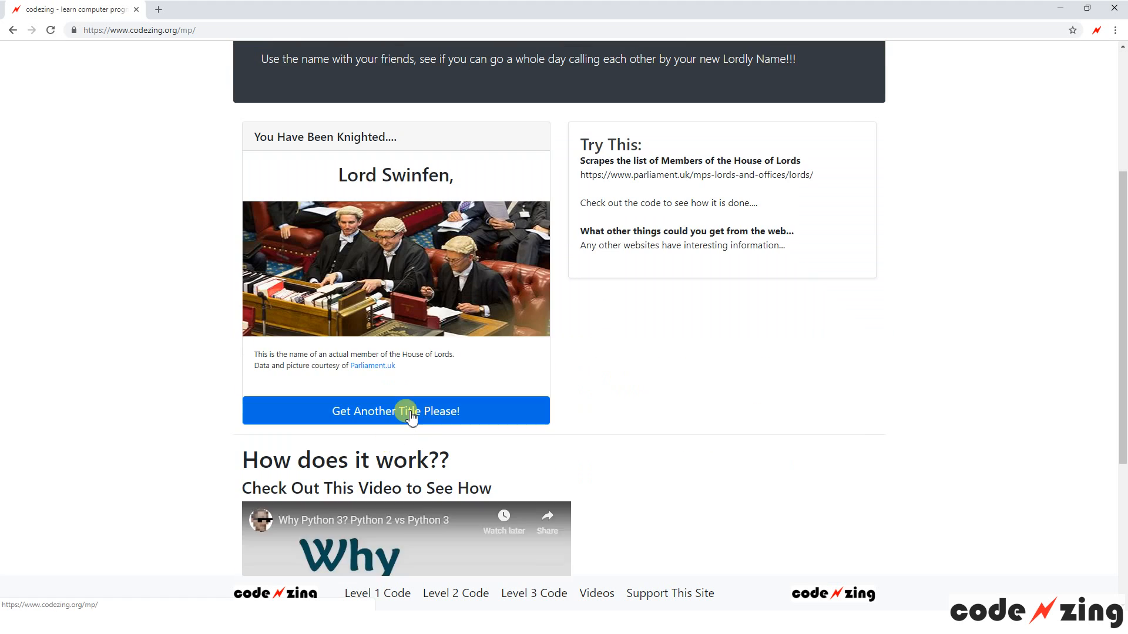
left_click(396, 411)
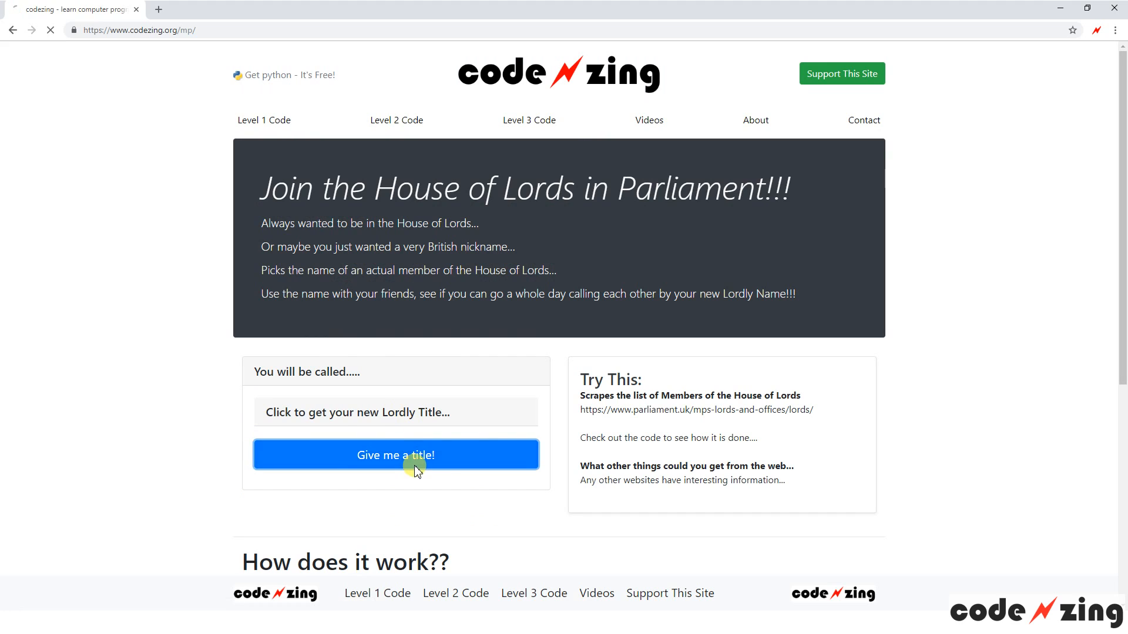
left_click(396, 455)
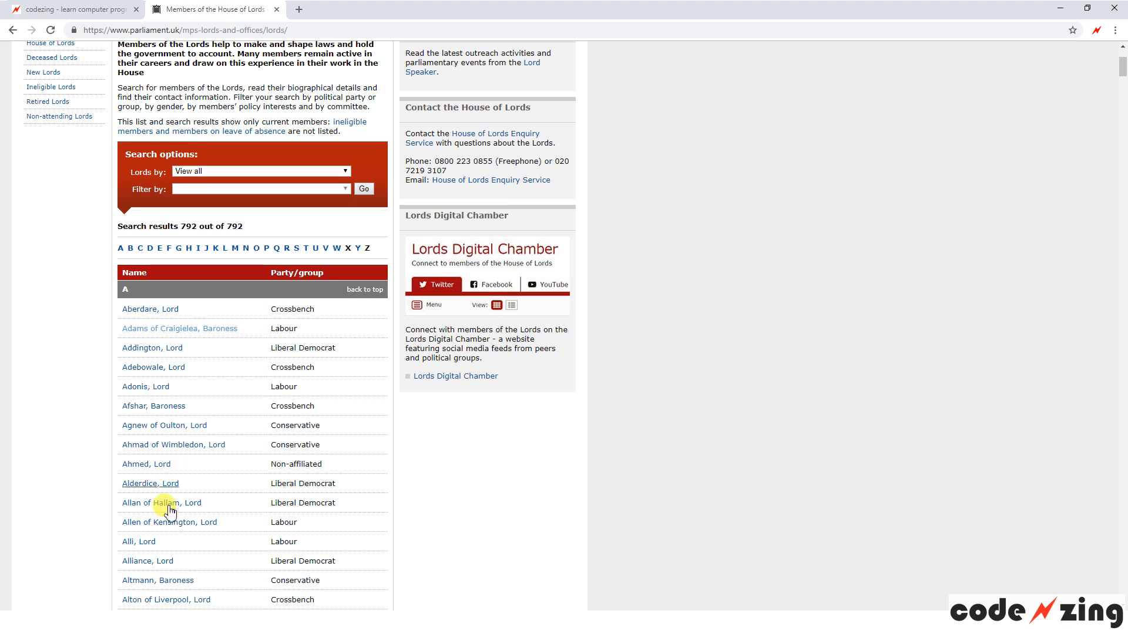
Scroll down through the 792 names of the parliament.uk Members of the House of Lords list
scroll("down", 3)
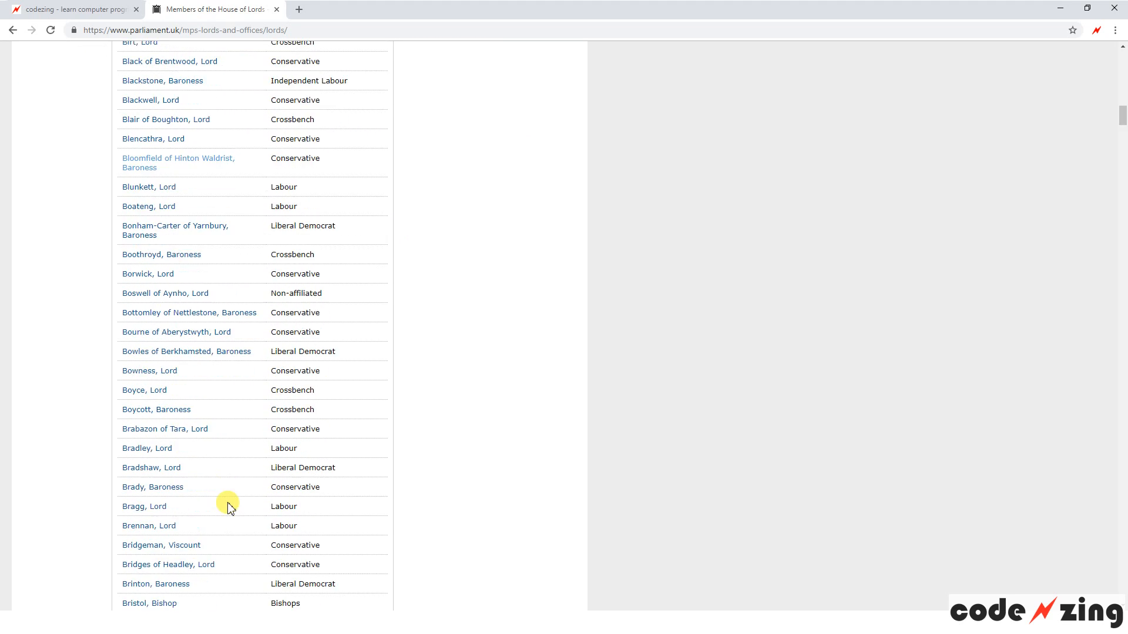
scroll("down", 3)
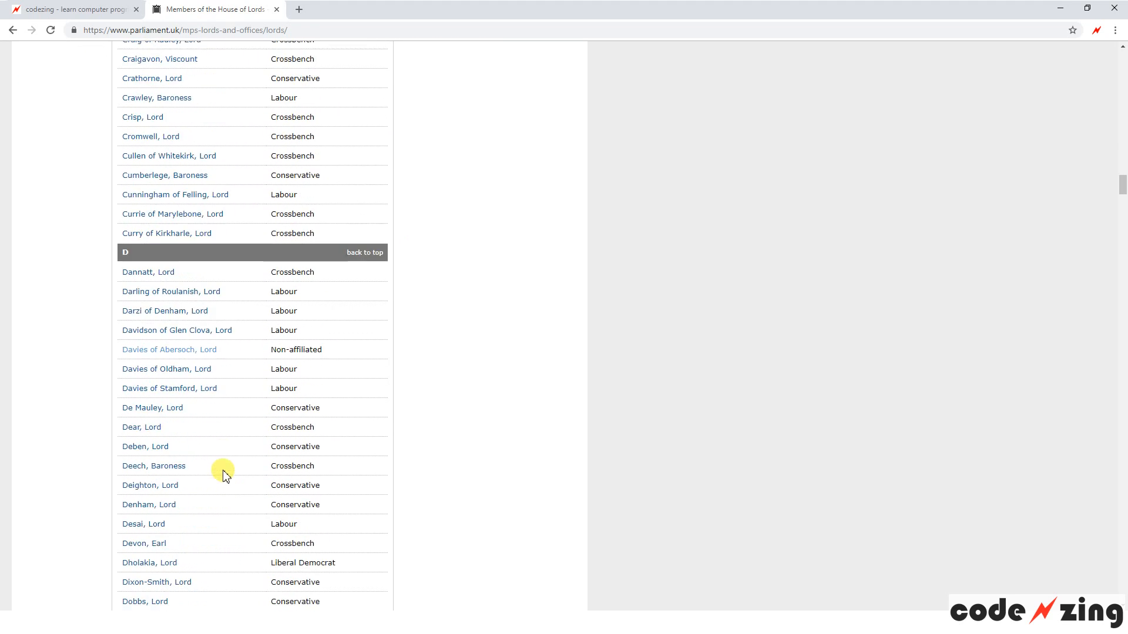
scroll("down", 3)
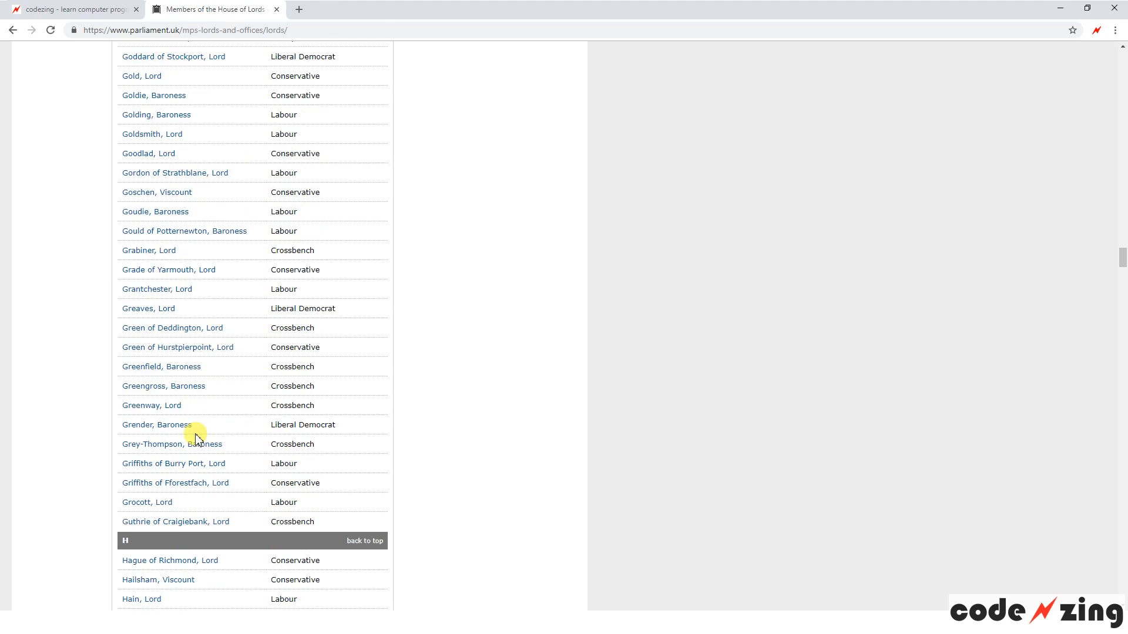
scroll("down", 3)
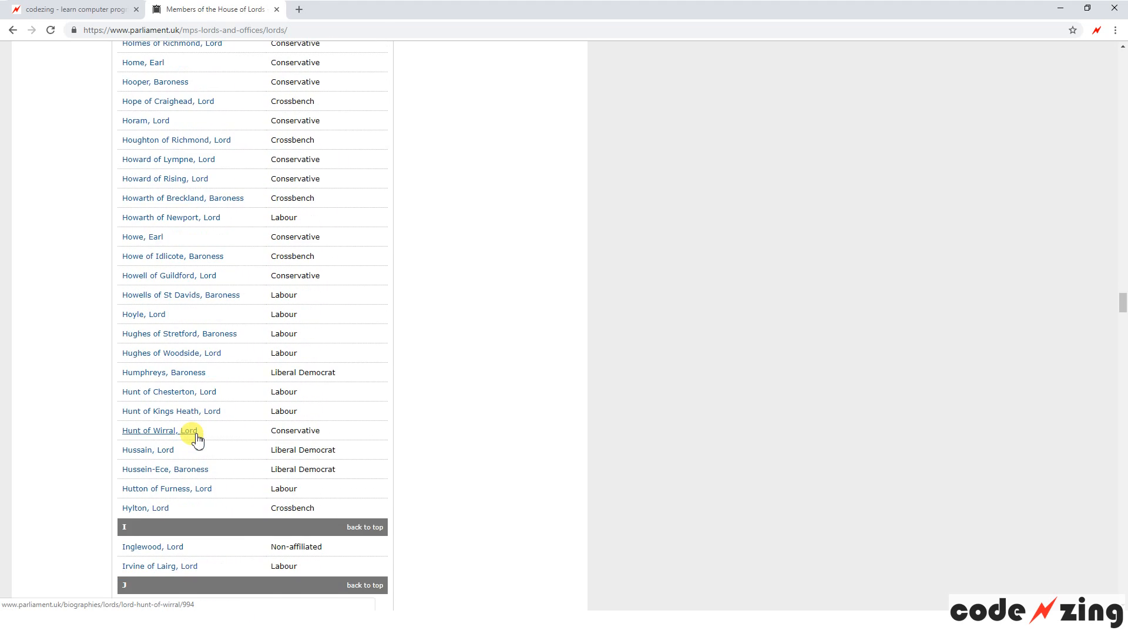
scroll("down", 3)
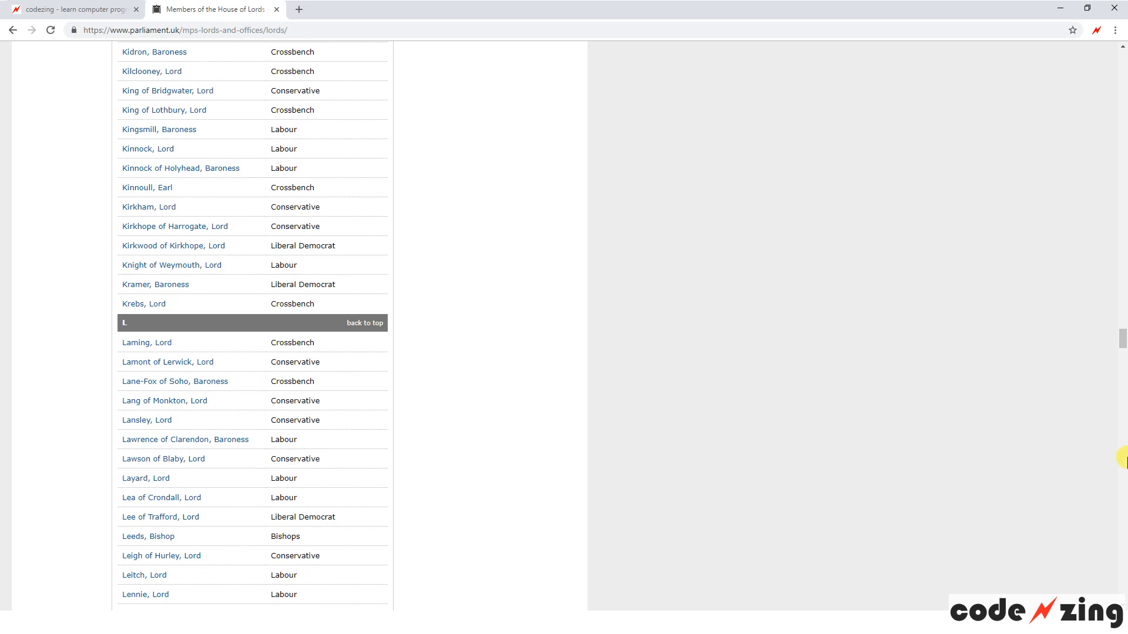
scroll("down", 3)
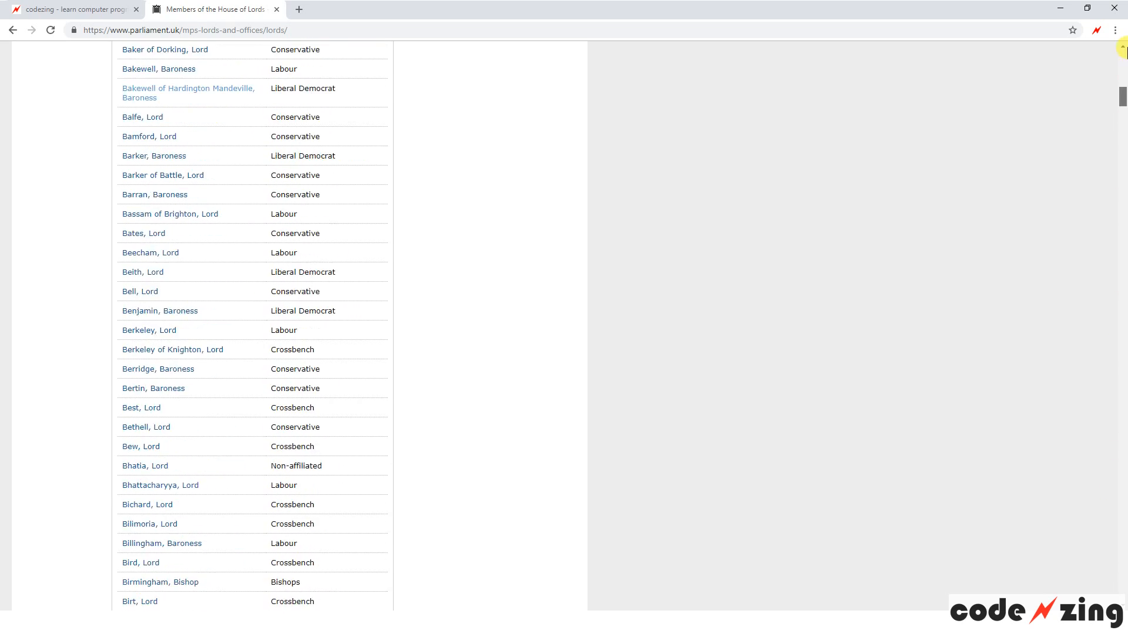
scroll("down", 3)
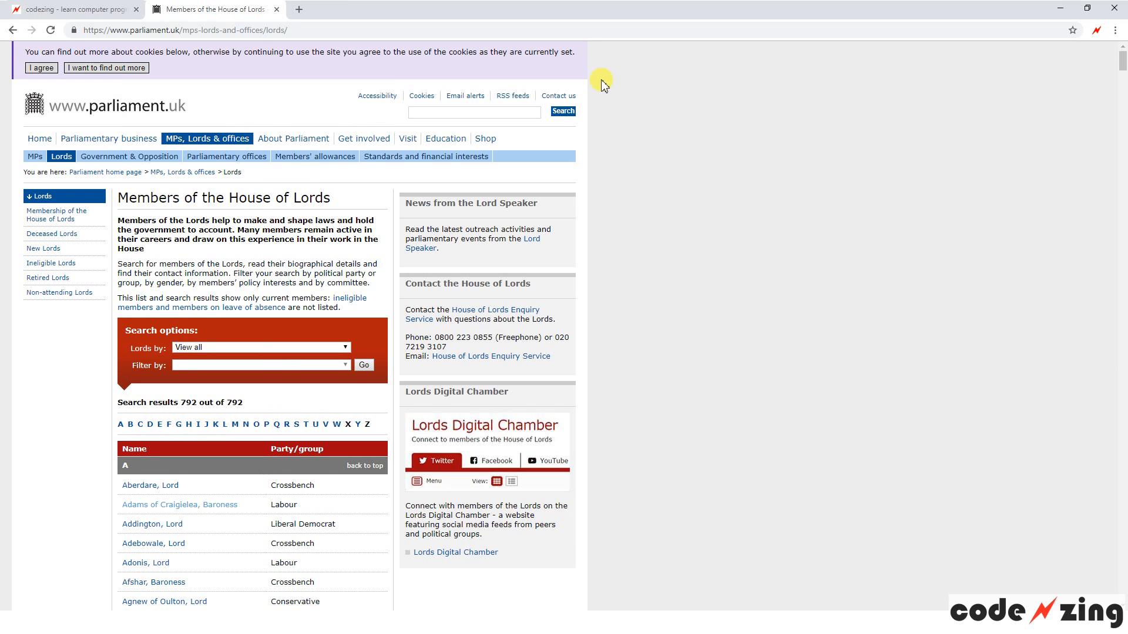
mouse_move(187, 323)
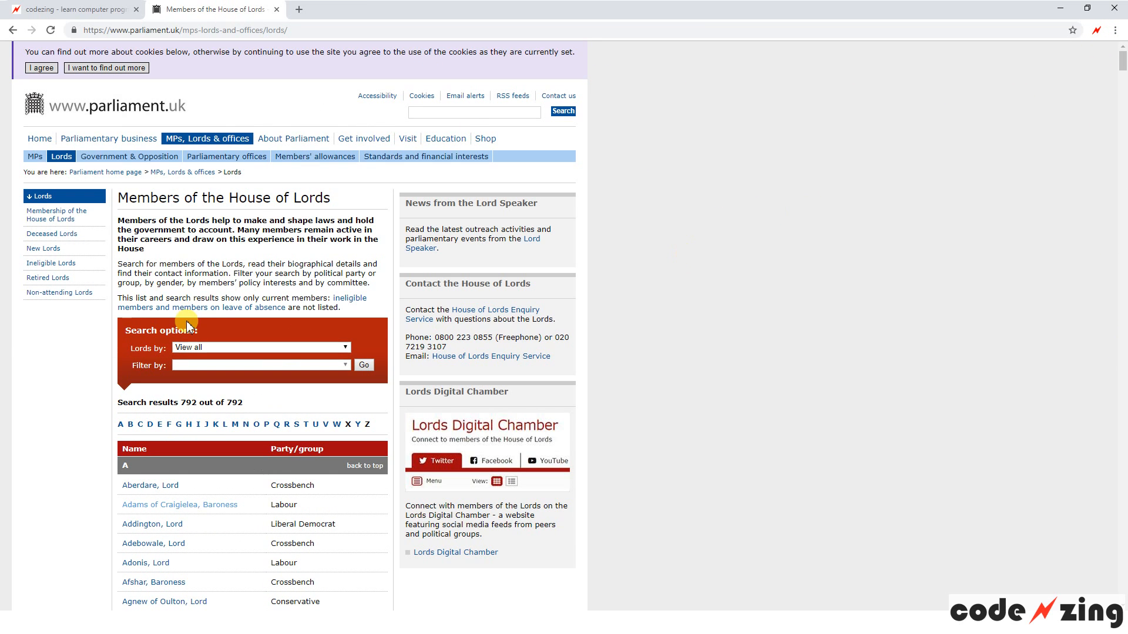
View the HTML page source of the Lords member list via the right-click context menu
right_click(71, 367)
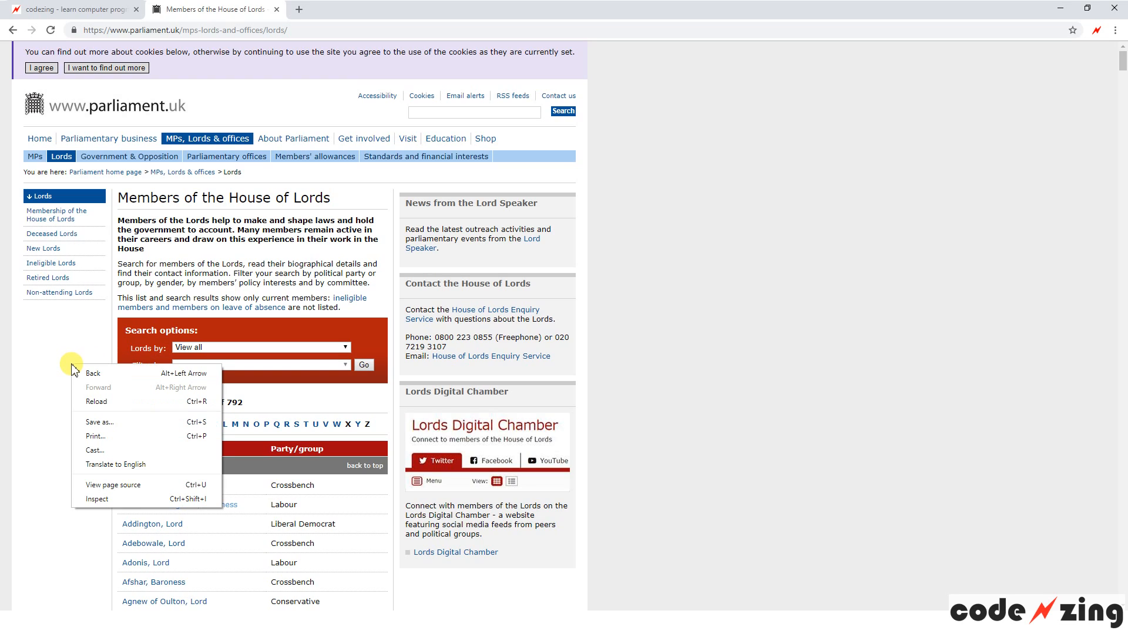
mouse_move(167, 467)
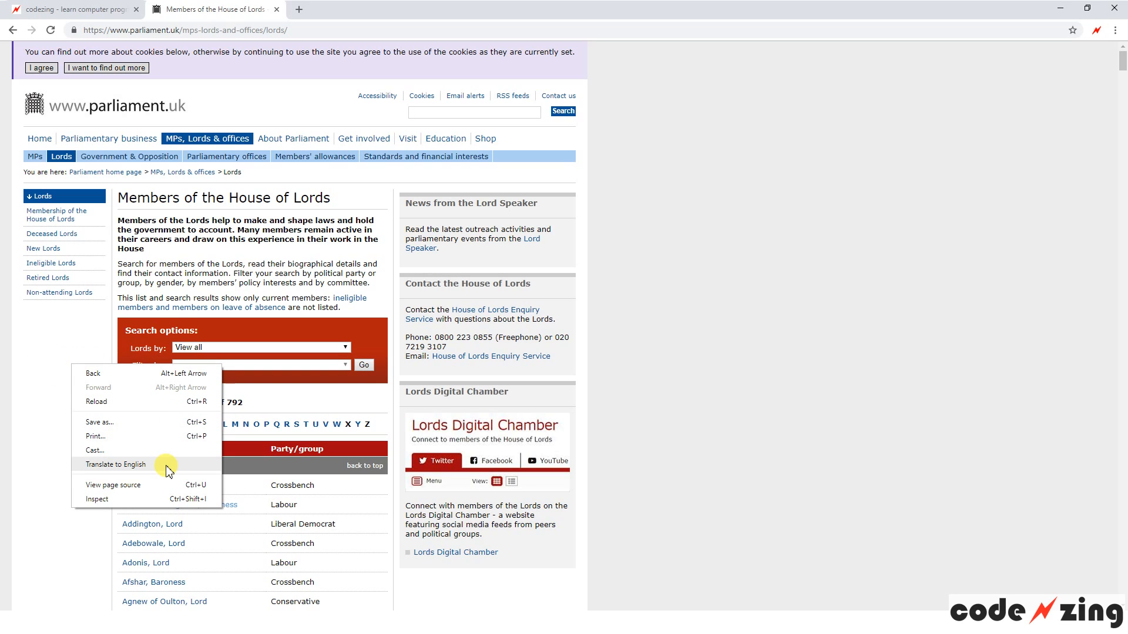
mouse_move(173, 485)
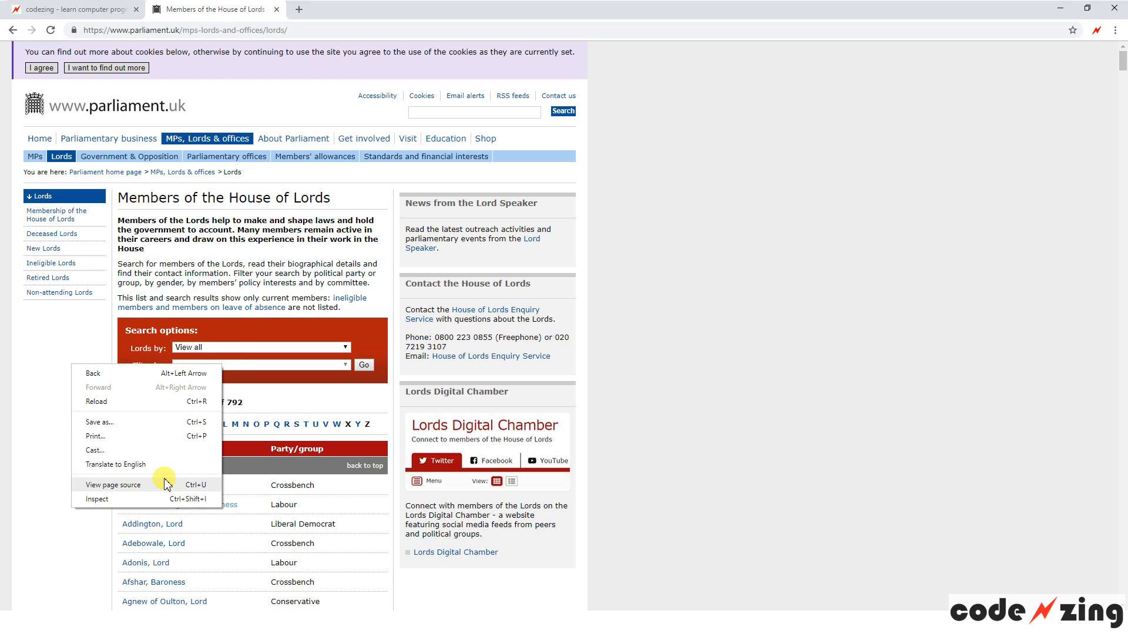
mouse_move(159, 491)
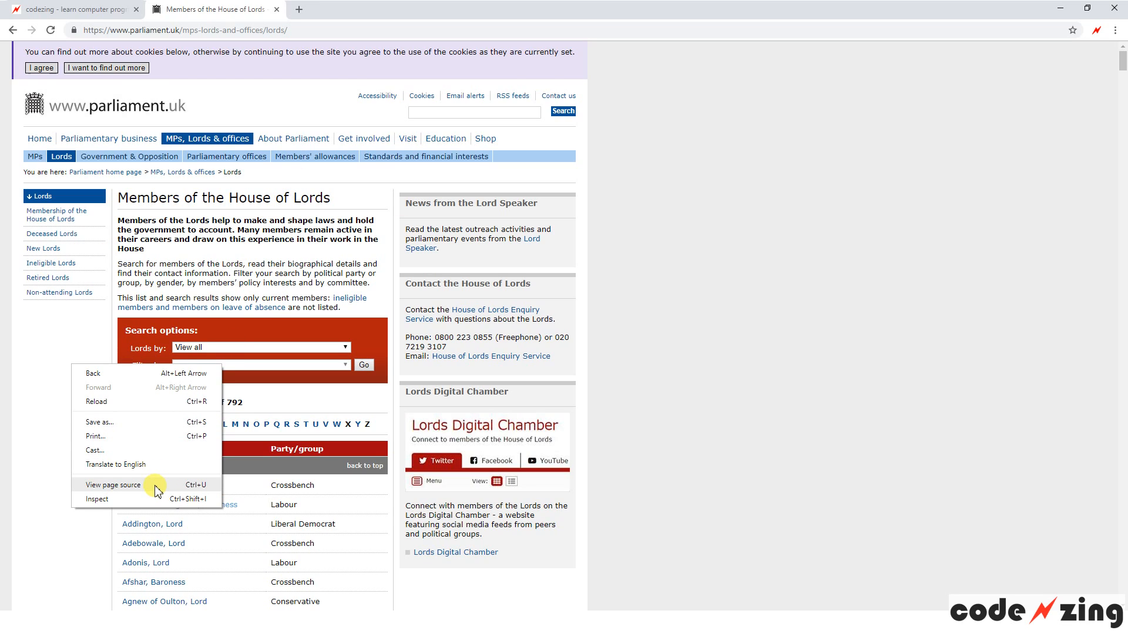
left_click(156, 489)
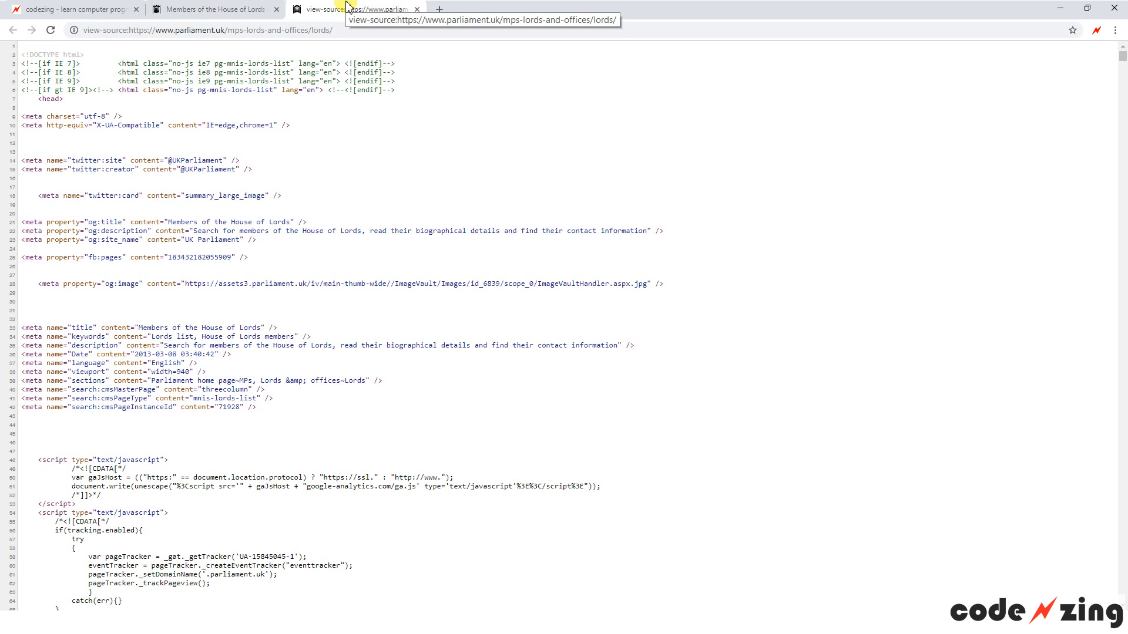
mouse_move(381, 199)
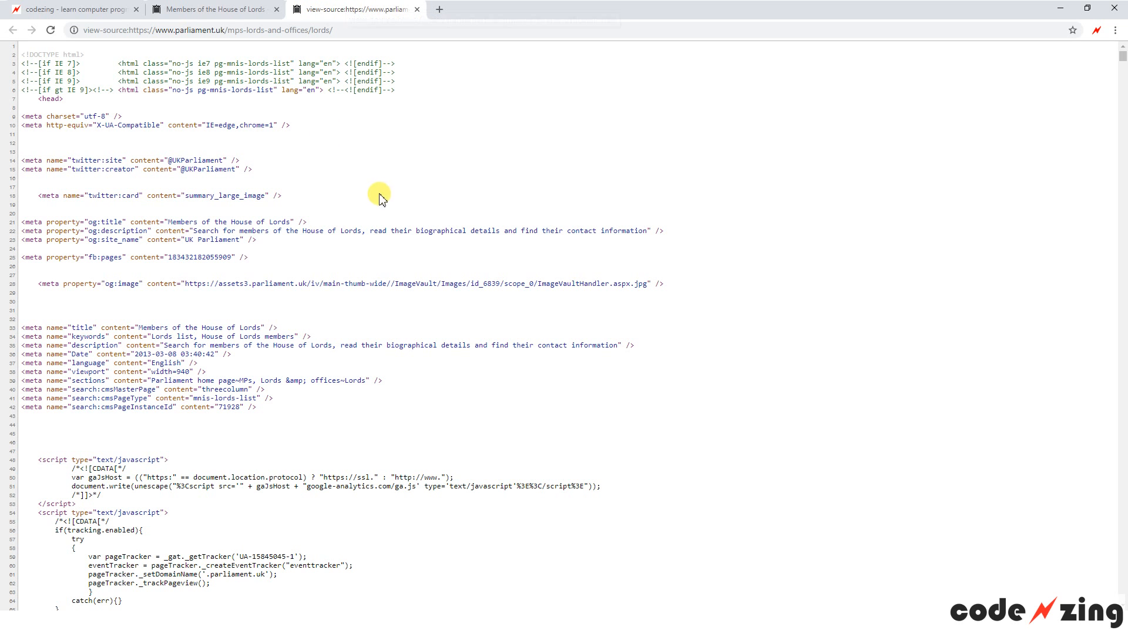
mouse_move(99, 261)
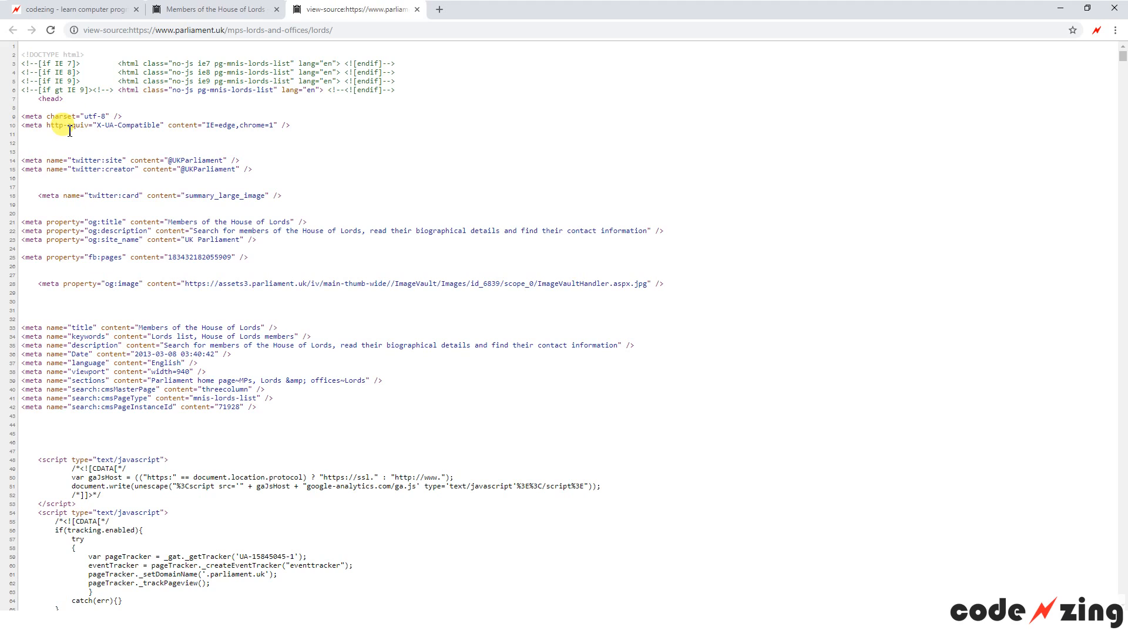
Scroll through the Lords page source and compare it with the Members of the House of Lords page
scroll("down", 3)
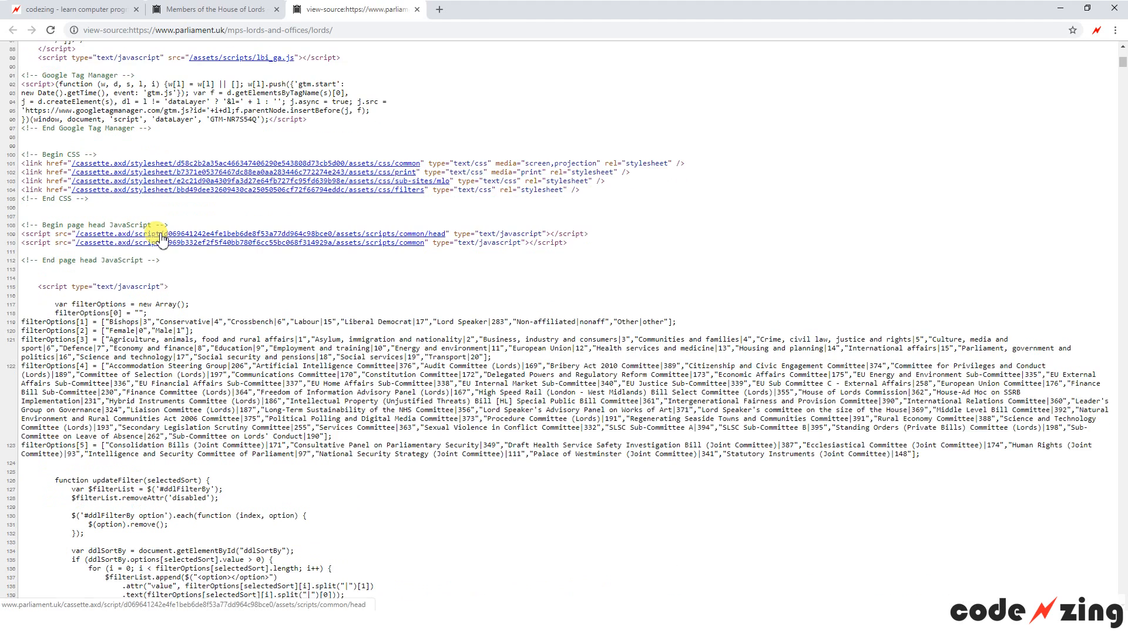
scroll("down", 3)
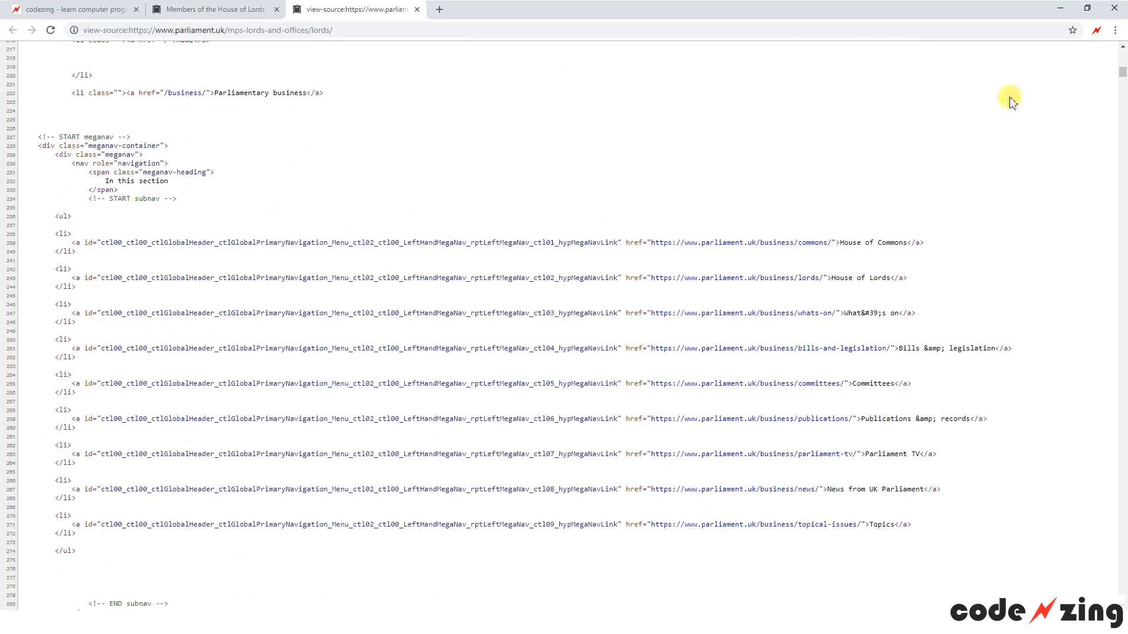
scroll("down", 3)
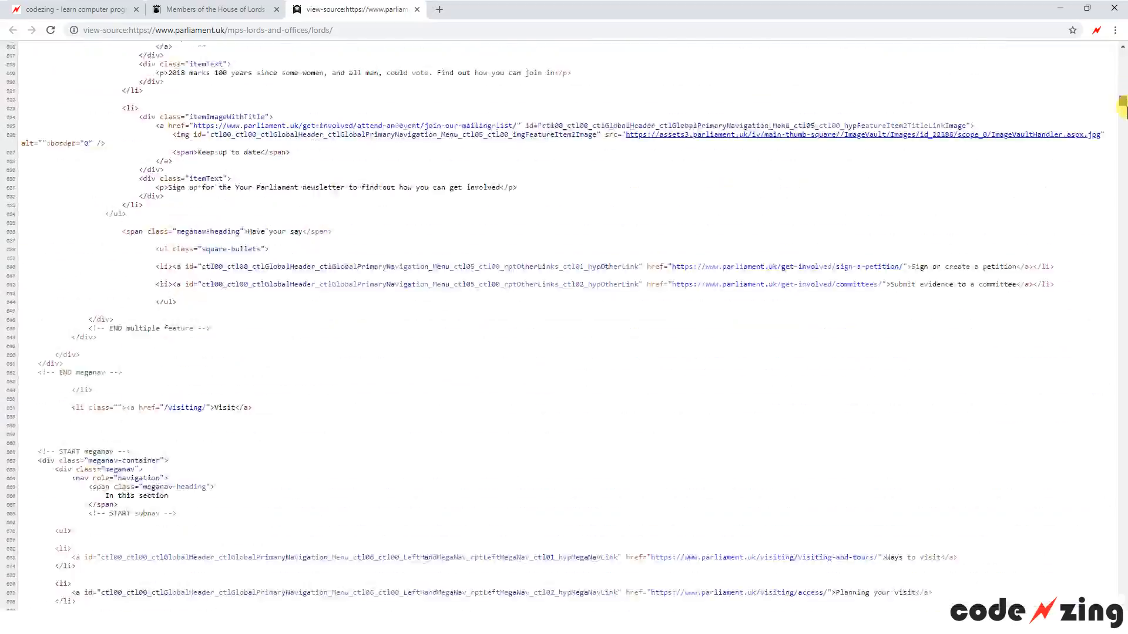
scroll("down", 3)
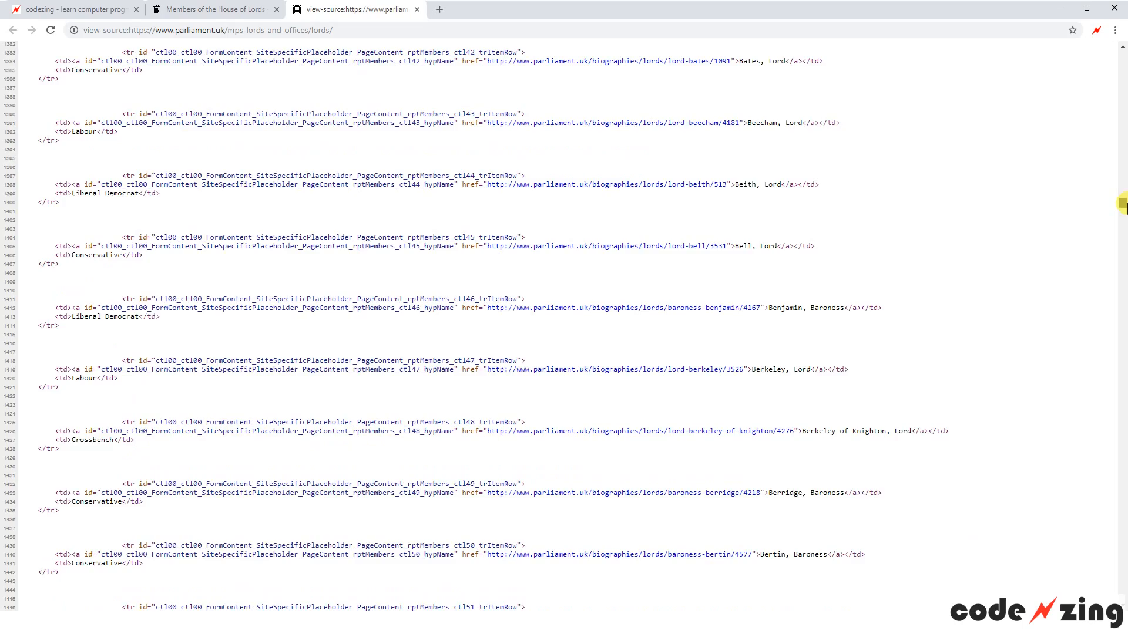
scroll("down", 3)
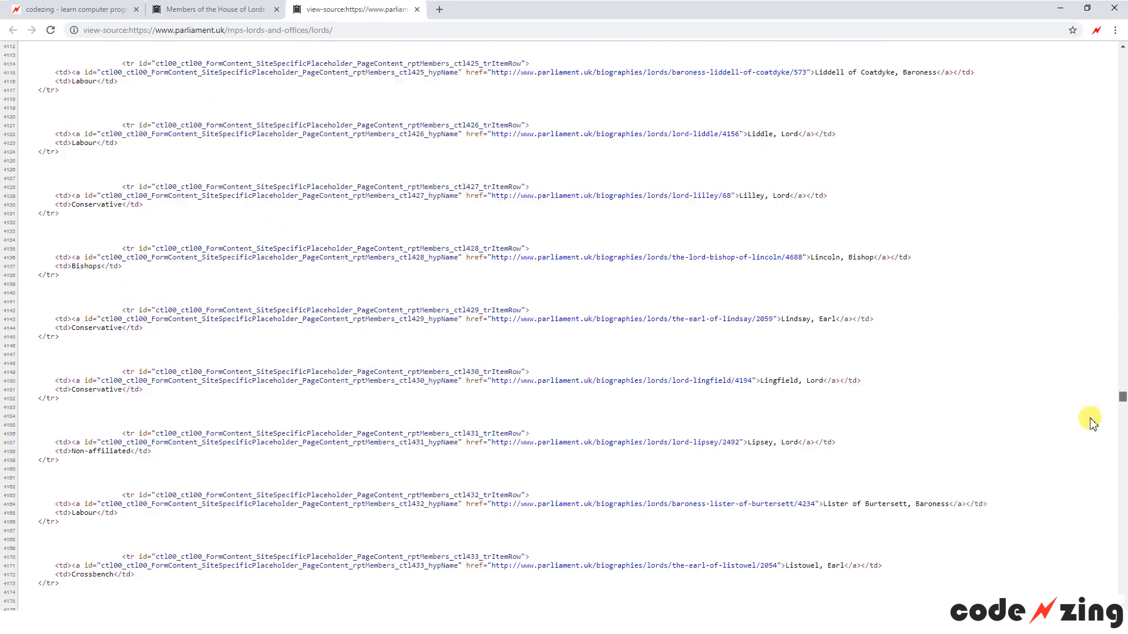
scroll("down", 3)
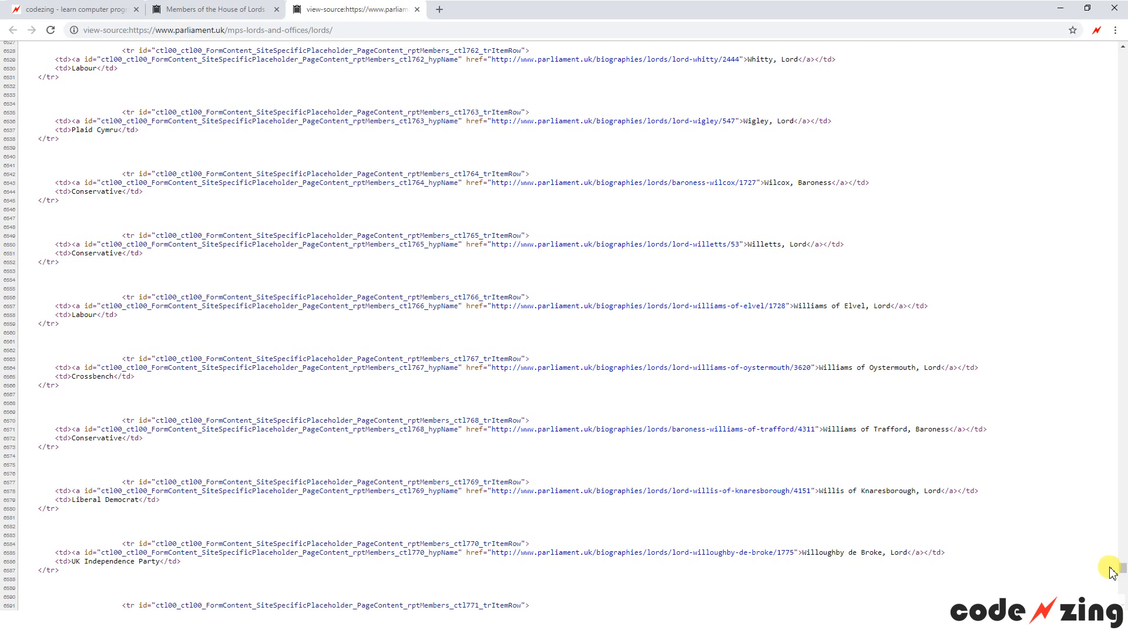
left_click(212, 8)
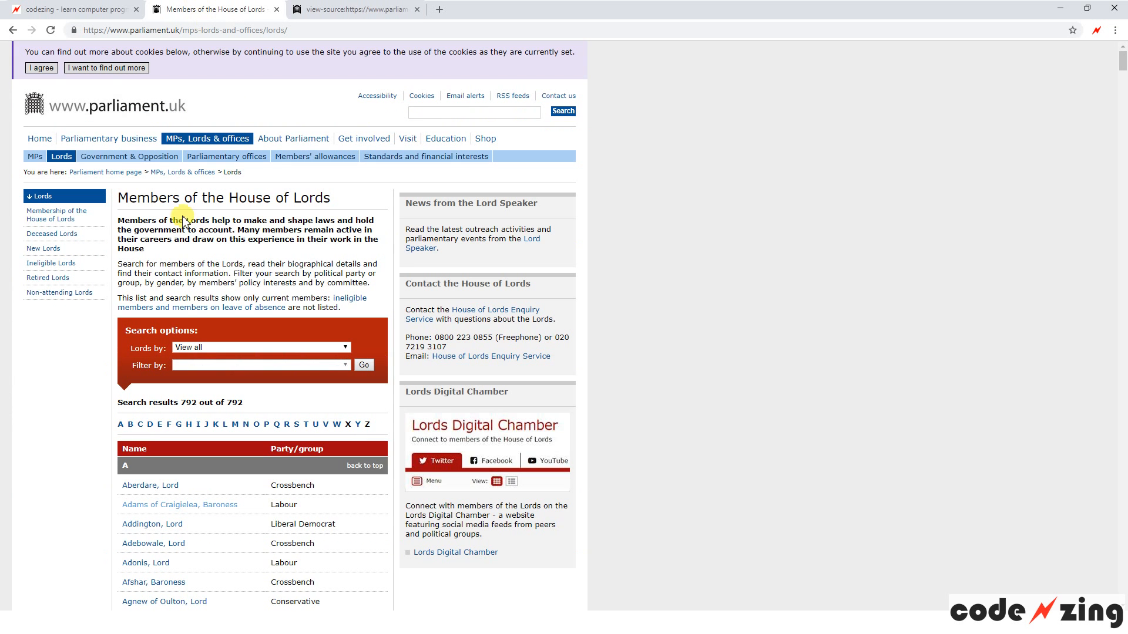
mouse_move(50, 234)
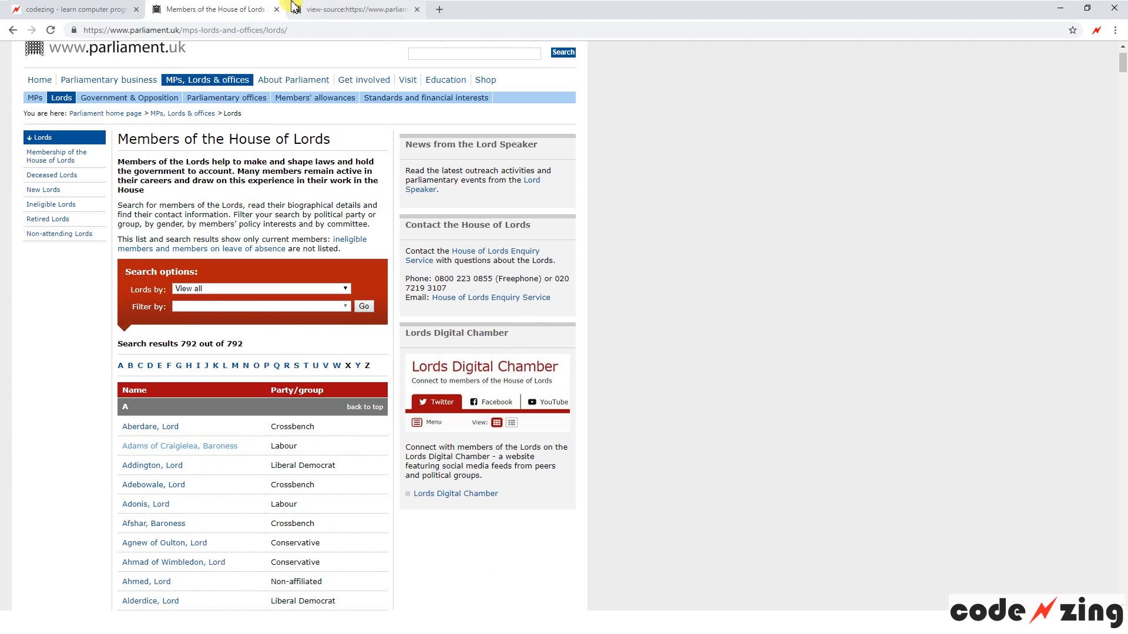
Back in the source, highlight the Duke of Wellington's biography link and pick out the name 'Wellington, Duke'
left_click(352, 10)
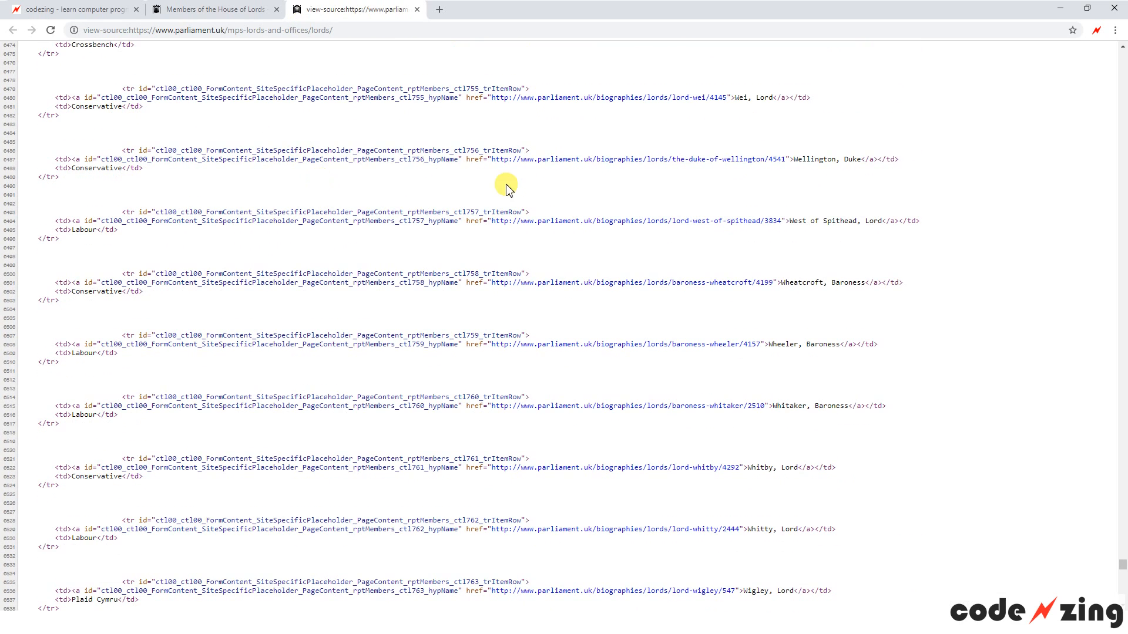
mouse_move(389, 9)
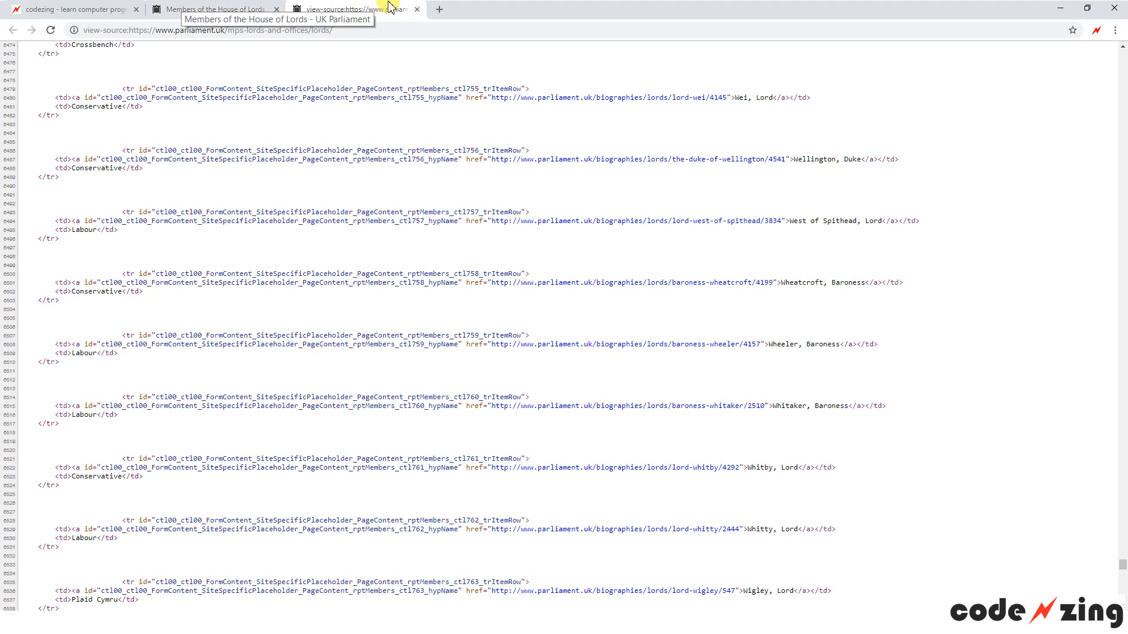
mouse_move(148, 176)
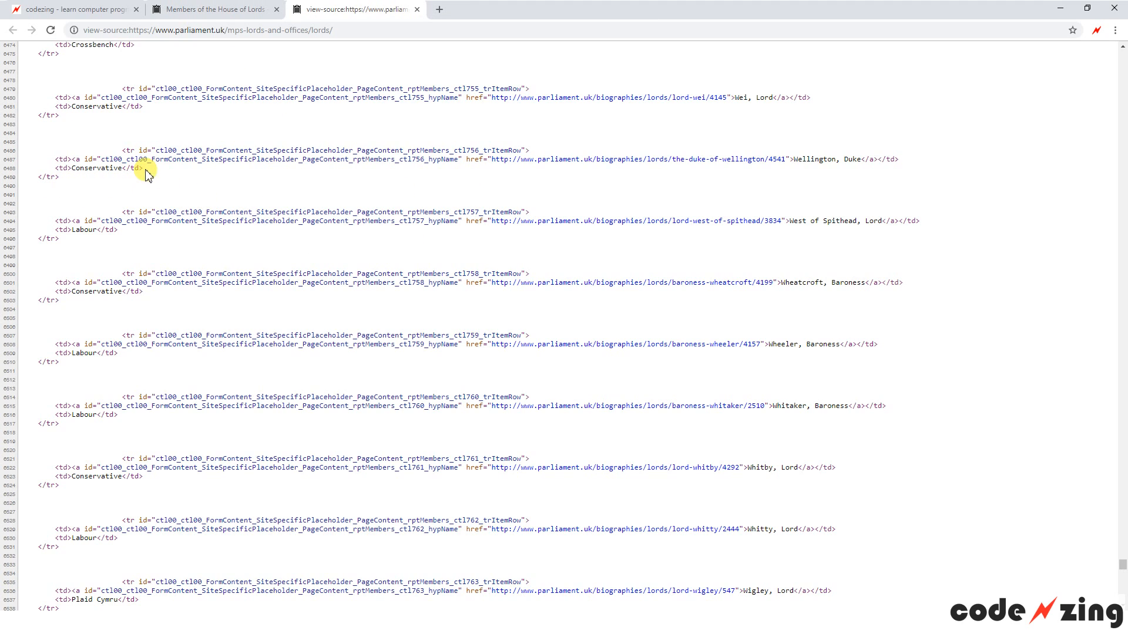
left_click_drag(148, 173, 800, 159)
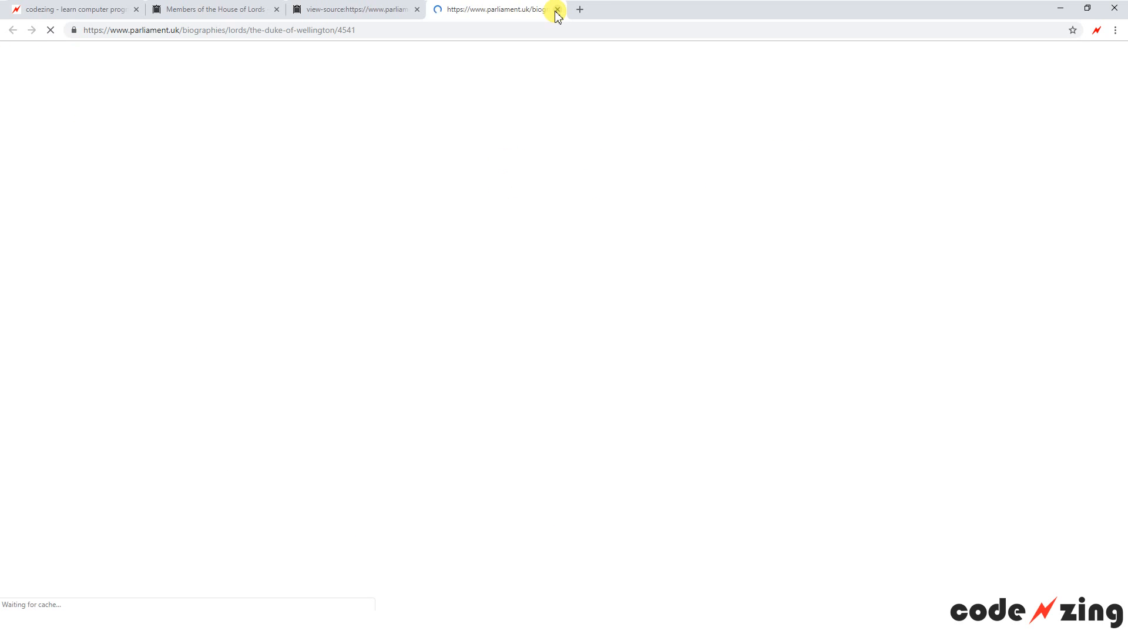
left_click(555, 9)
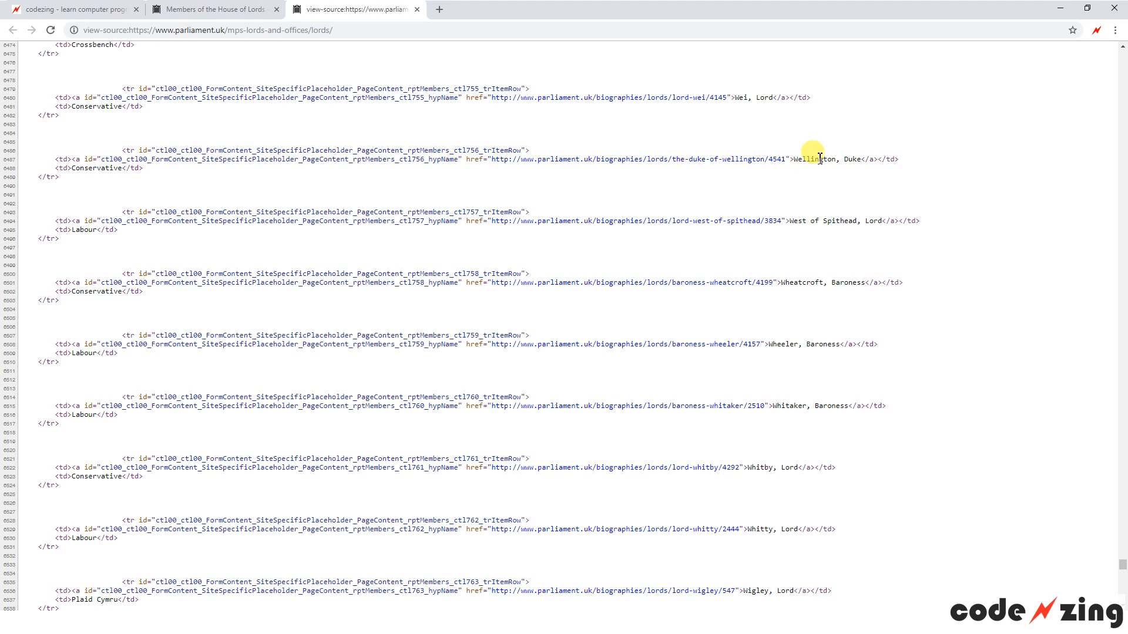
double_click(812, 158)
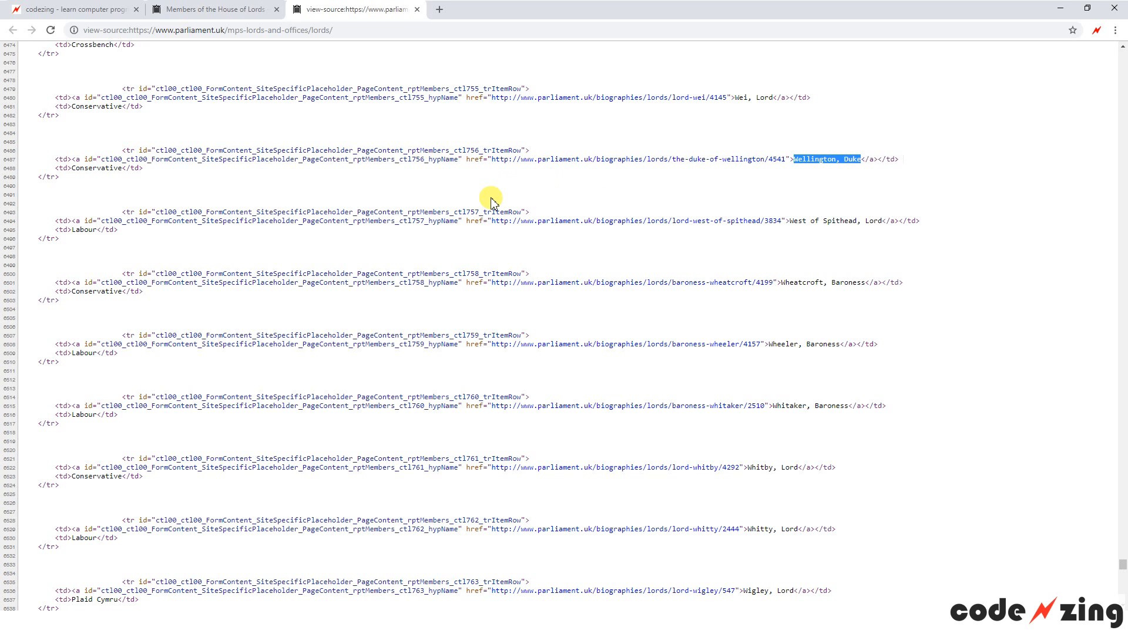
mouse_move(223, 6)
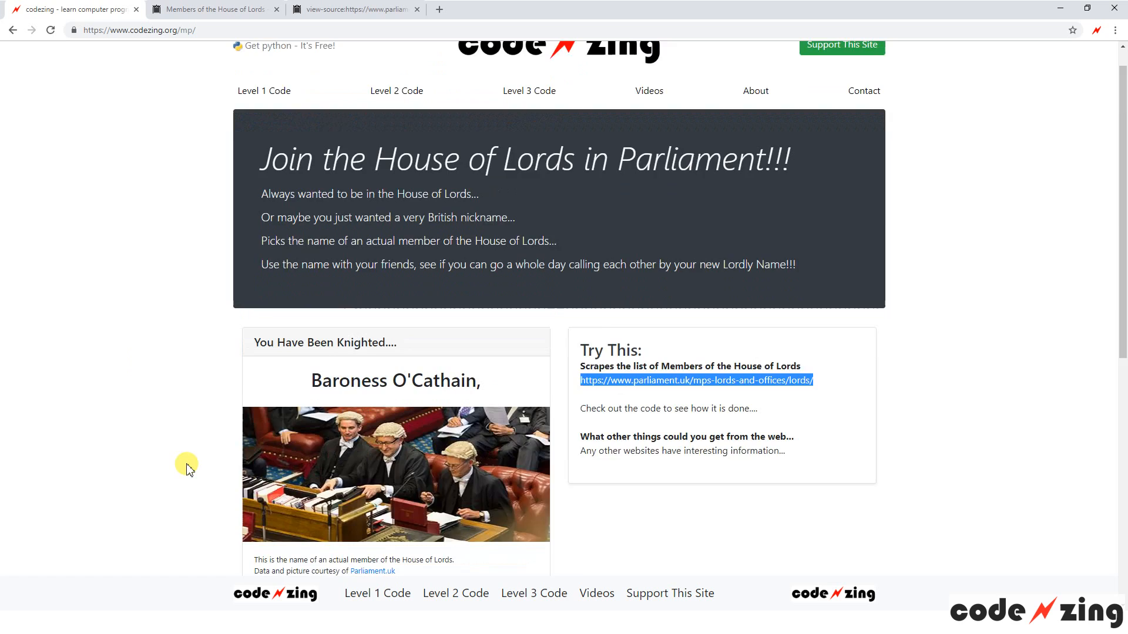
View the project's Python scraper code and copy it for pasting into Spyder
scroll("down", 3)
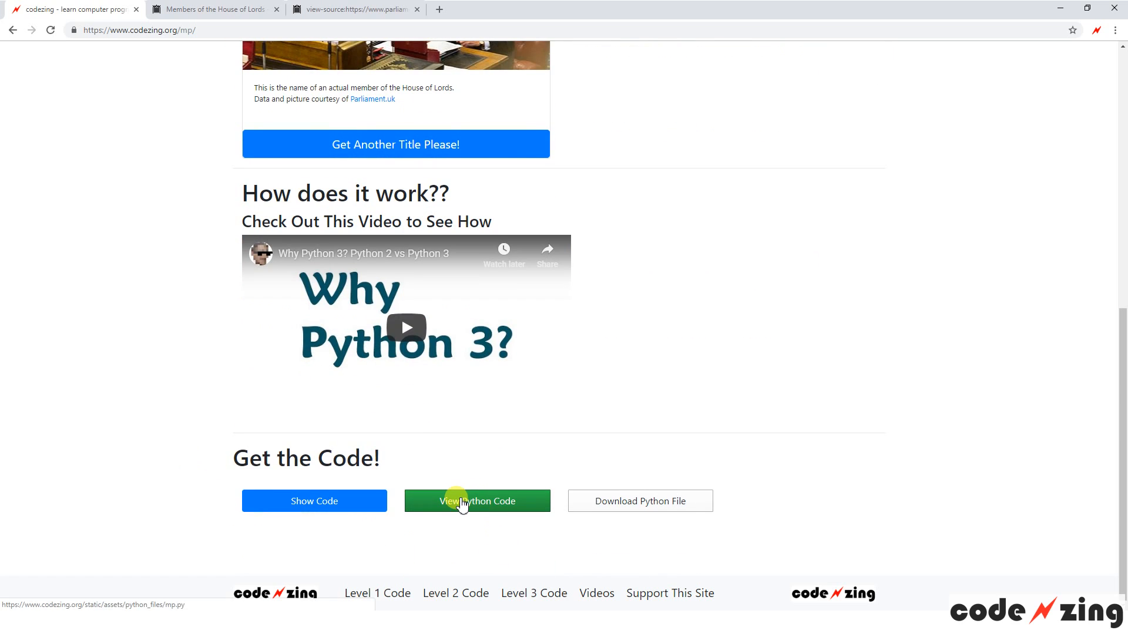
left_click(476, 501)
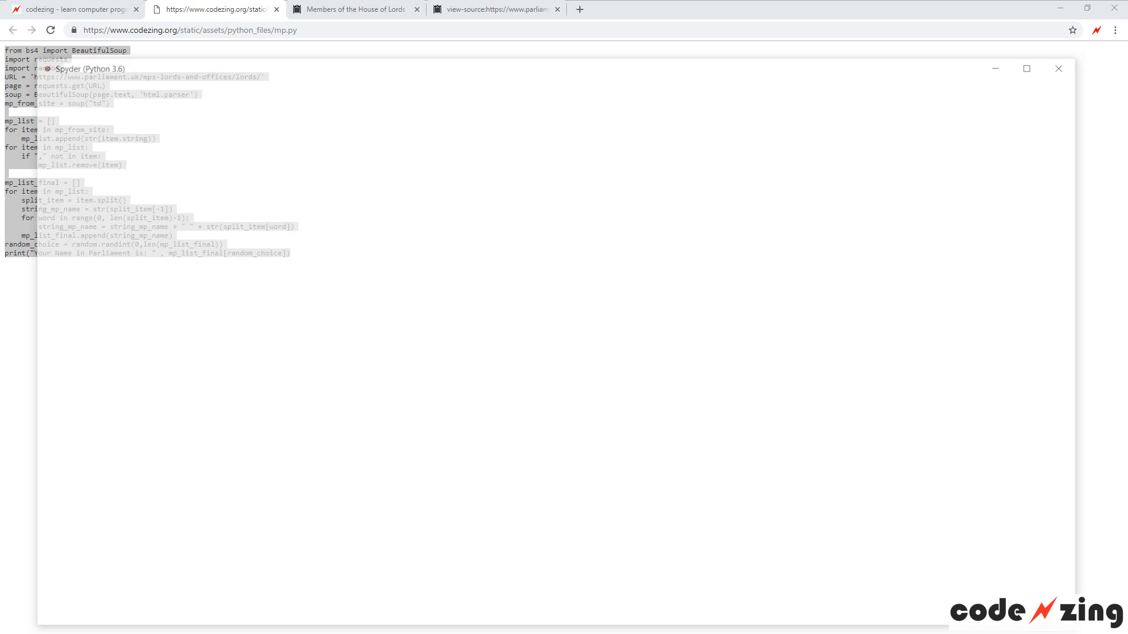
right_click(159, 104)
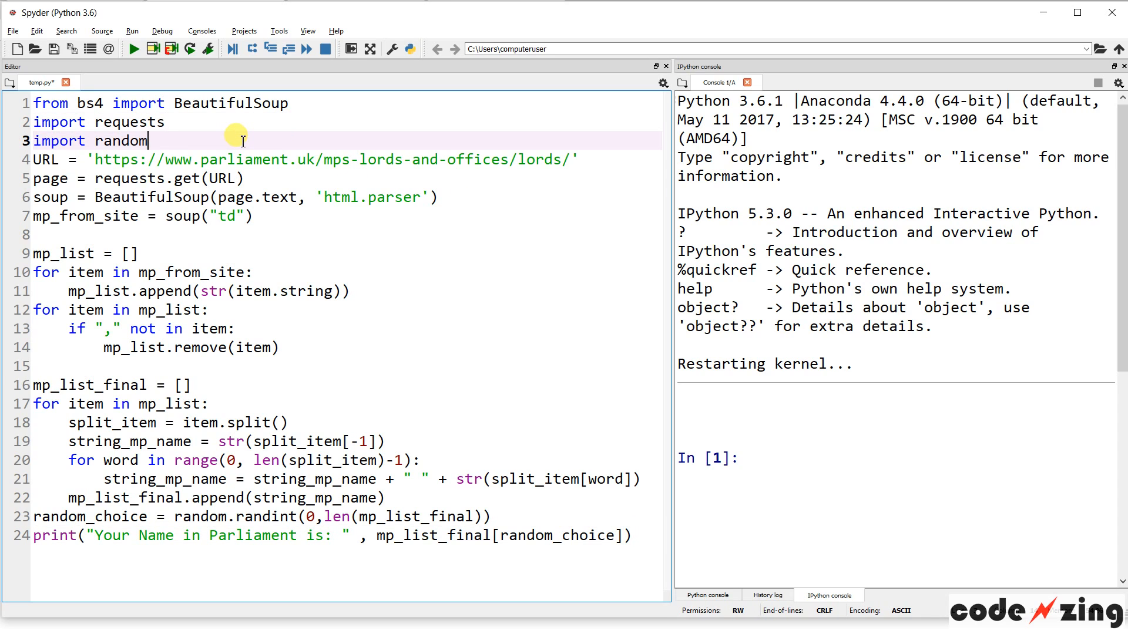
Add a blank line after 'import random' to separate the imports from the scraping code
key("enter")
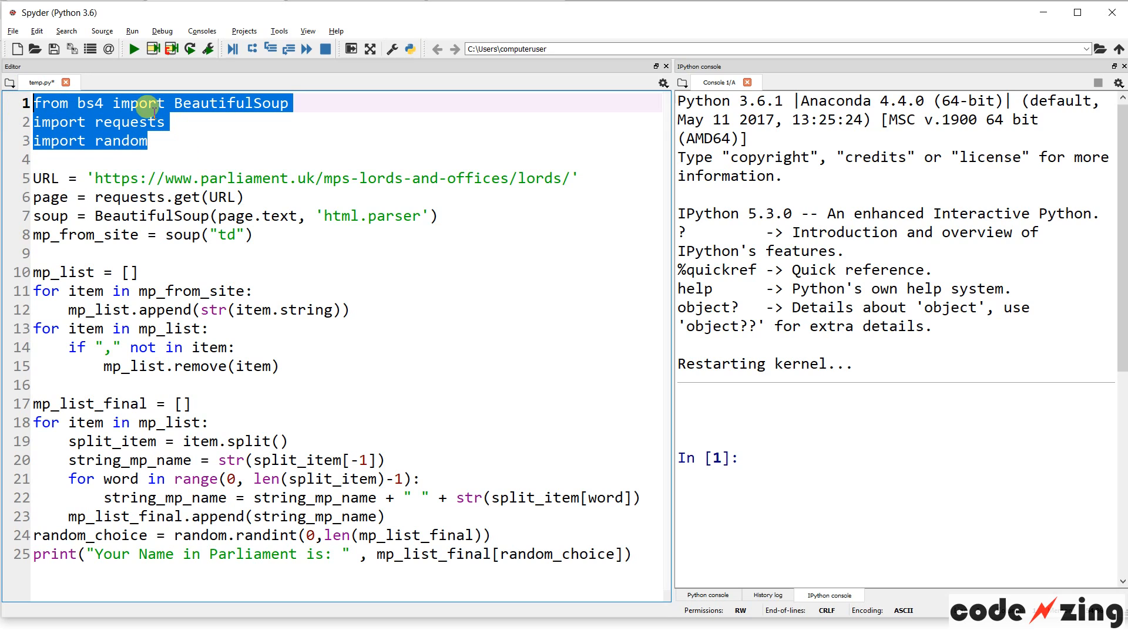
mouse_move(119, 109)
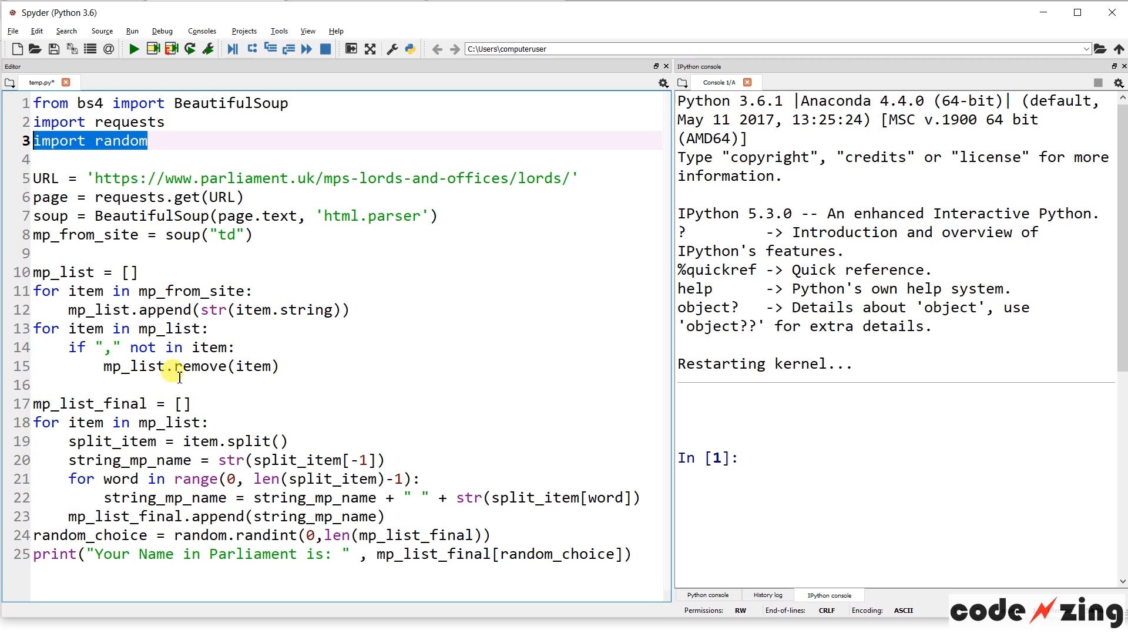
mouse_move(455, 573)
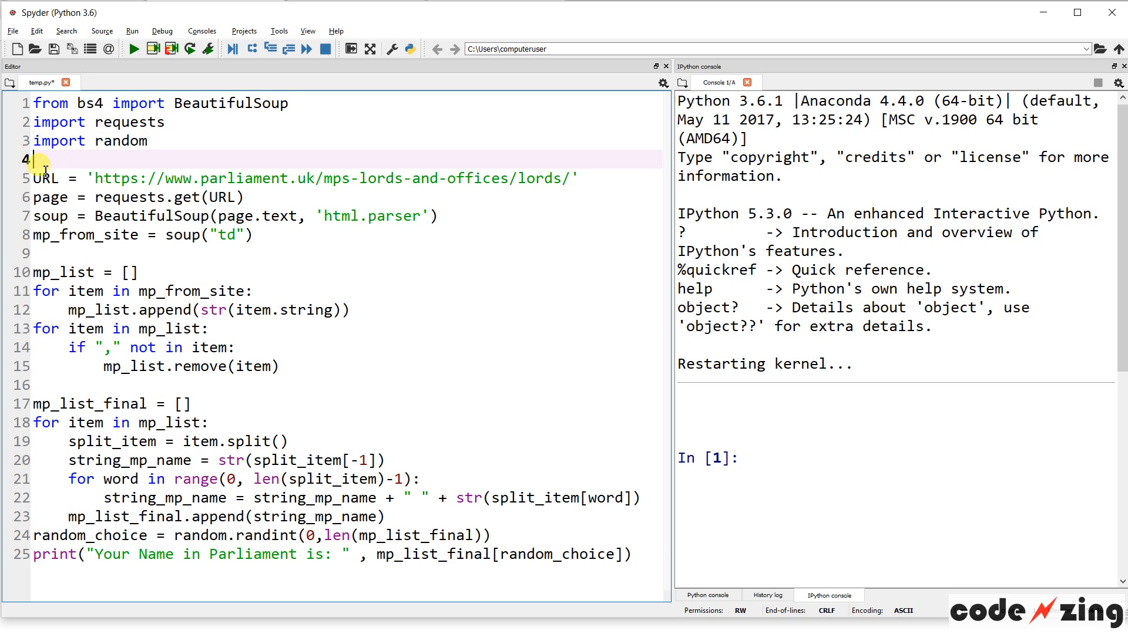
double_click(45, 177)
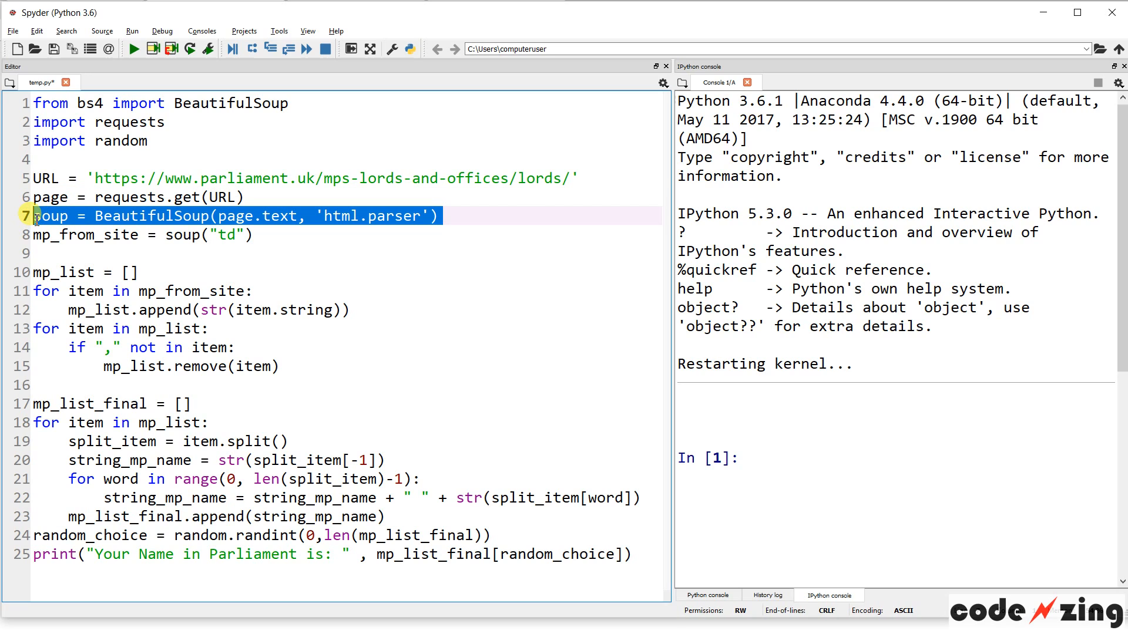
Walk through the BeautifulSoup 'html.parser' call on page and the find_all lookup of td cells
left_click(223, 216)
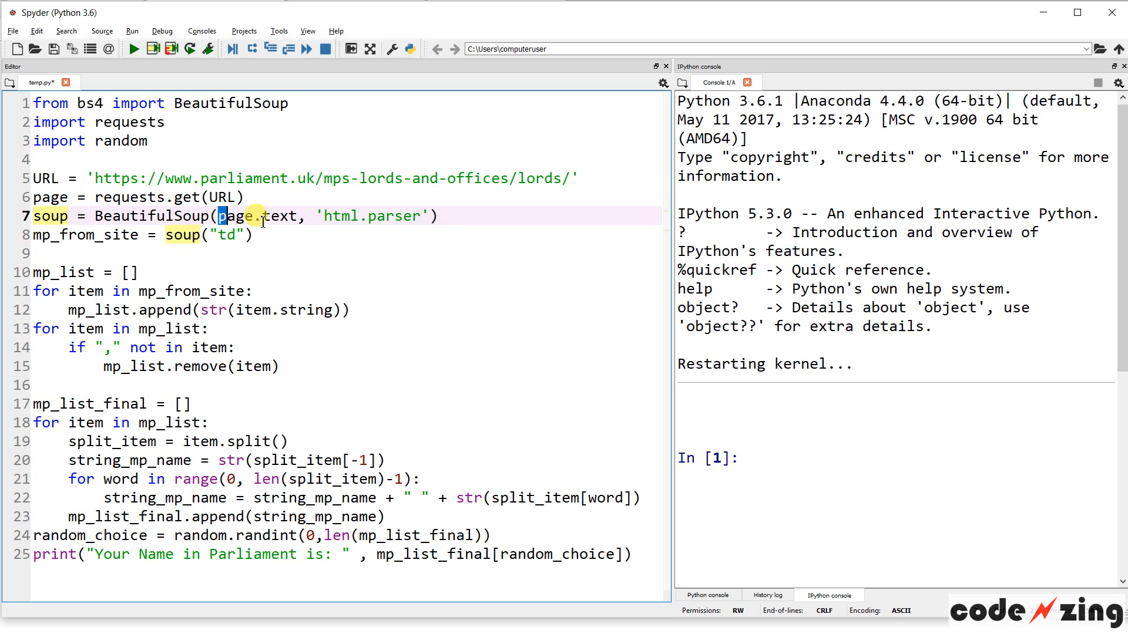
double_click(338, 216)
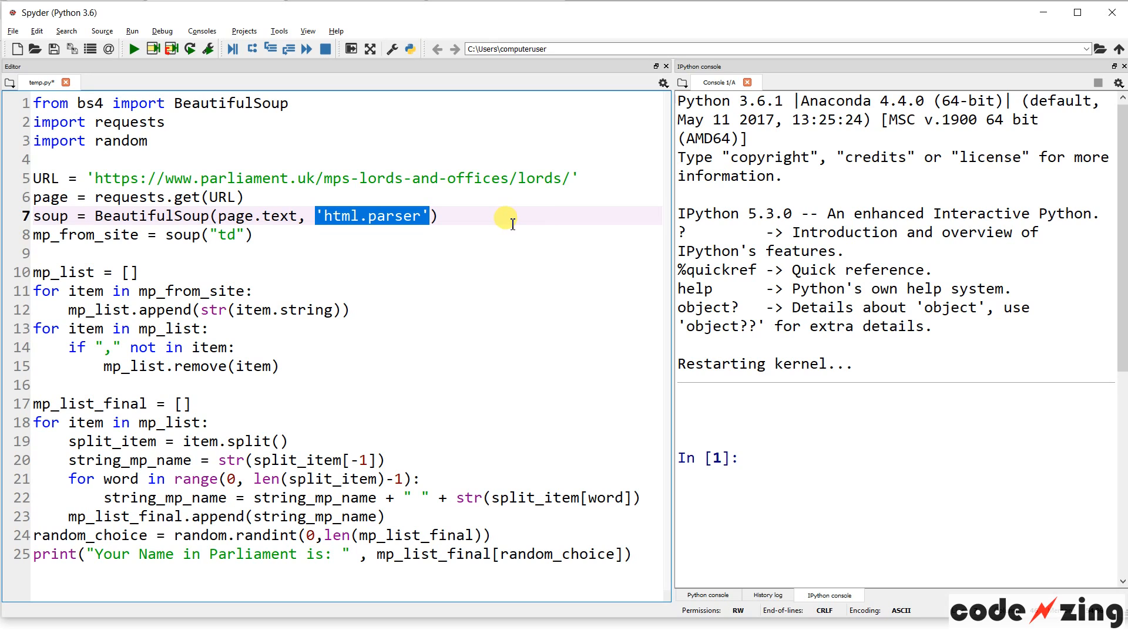
double_click(152, 216)
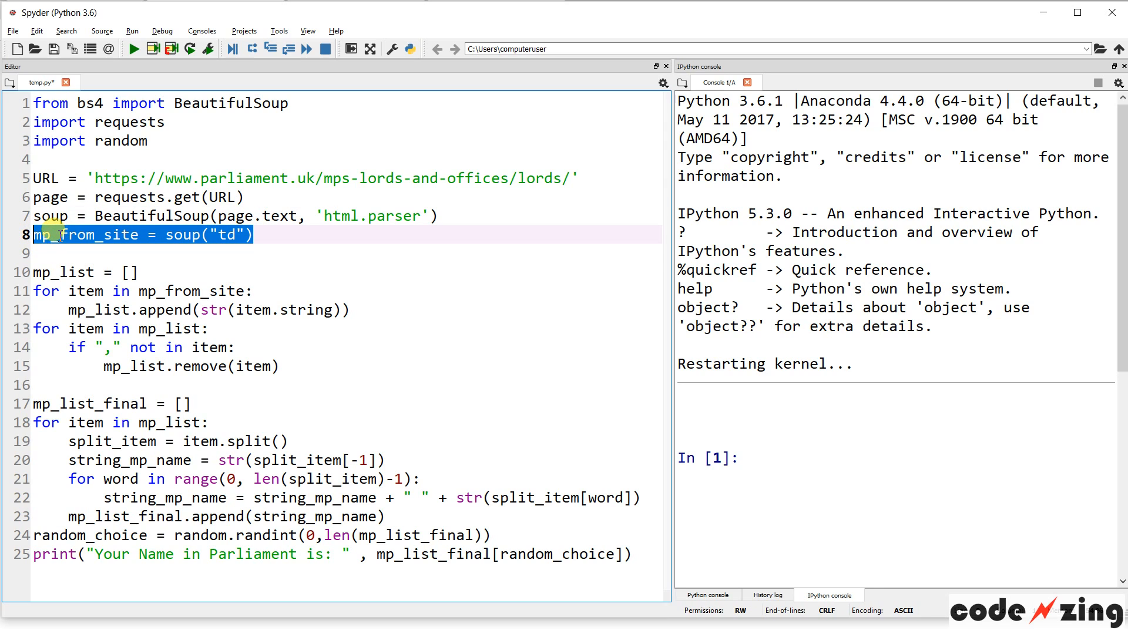
left_click(37, 235)
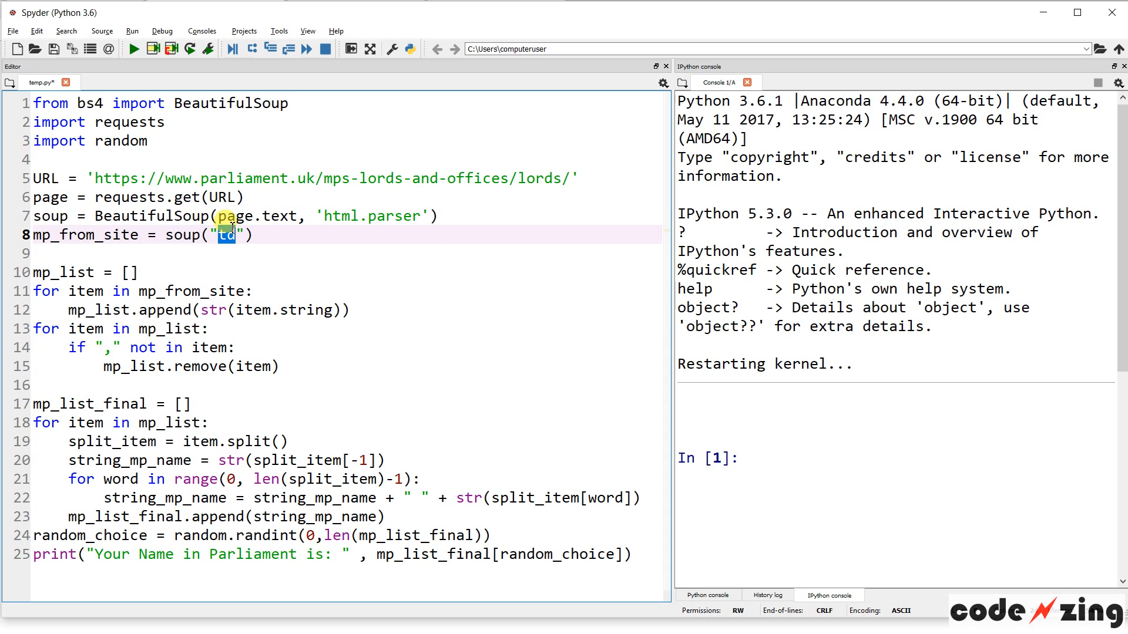
left_click(227, 235)
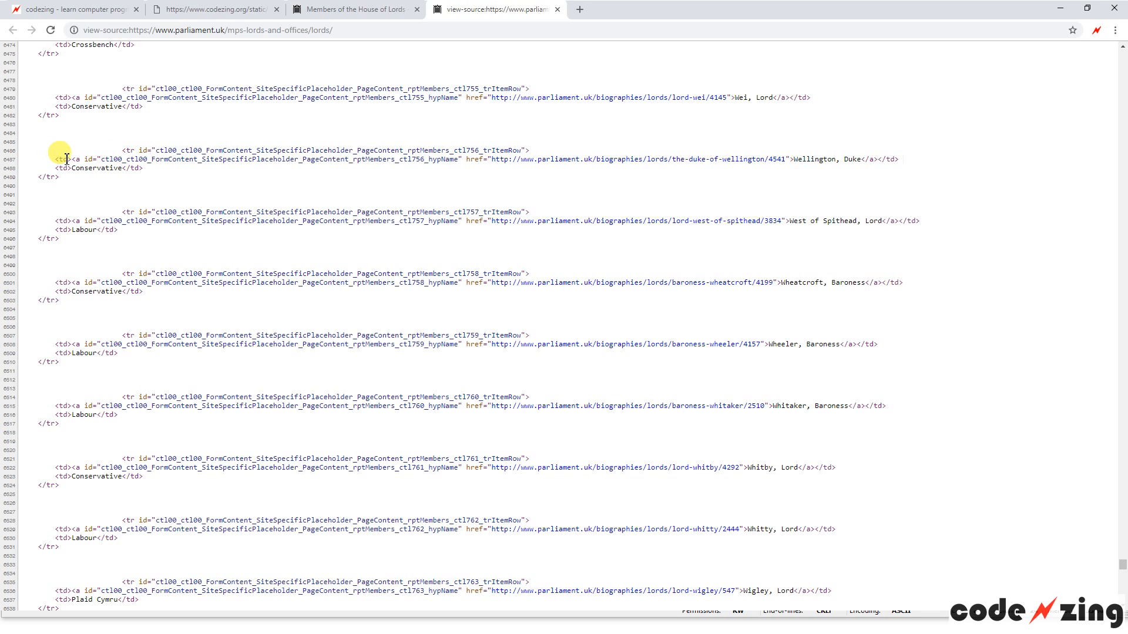
Highlight the 'Labour' party text inside a td cell in the Lords page source
left_click_drag(66, 158, 886, 177)
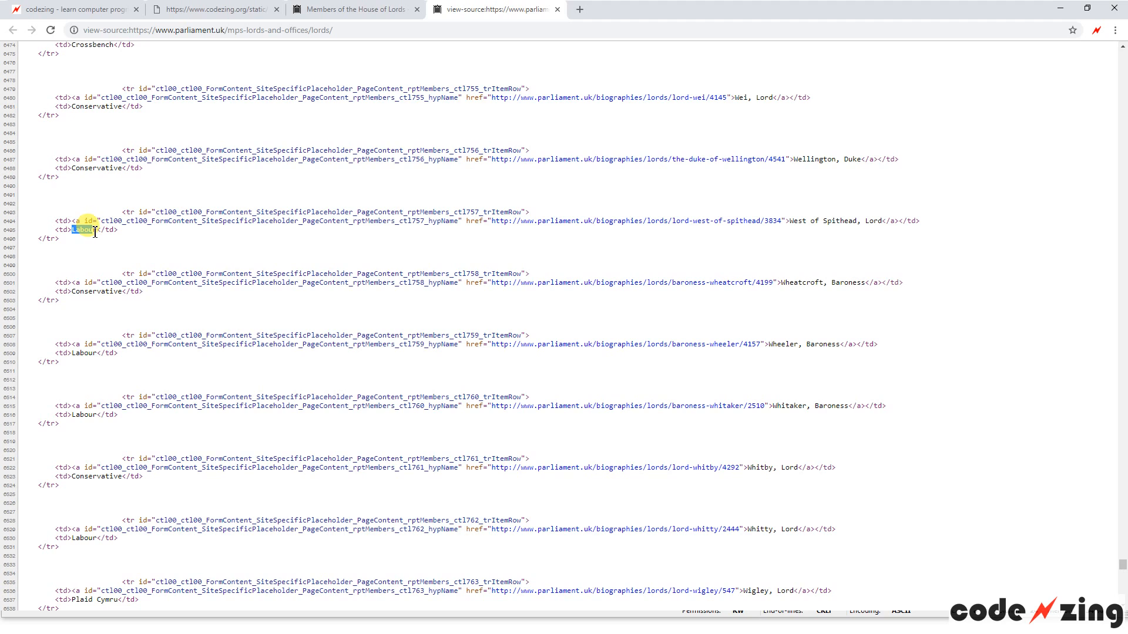
mouse_move(328, 256)
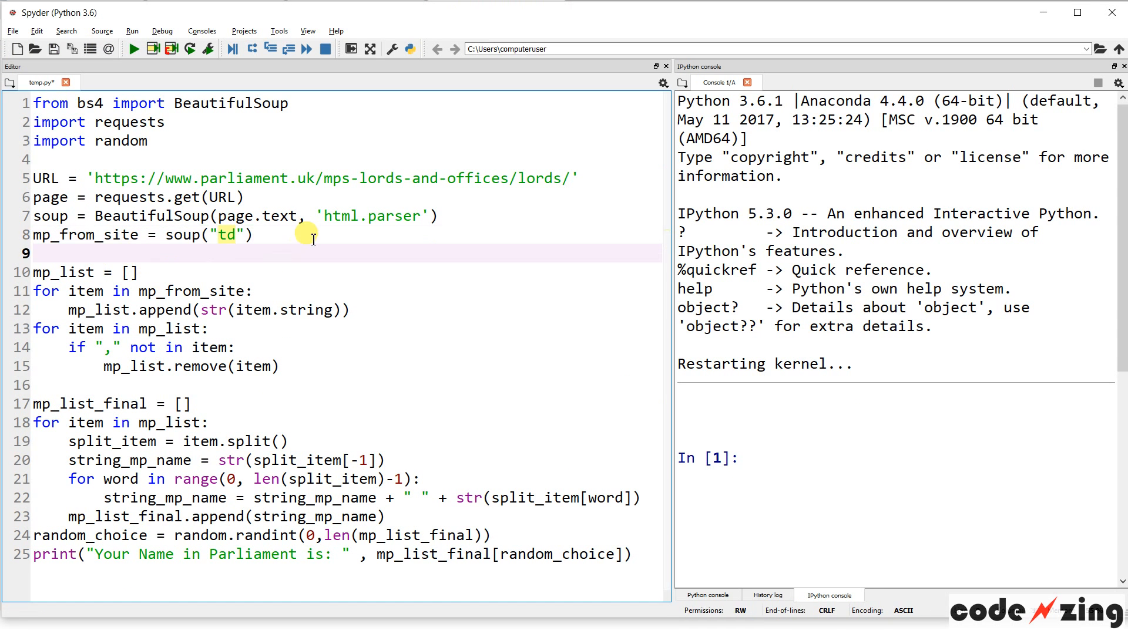
Add print(mp_from_site), run the script, and point out raw td output such as 'Aberdare, Lord' in the console
type("print")
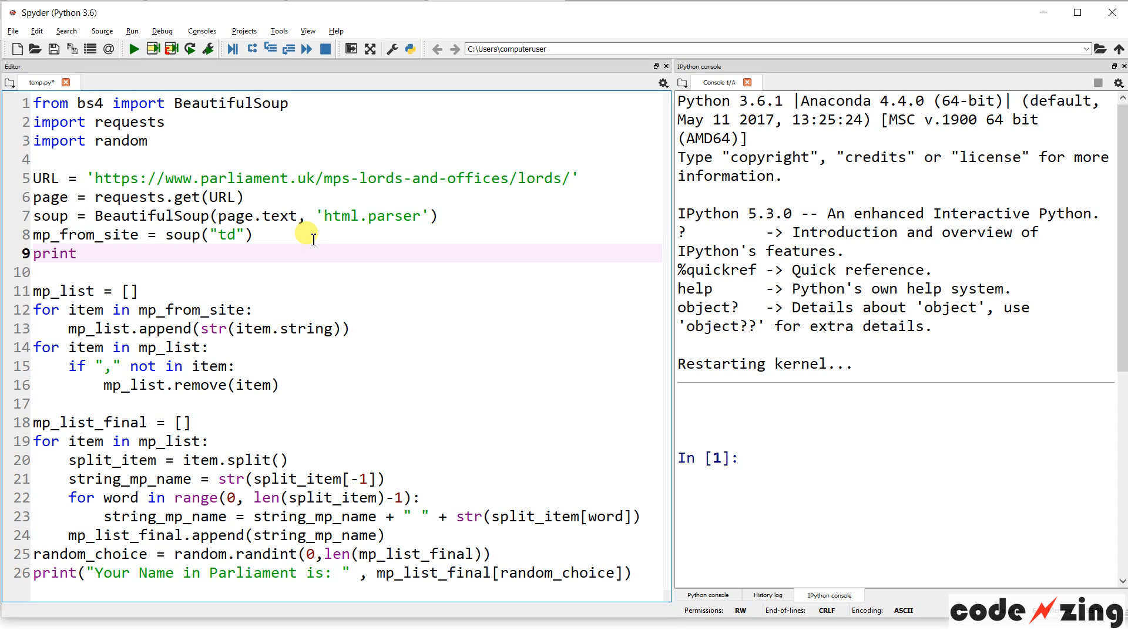
type("(mp_from_site")
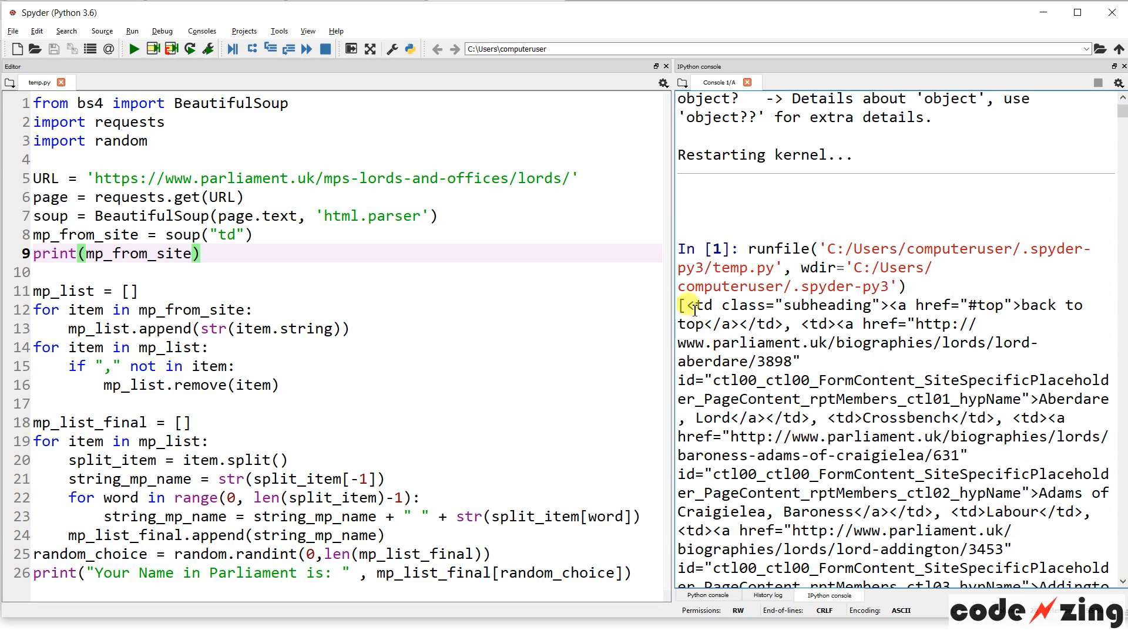
double_click(702, 305)
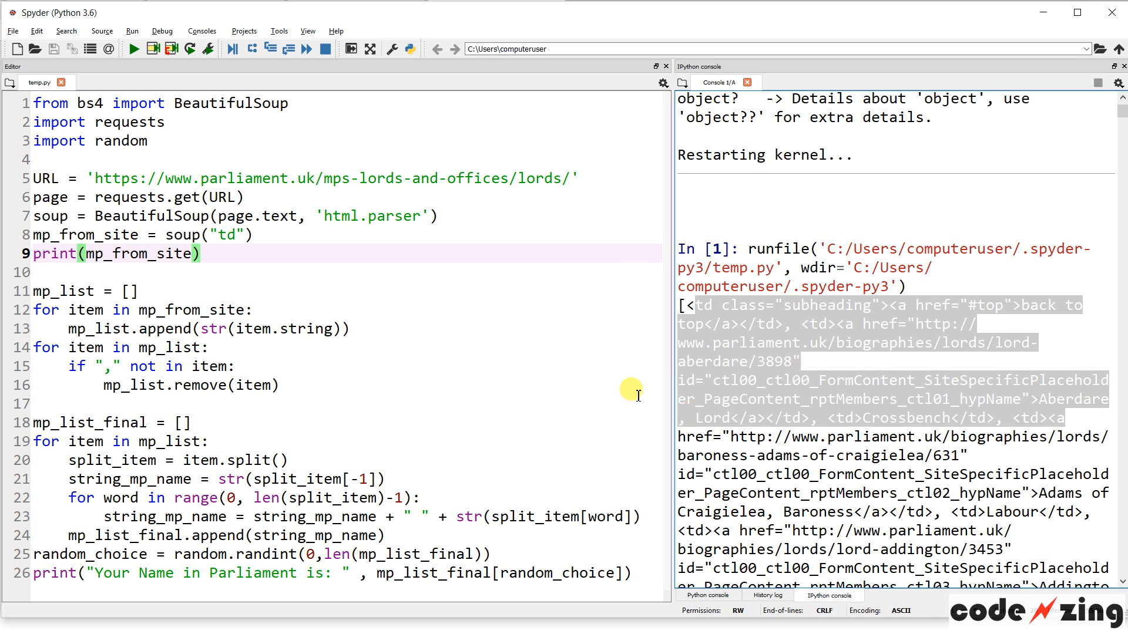
left_click(732, 417)
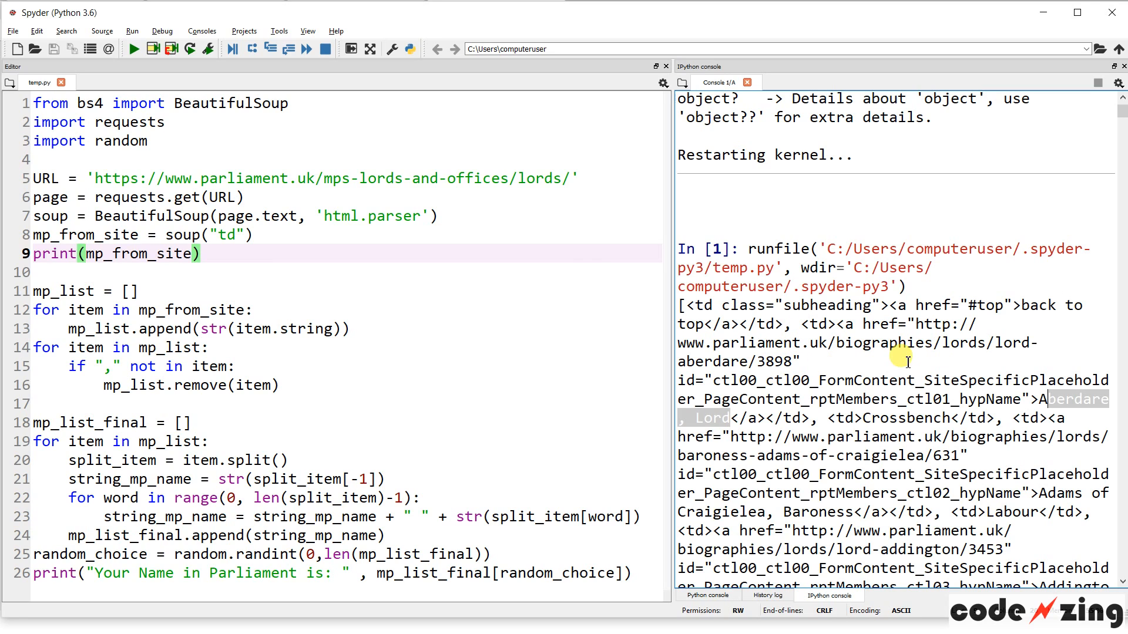
mouse_move(841, 357)
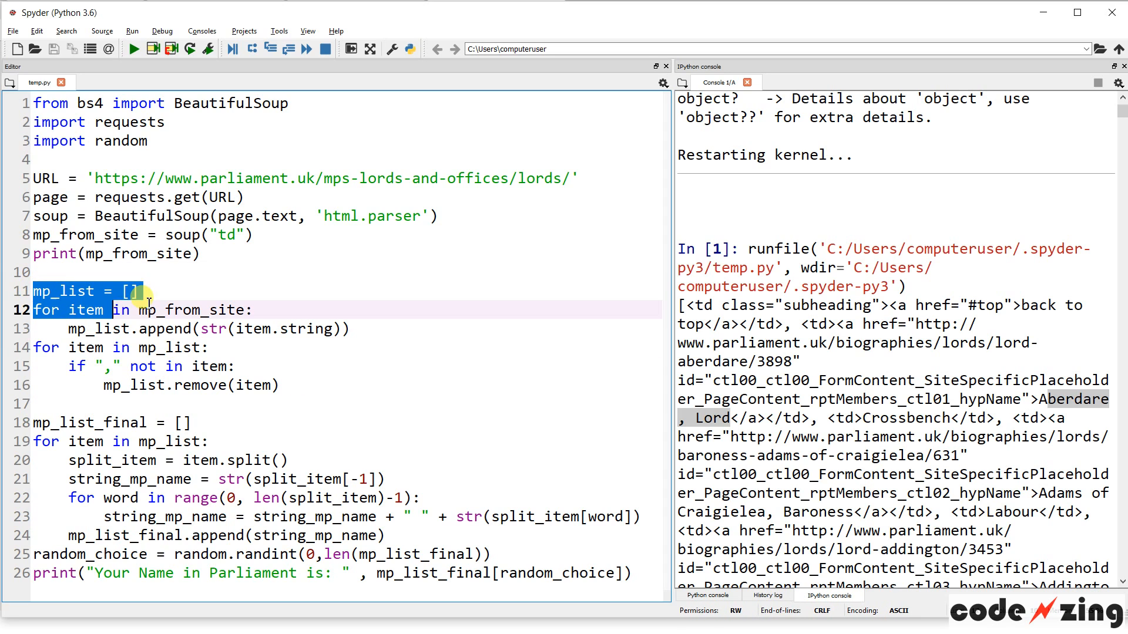
Locate the loop that fills mp_list from mp_from_site as the spot for a new print
left_click(148, 290)
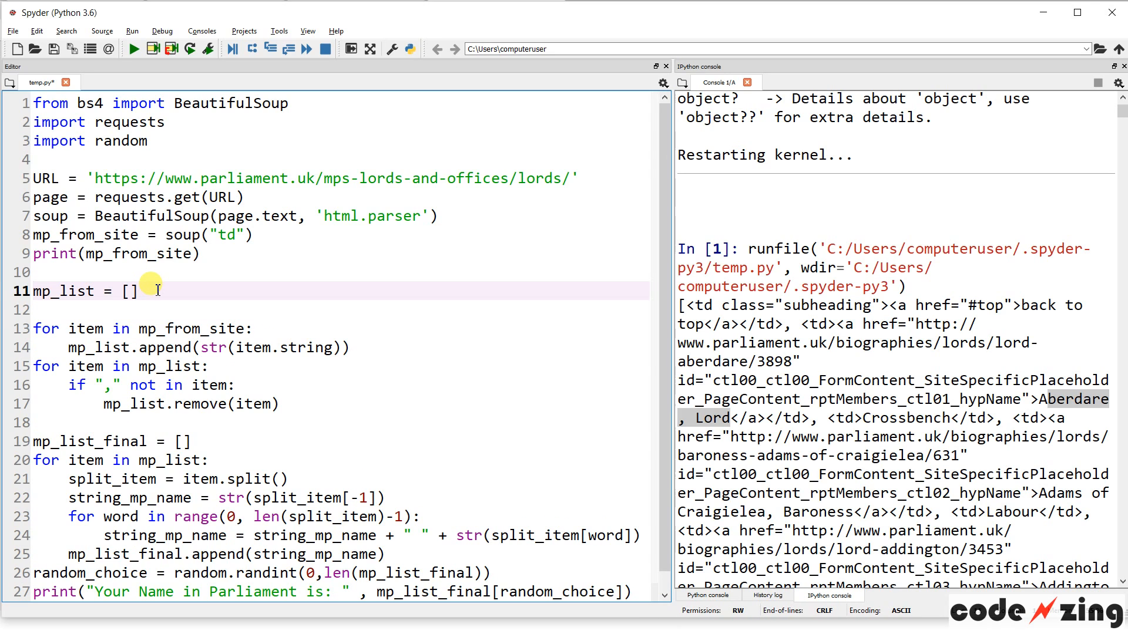
double_click(64, 290)
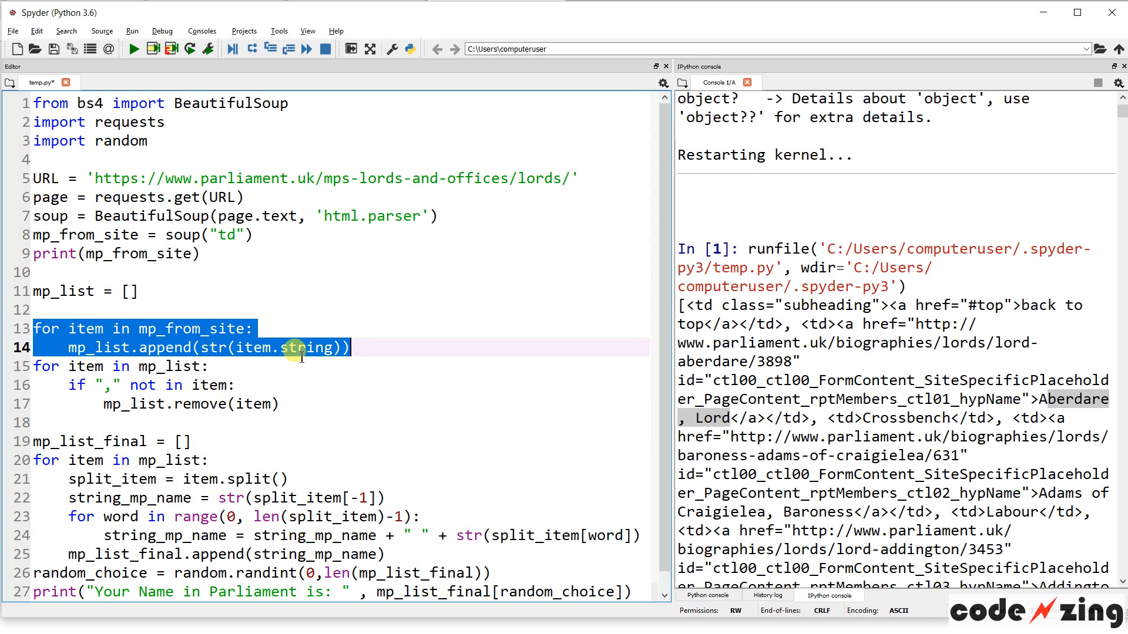
mouse_move(108, 295)
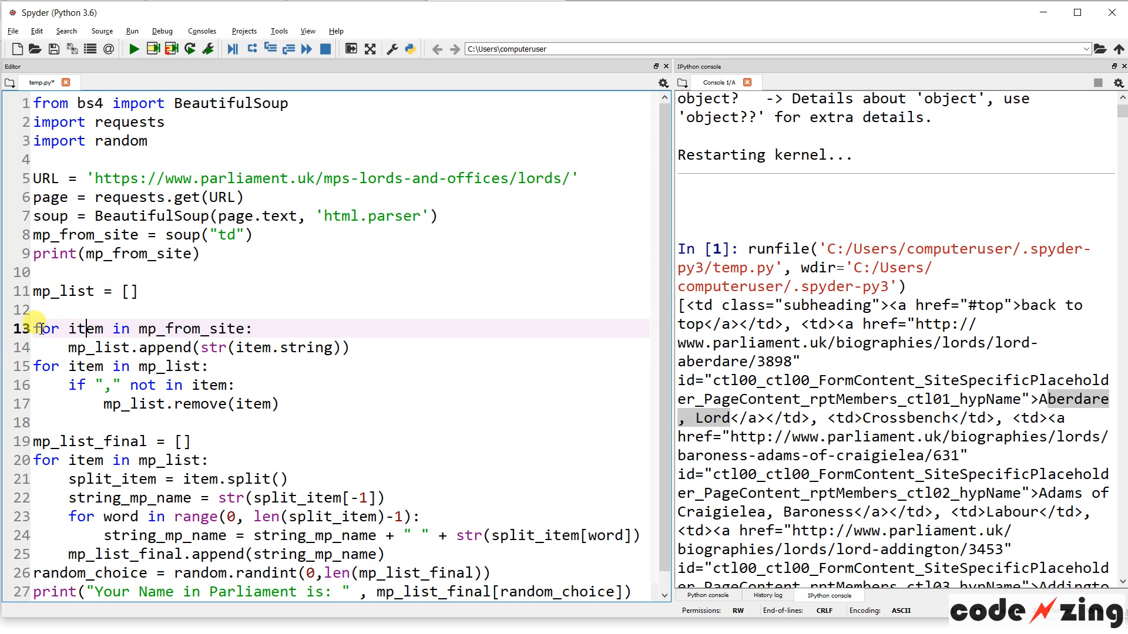
double_click(191, 329)
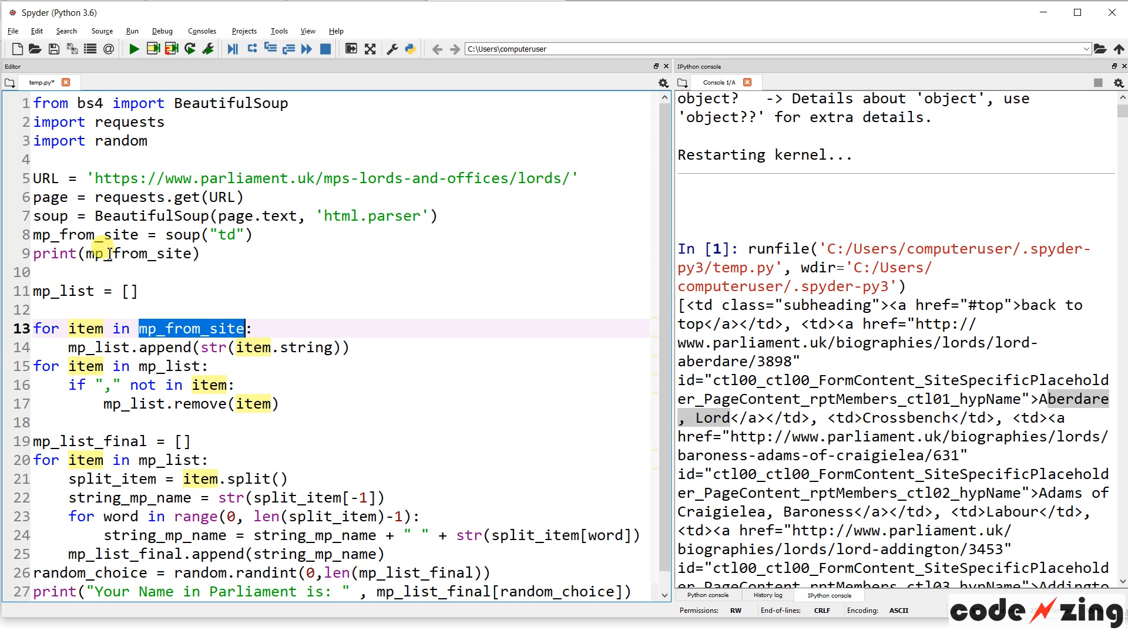
double_click(84, 235)
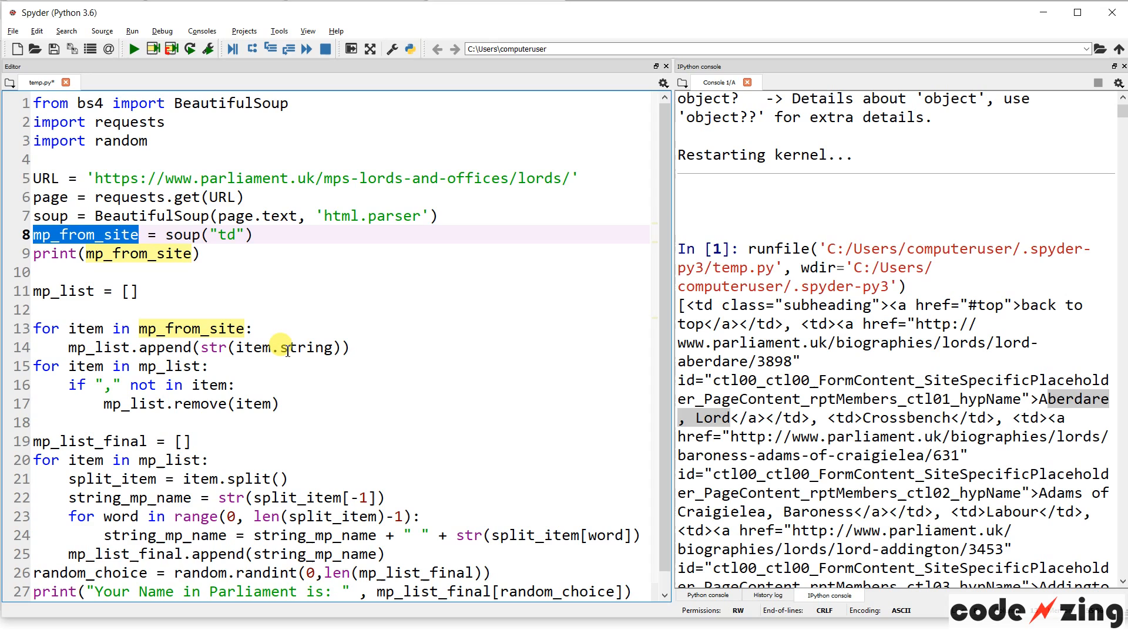
mouse_move(357, 339)
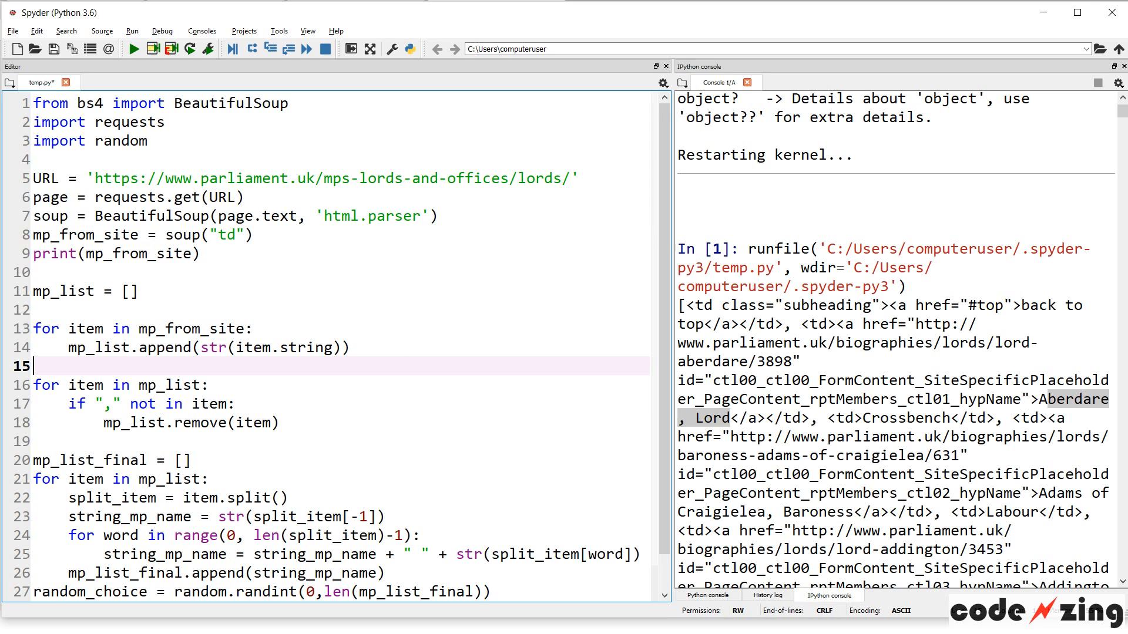
Add print(mp_list) after the append loop and drop the raw print(mp_from_site) line
type("pr")
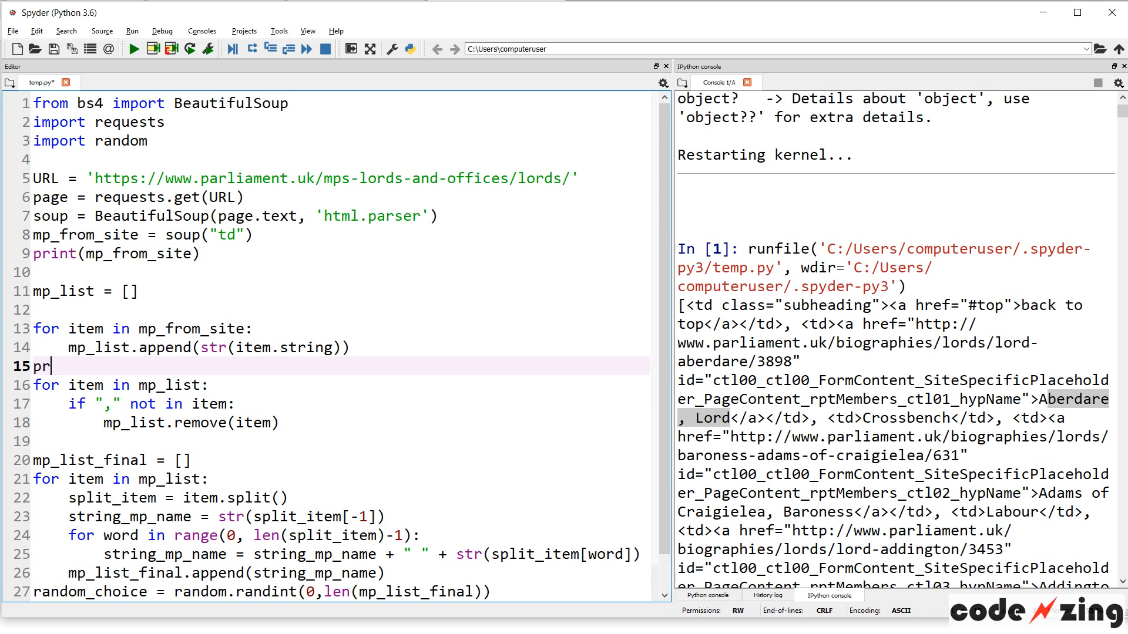
type("int(")
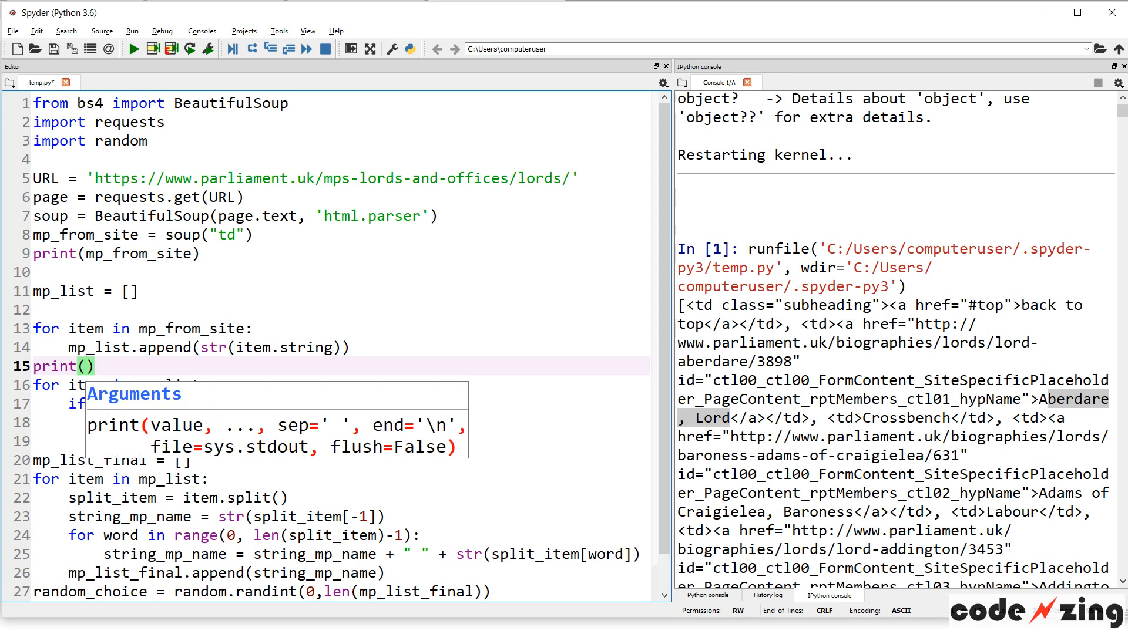
type("mp)li")
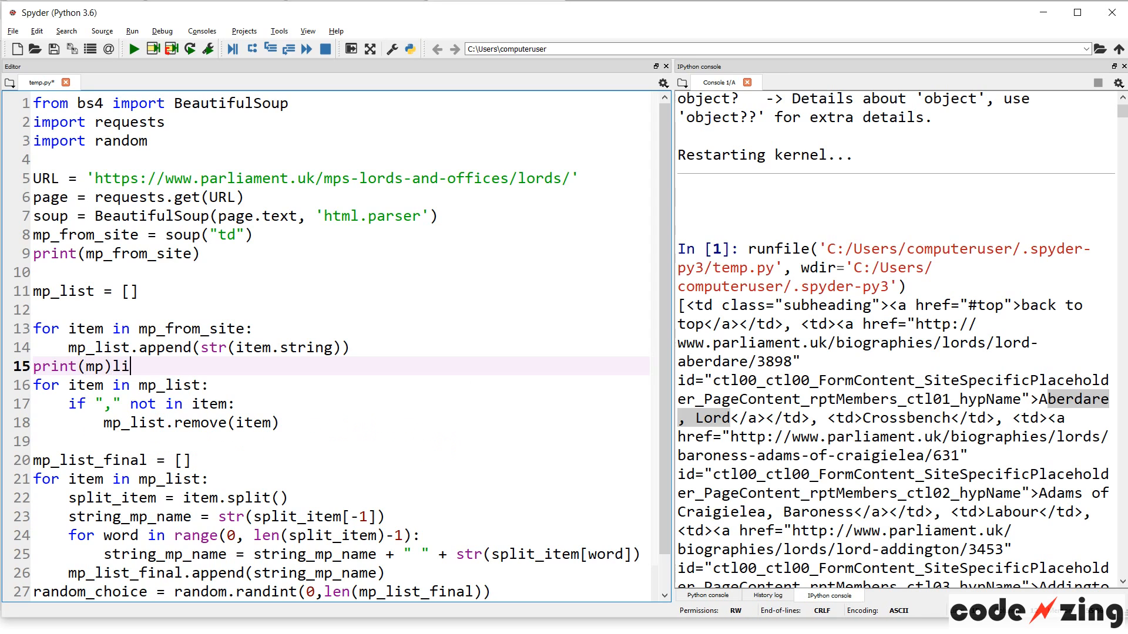
type("_list")
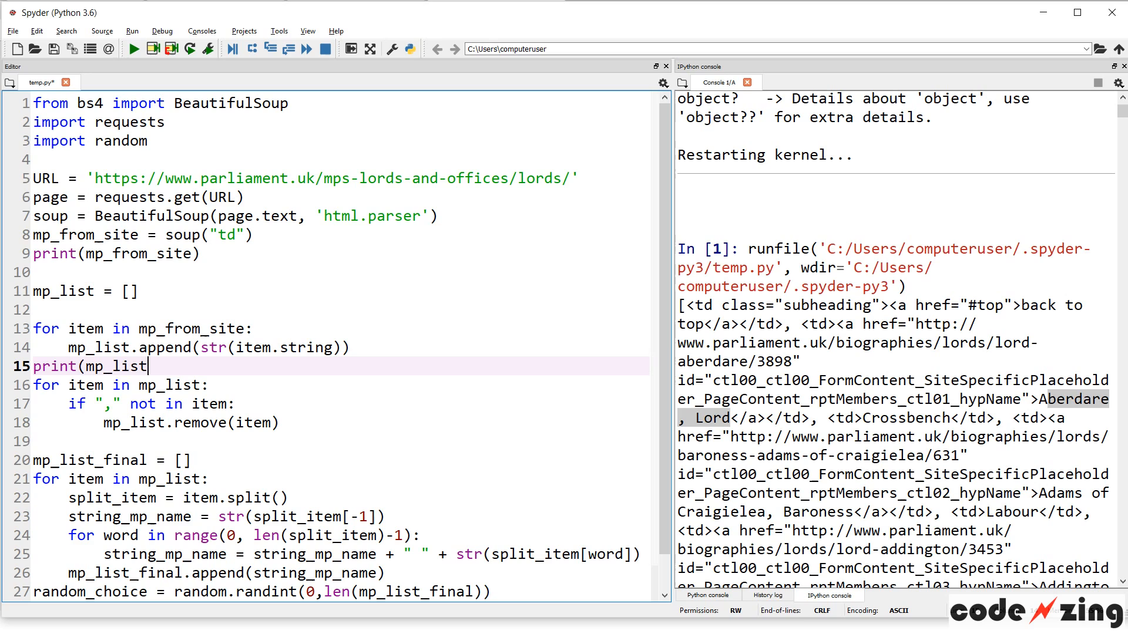
type(")")
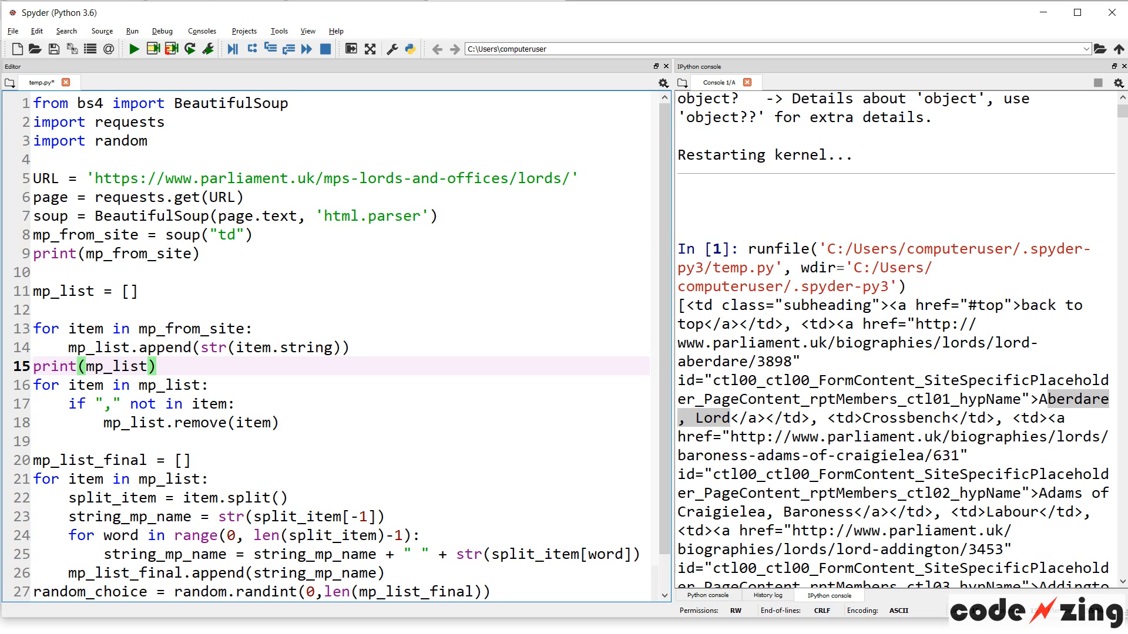
left_click(116, 254)
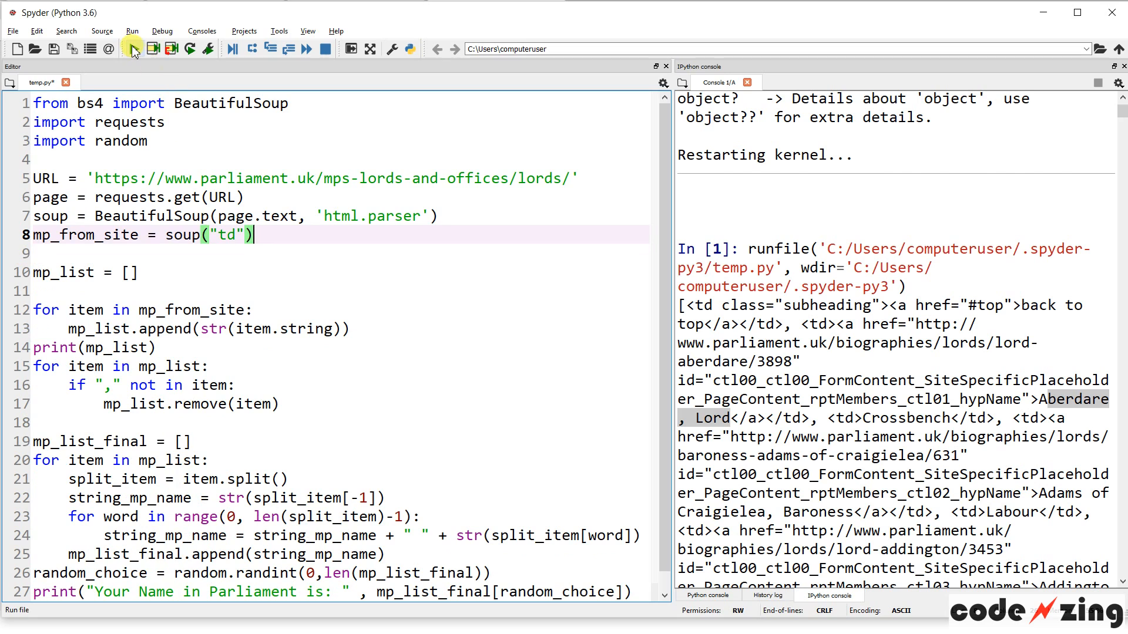
Rerun the script so the console lists names paired with parties like 'Conservative'
left_click(133, 48)
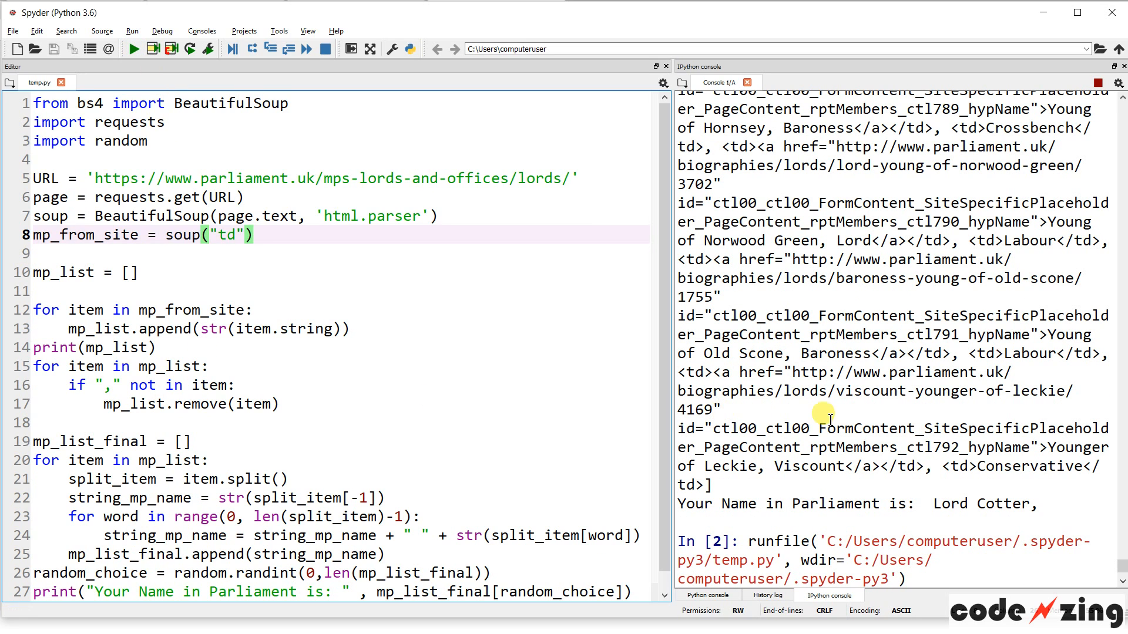
left_click(133, 48)
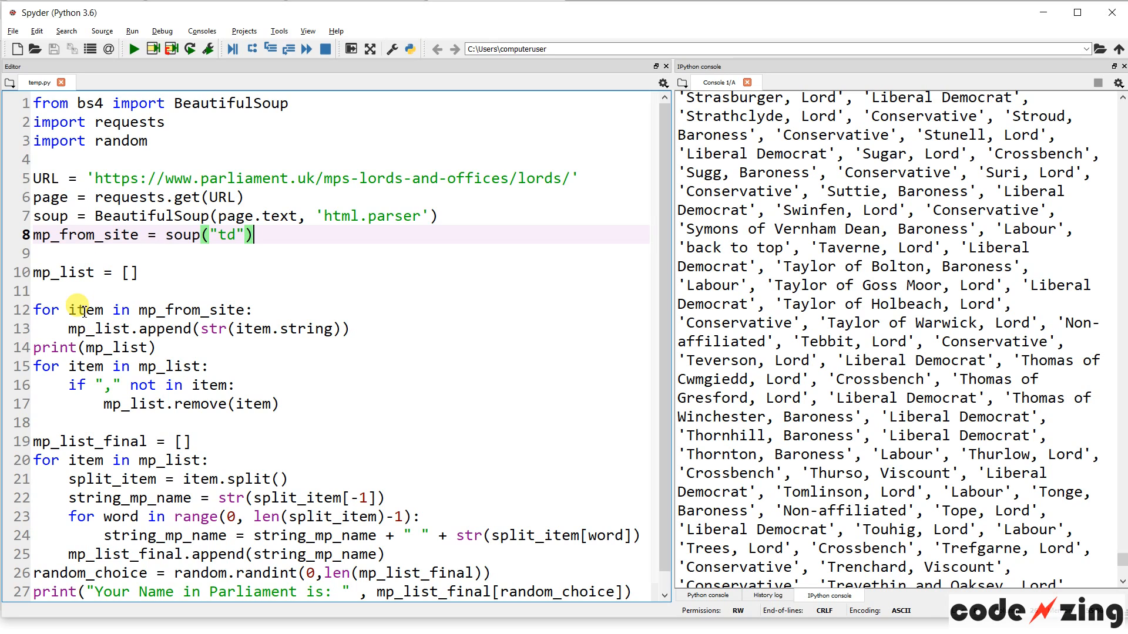
mouse_move(206, 353)
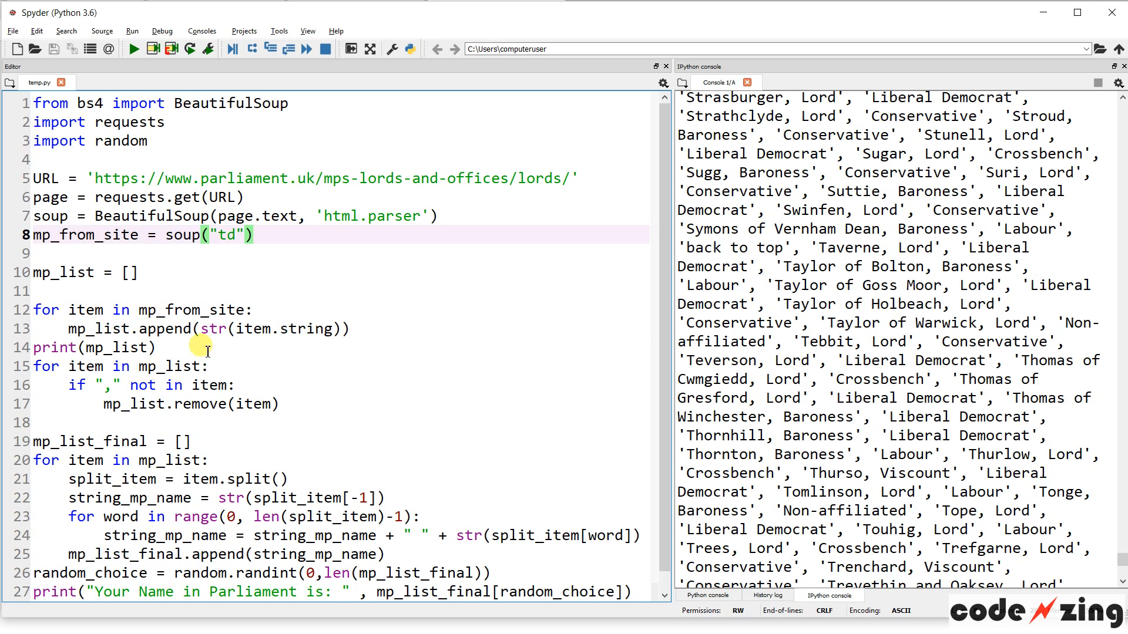
double_click(306, 328)
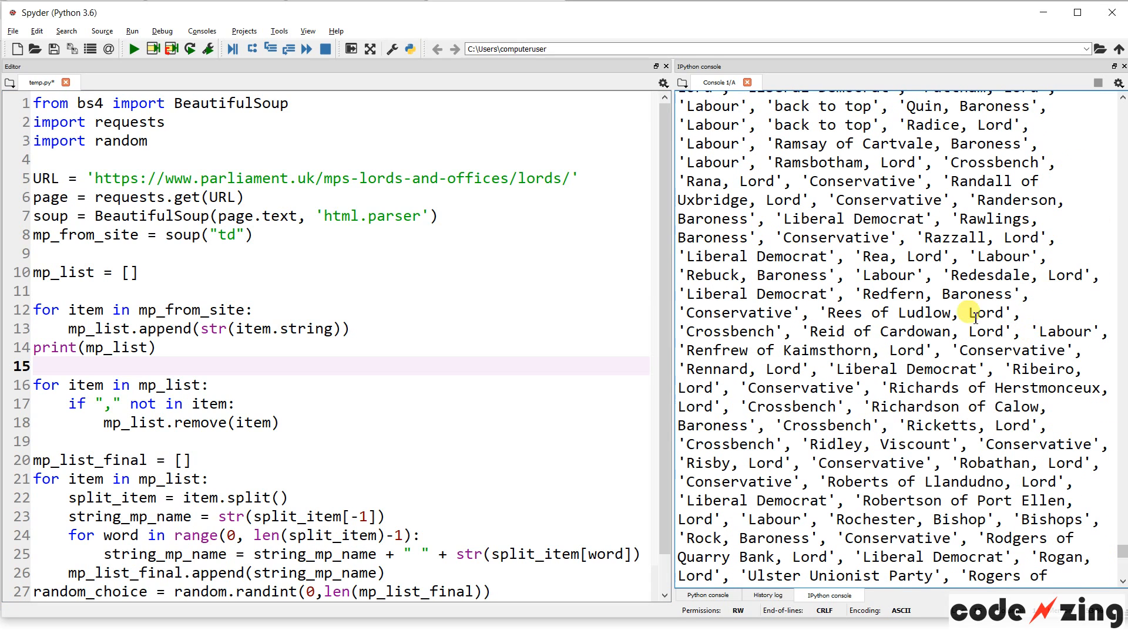
mouse_move(776, 230)
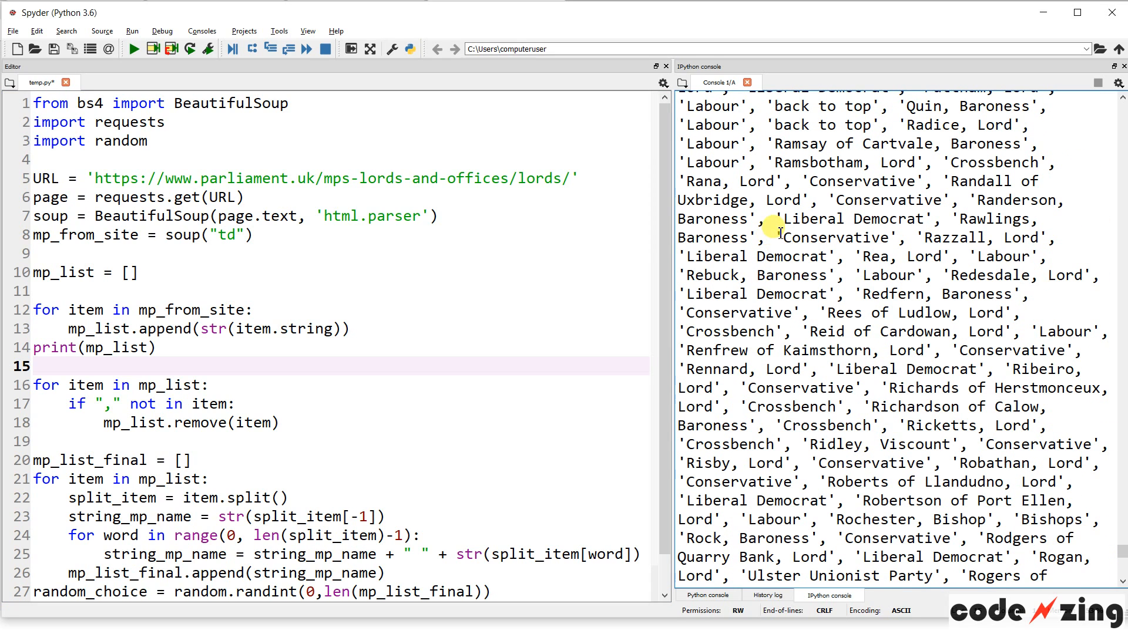
Review the printed list, picking out the comma-less 'Conservative' entry against the comma-filtering loop
double_click(831, 238)
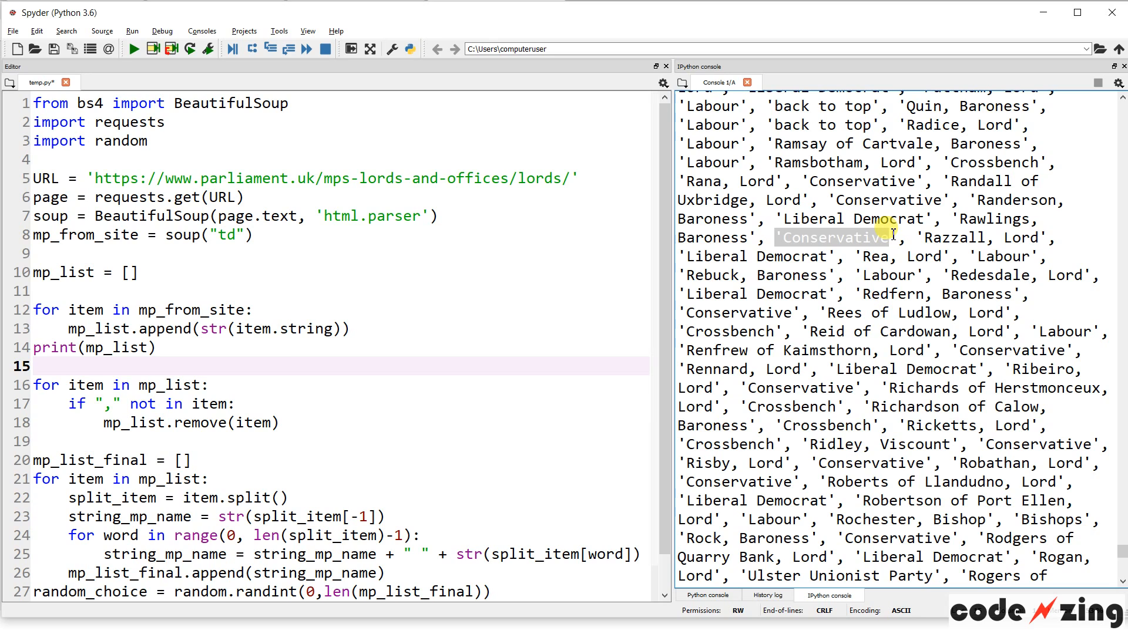
scroll("down", 3)
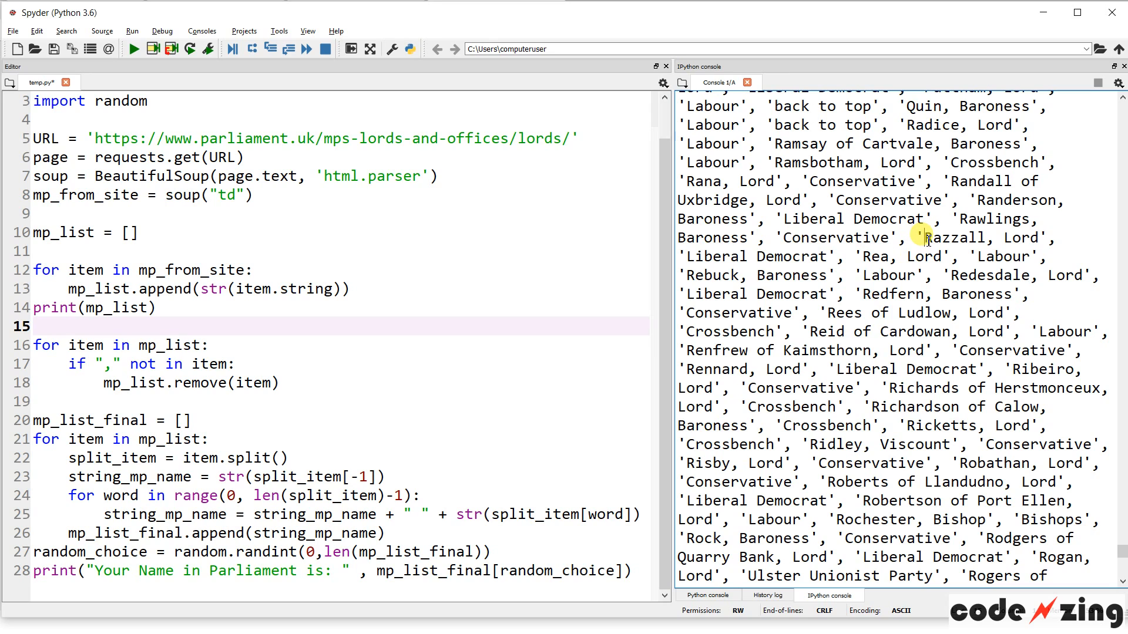
double_click(954, 237)
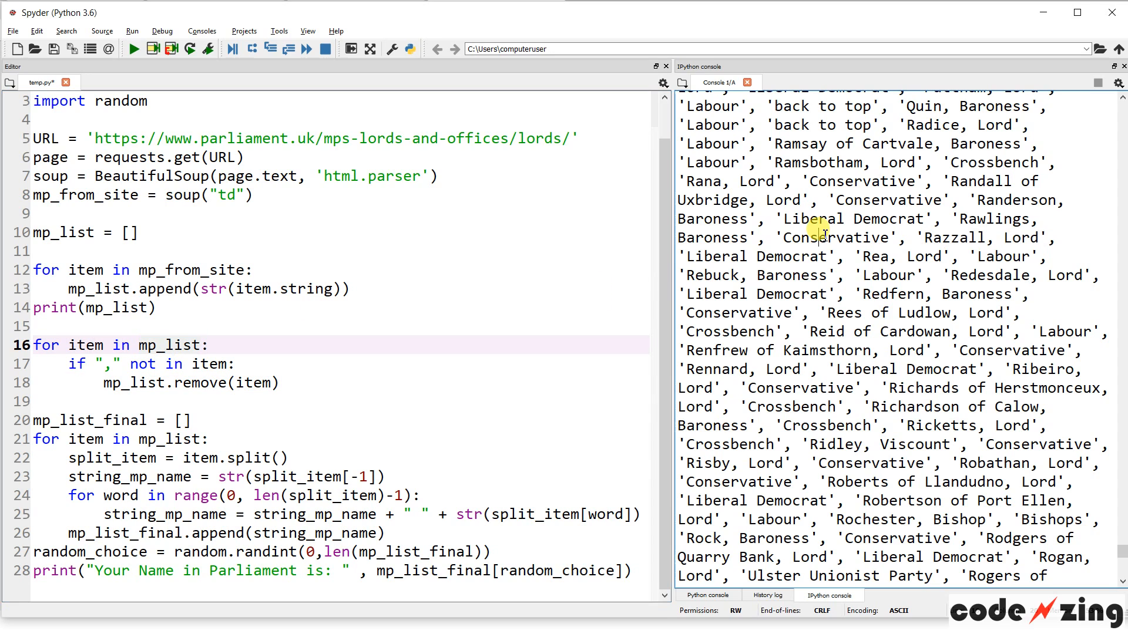
double_click(62, 233)
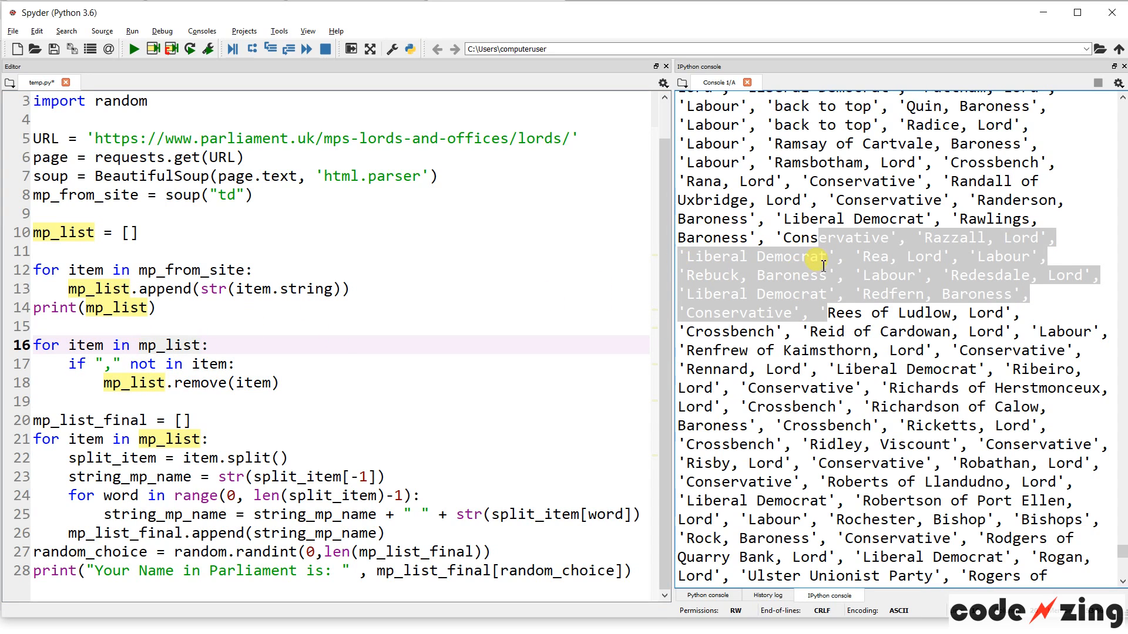
mouse_move(197, 352)
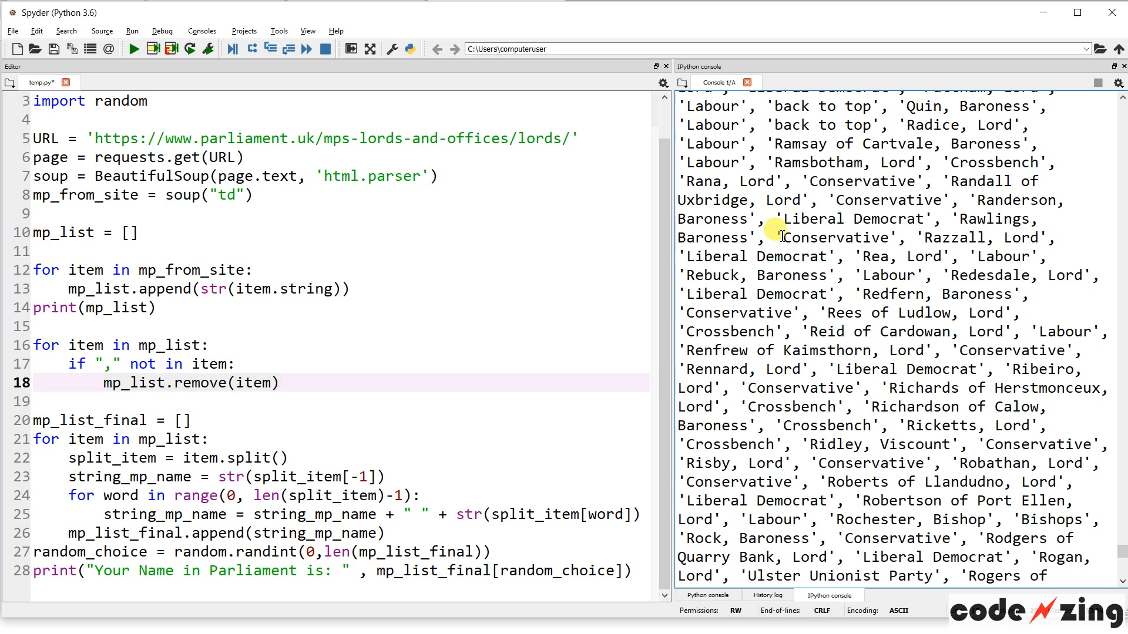
double_click(835, 237)
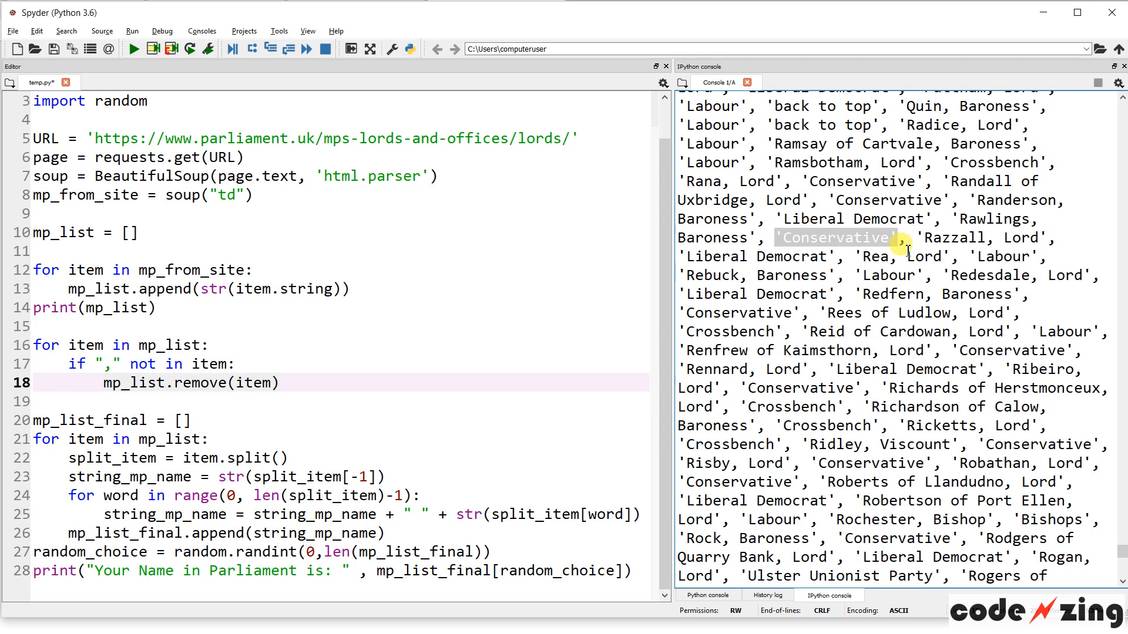
mouse_move(885, 218)
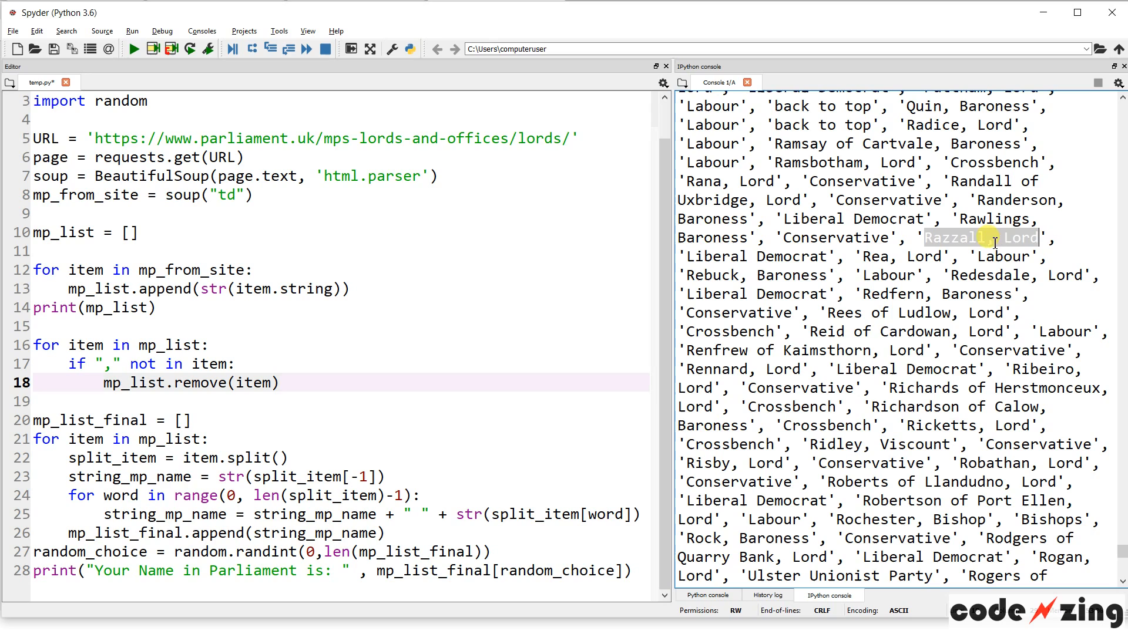
mouse_move(857, 172)
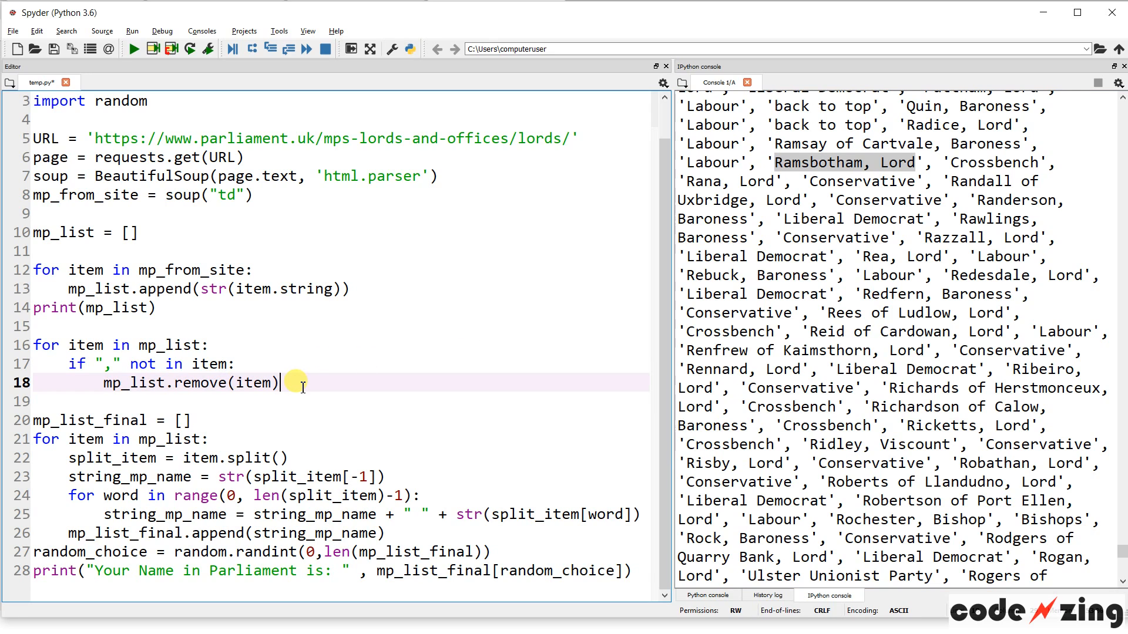
Move print(mp_list) below the comma-removal loop and rerun to get names only, picking 'Lord Hylton'
key("enter")
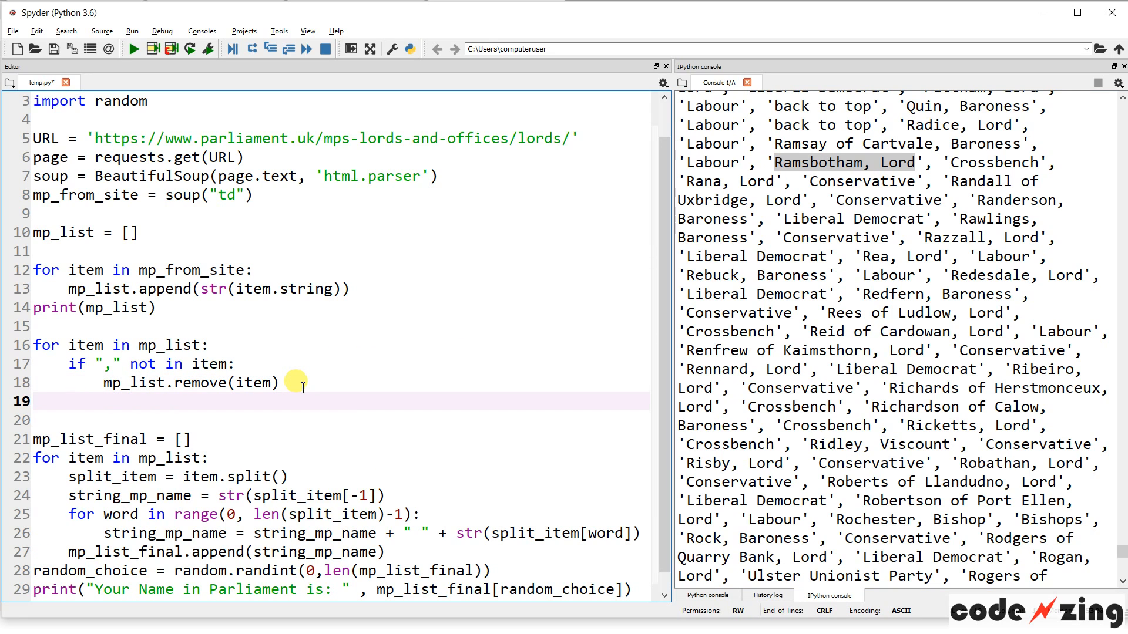
type("print(")
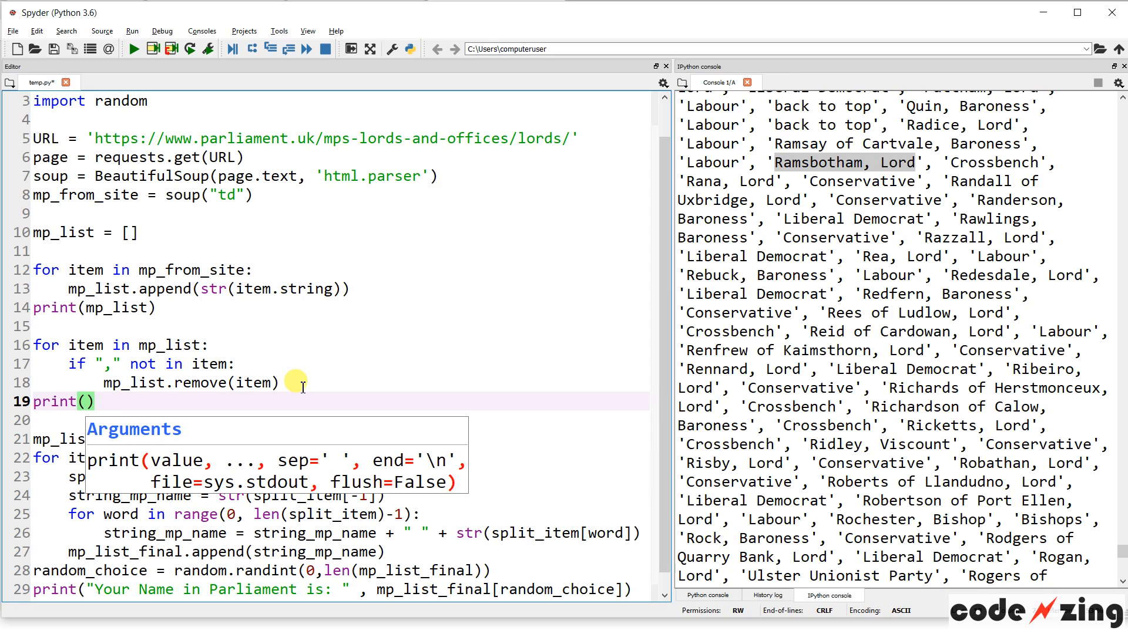
type("mp_list")
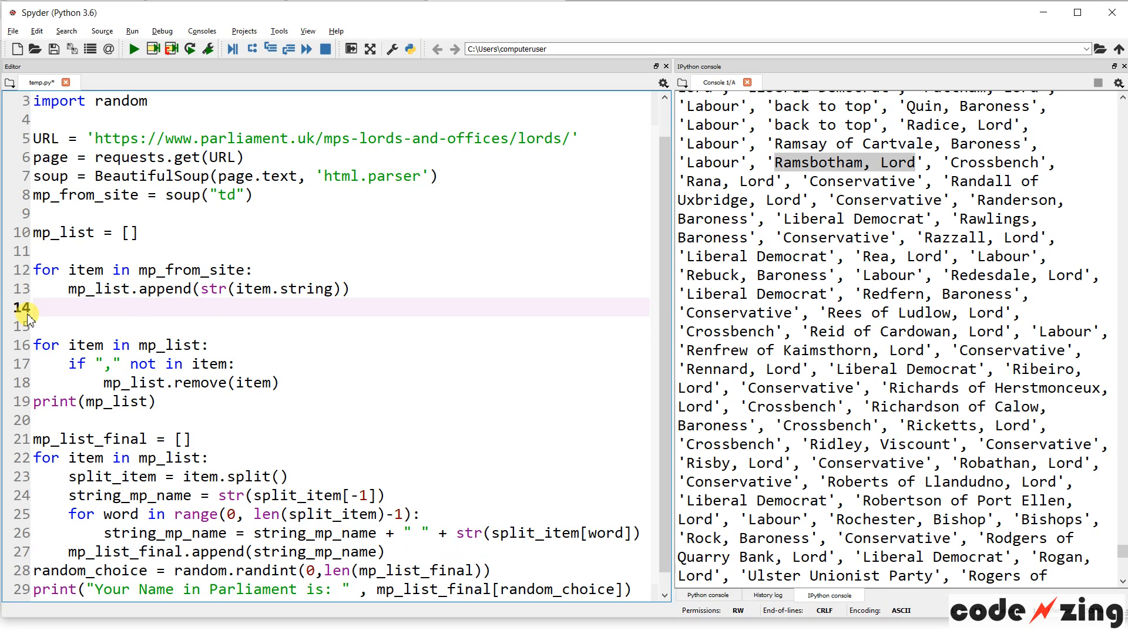
left_click(132, 48)
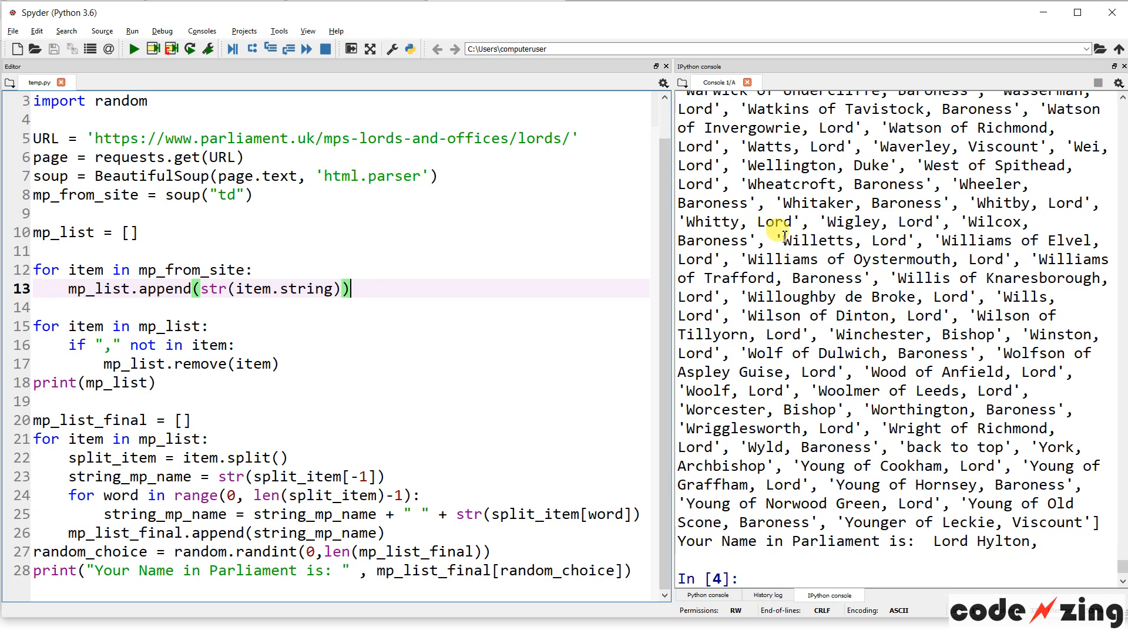
Check the 'Willetts, Lord' entry in the output, then delete that print(mp_list) line
double_click(845, 240)
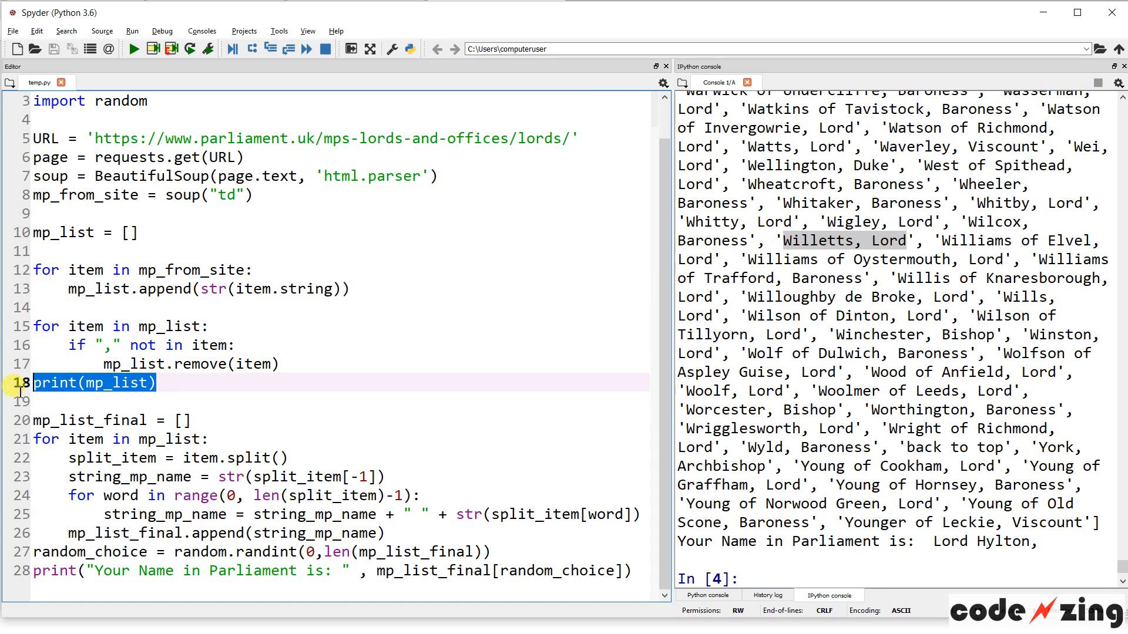
key("Delete")
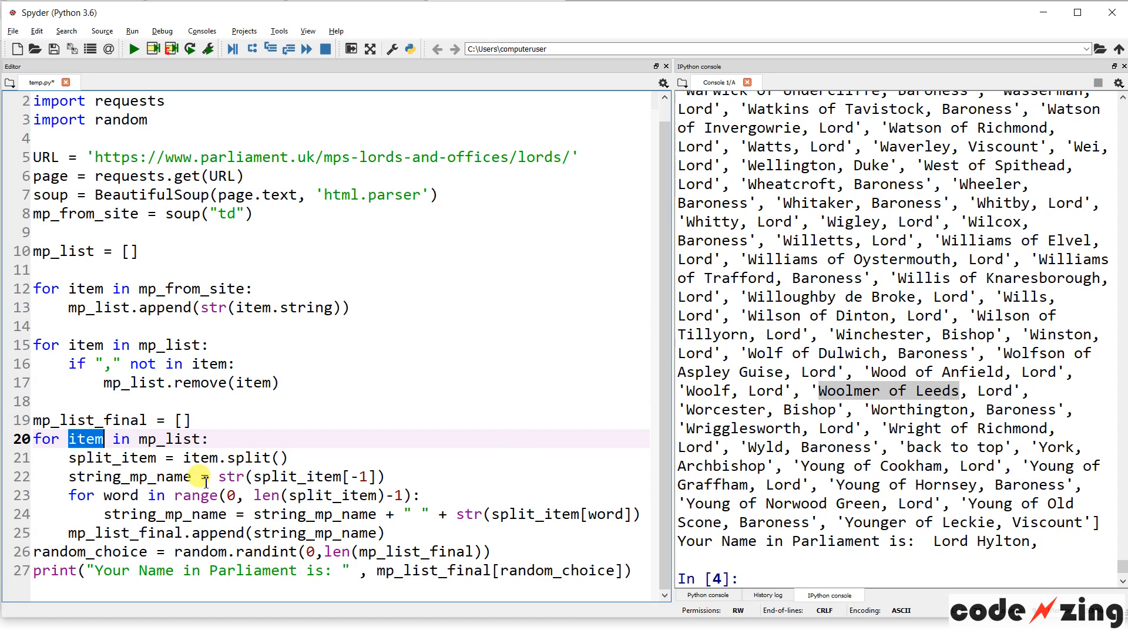
Add print(split_item) in the final loop and rerun, showing split word lists like Young of Cookham and picking 'Lord Dobbs'
double_click(85, 440)
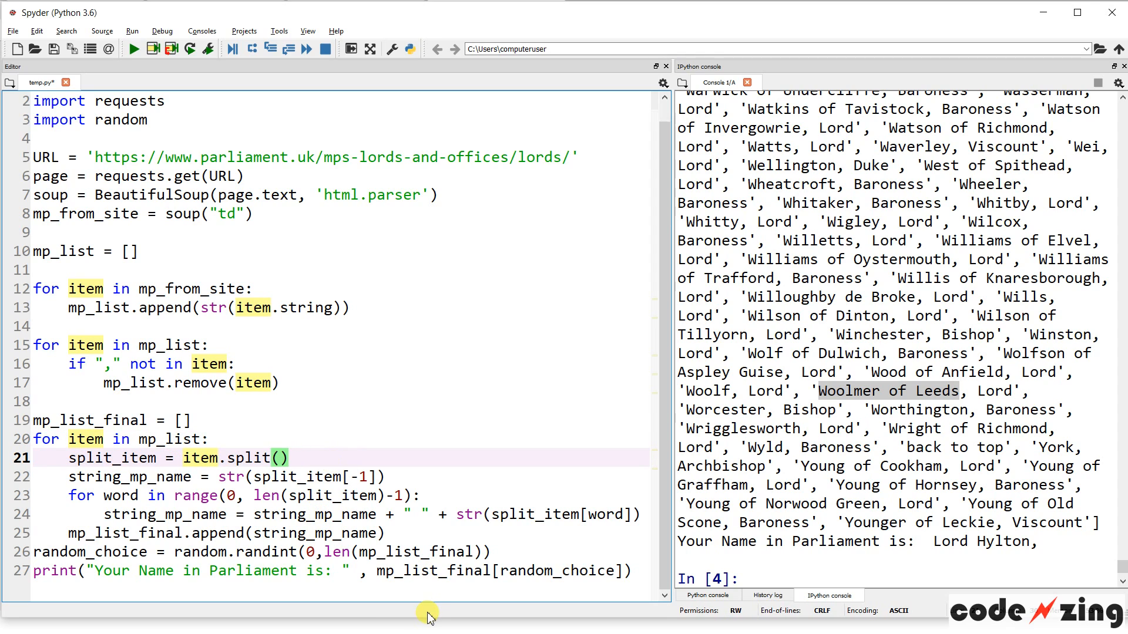
type("print(split_item")
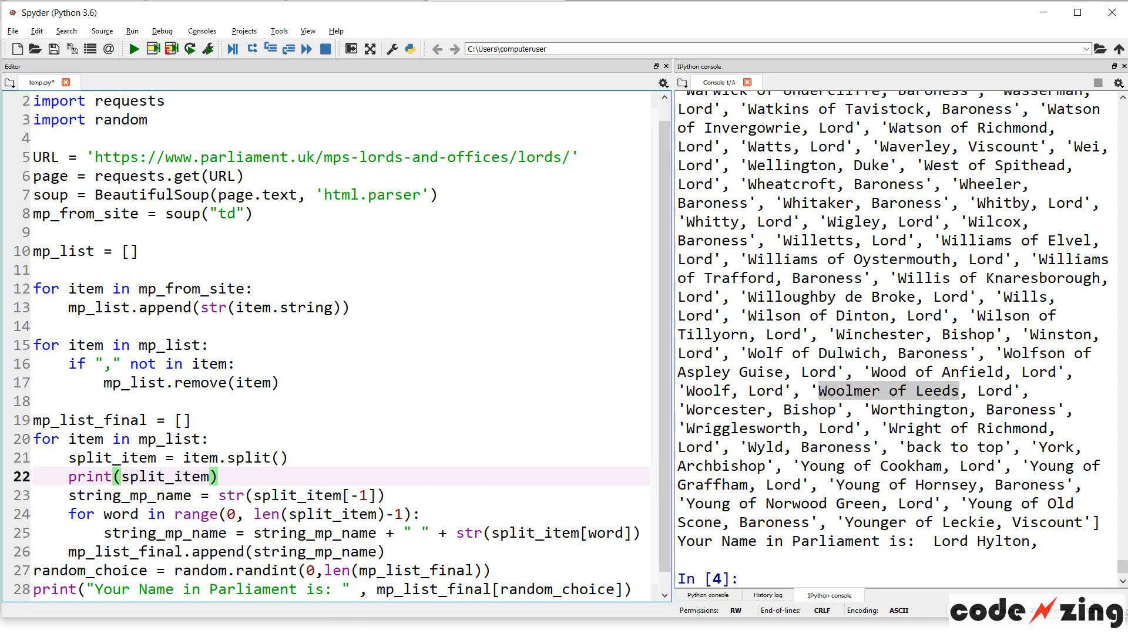
mouse_move(860, 389)
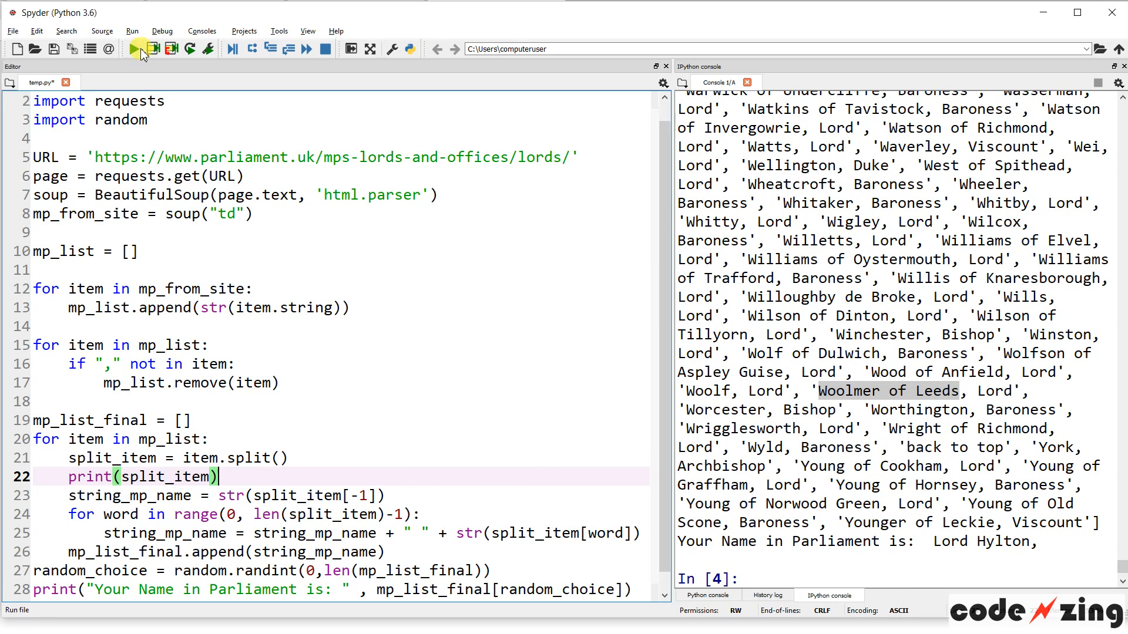
left_click(132, 48)
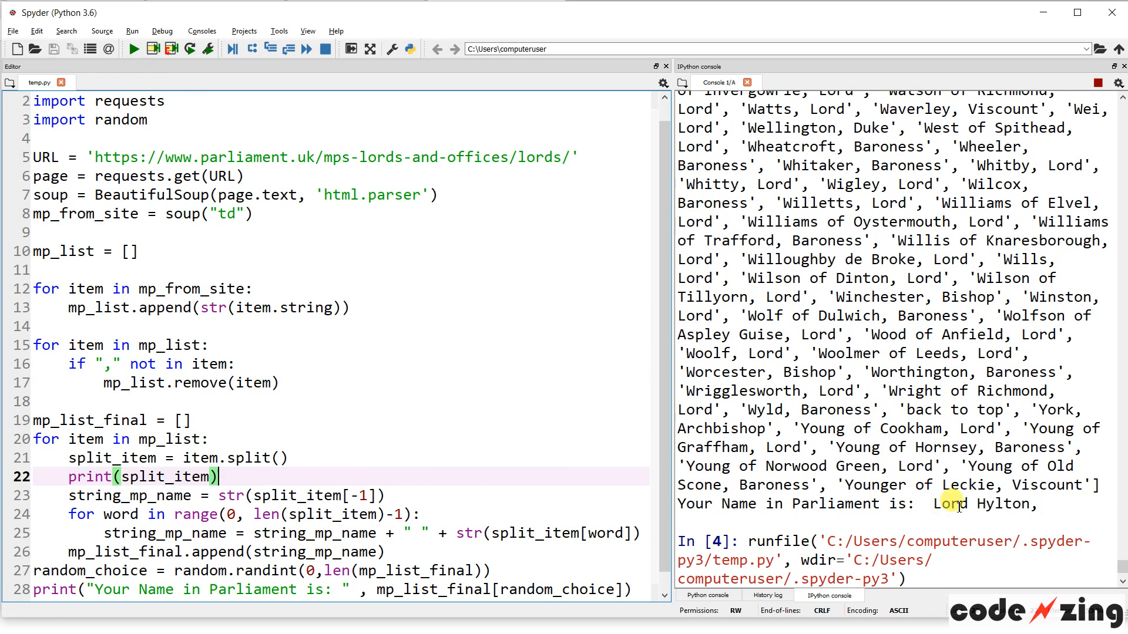
left_click(133, 48)
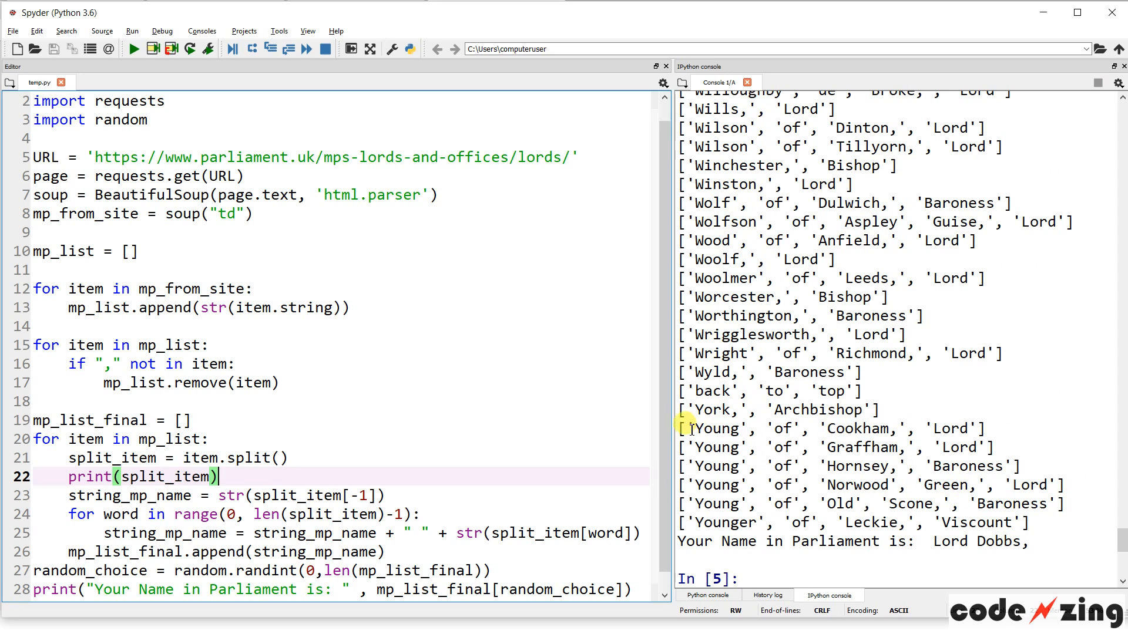
left_click_drag(687, 429, 978, 428)
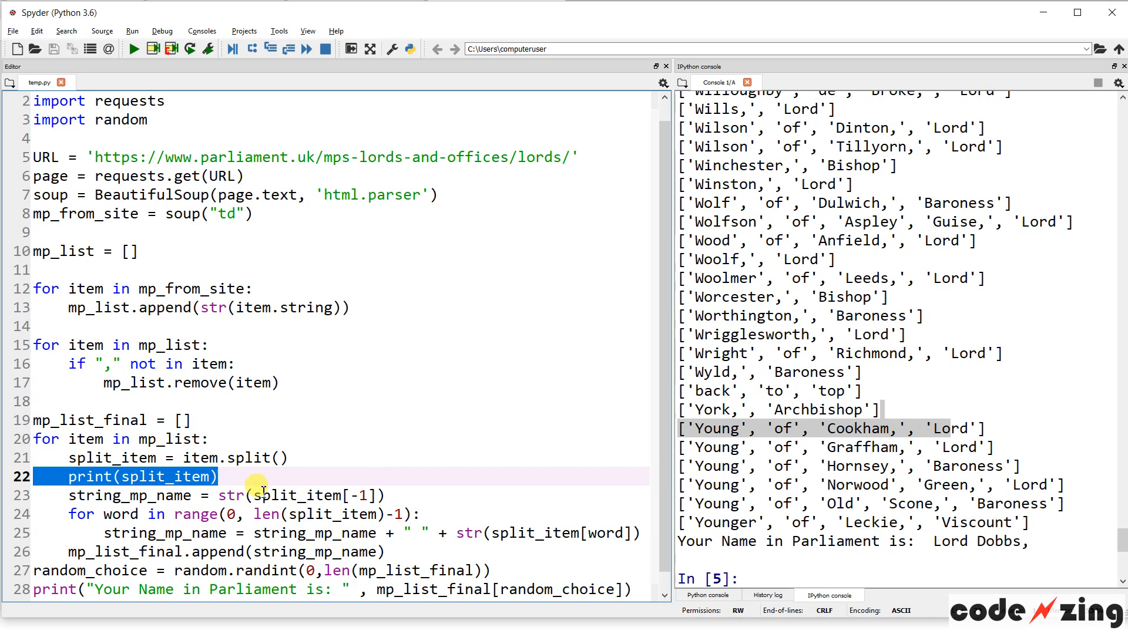
Add print(string_mp_name) right after it takes the last word of each split name, and rerun
double_click(313, 496)
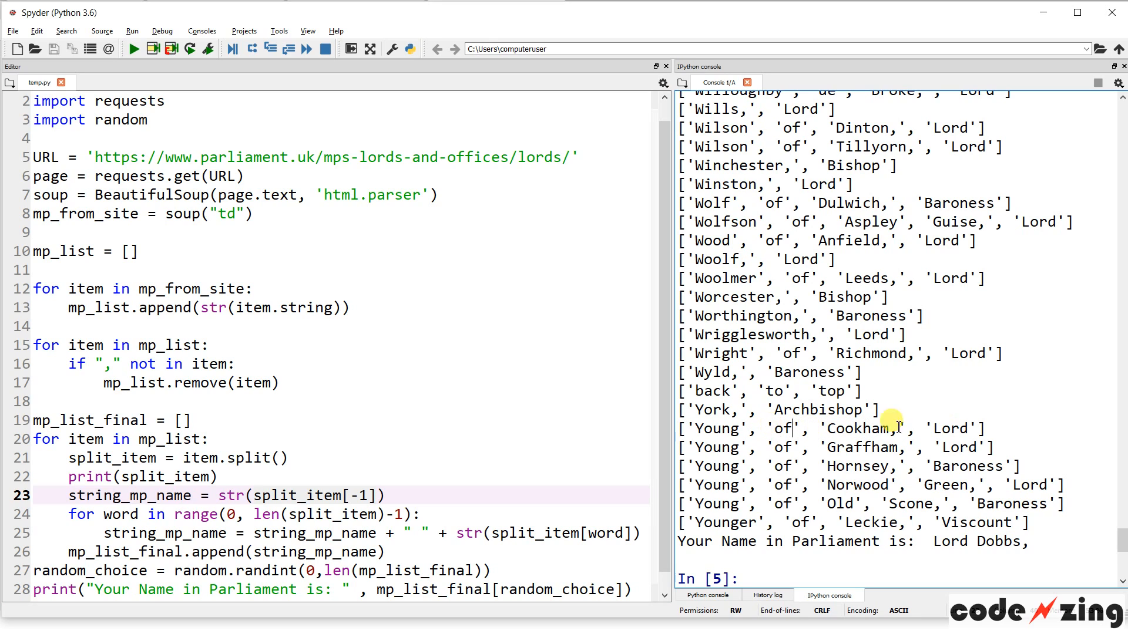
double_click(949, 429)
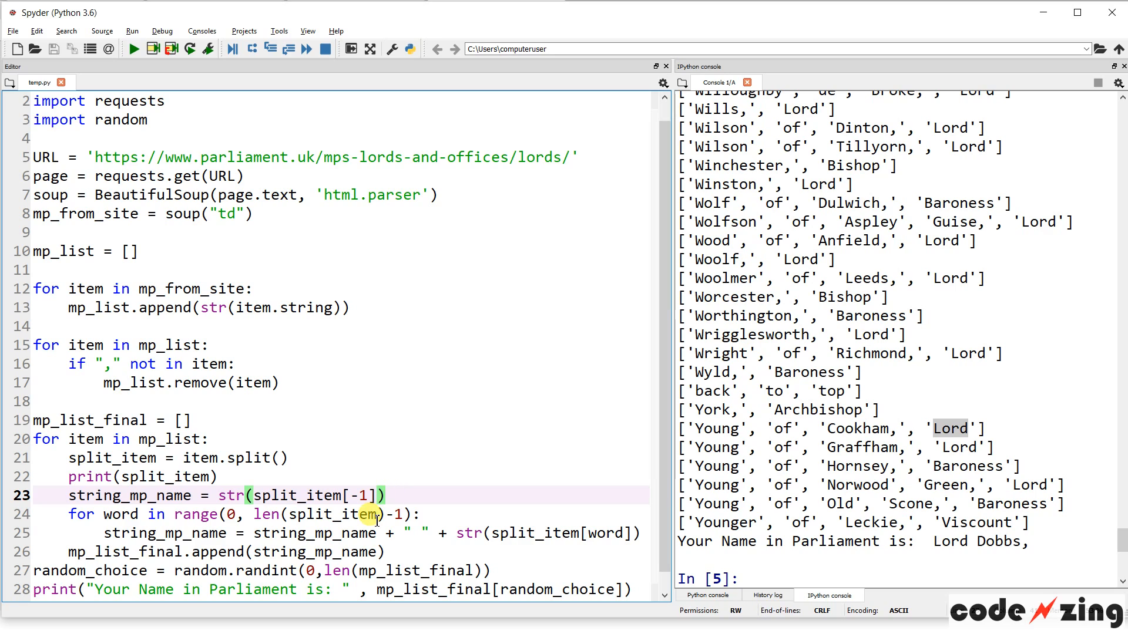
type("prit")
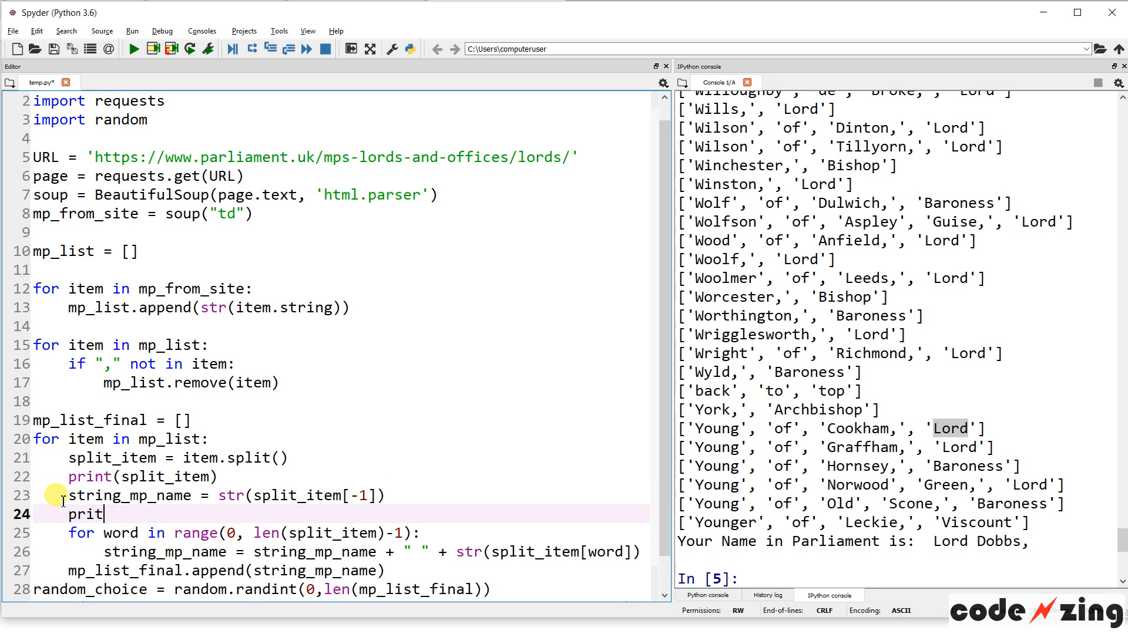
type("nt(string_mp_")
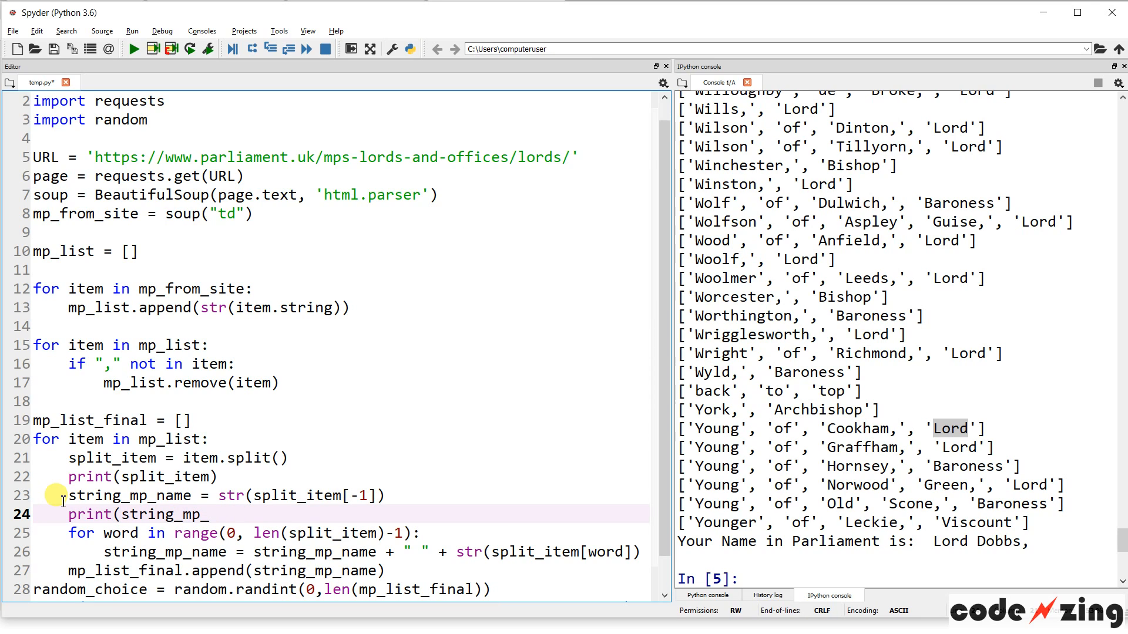
type("name)")
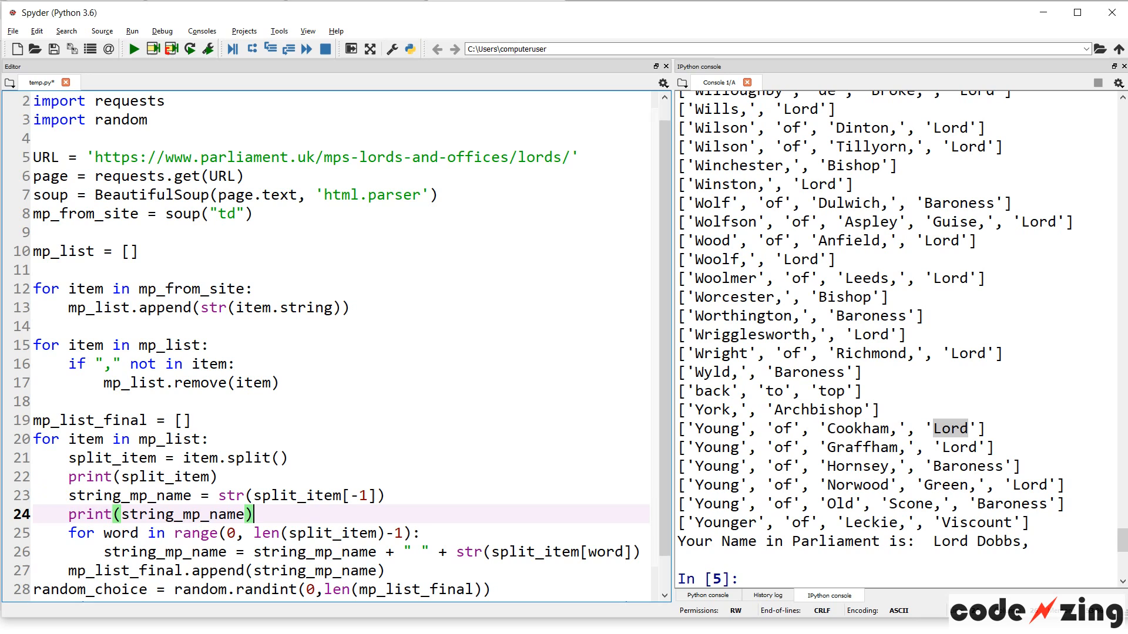
left_click(189, 50)
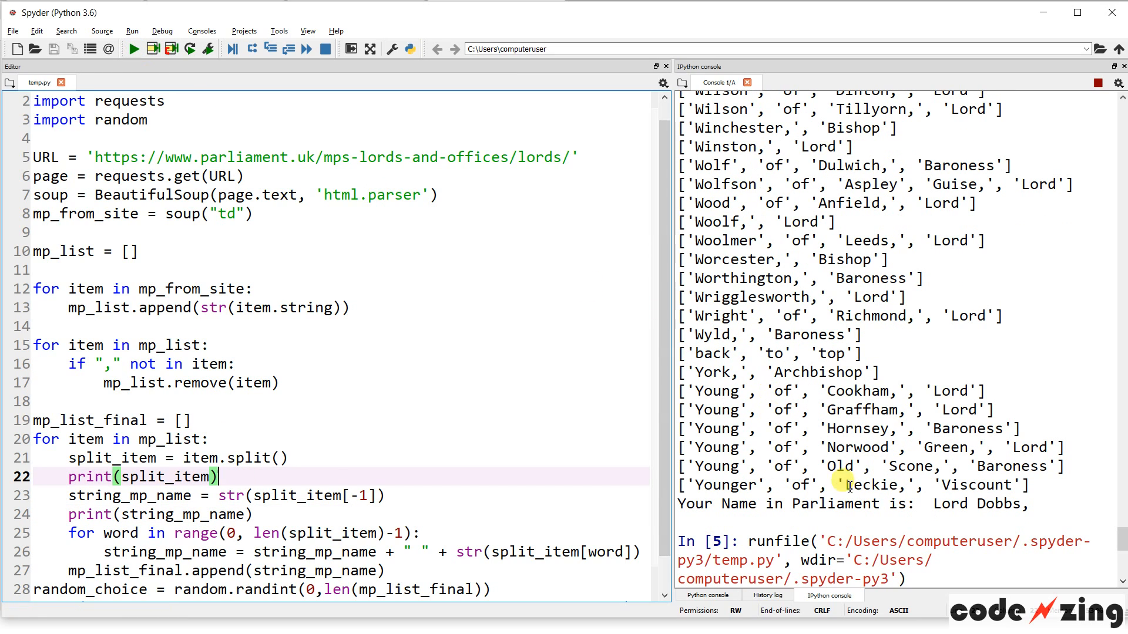
Run the script and inspect each name's last word, such as Viscount and Younger, with 'Lord Porter of Spalding' picked
left_click(132, 48)
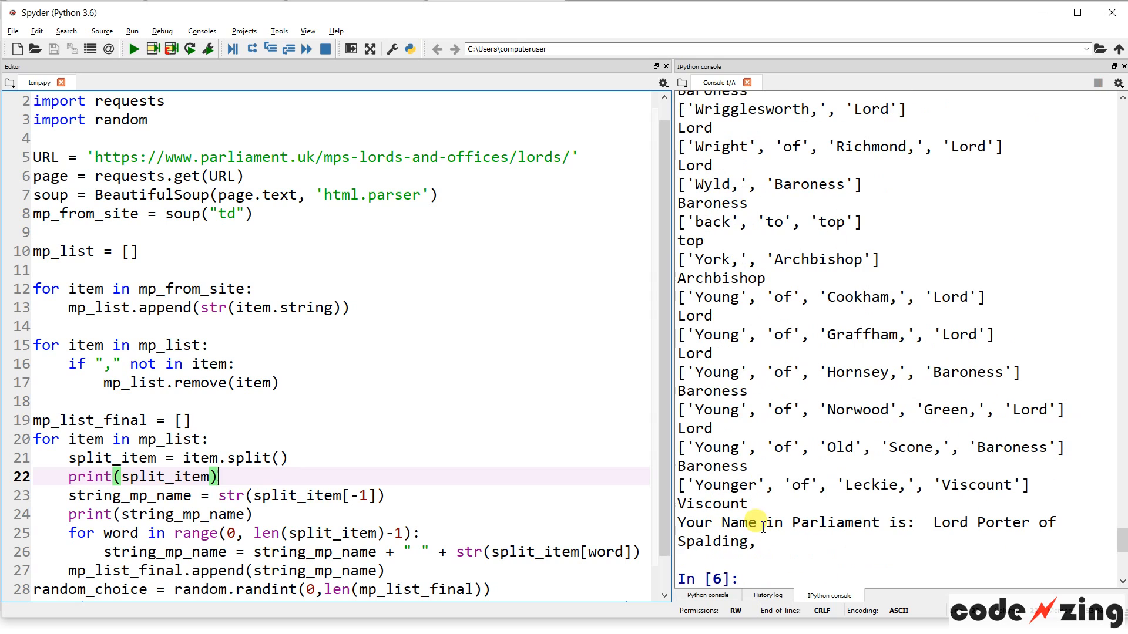
double_click(711, 504)
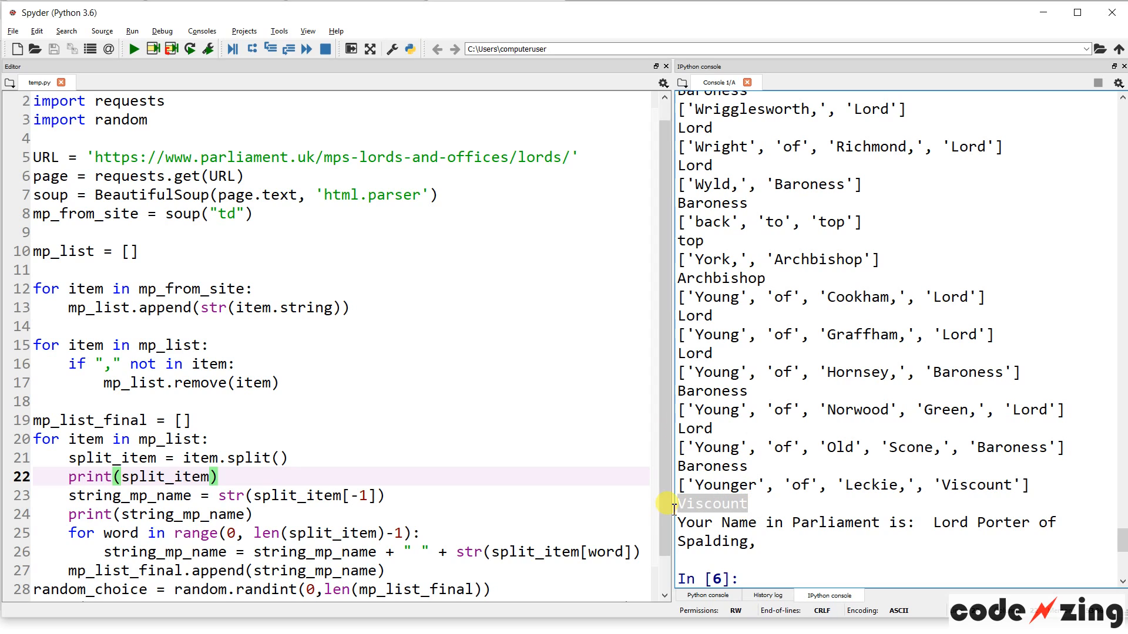
double_click(975, 485)
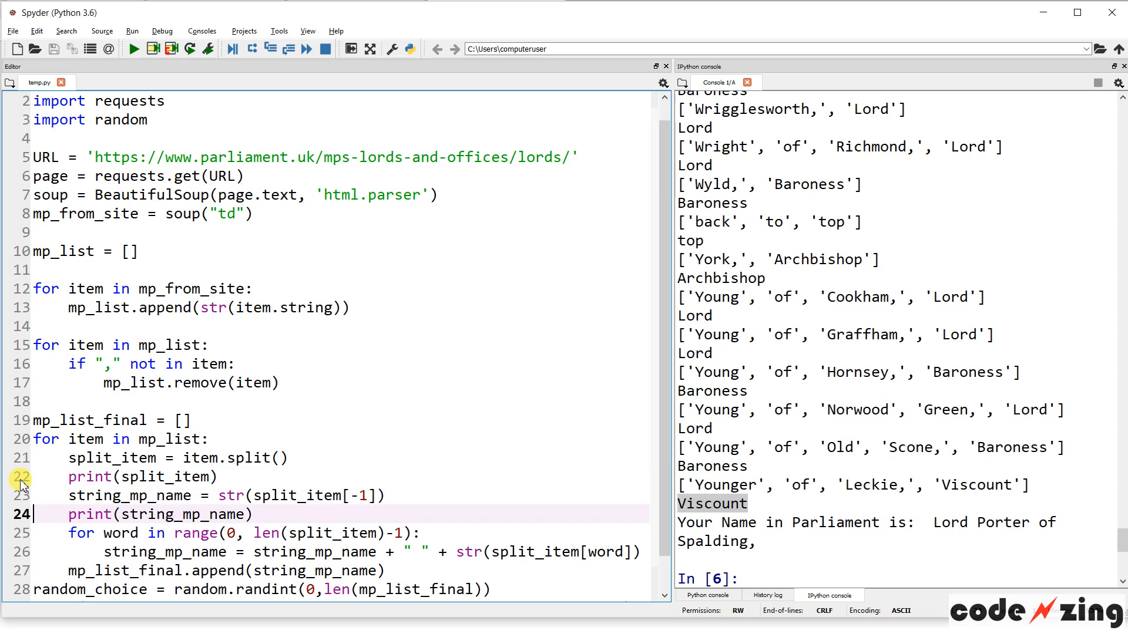
scroll("down", 3)
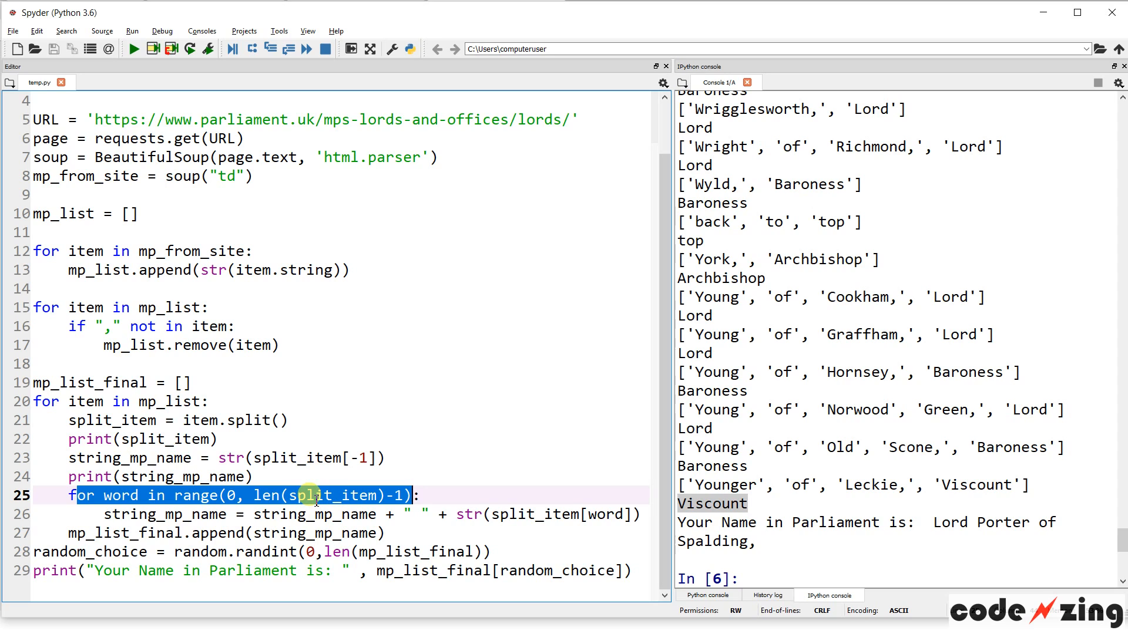
mouse_move(717, 485)
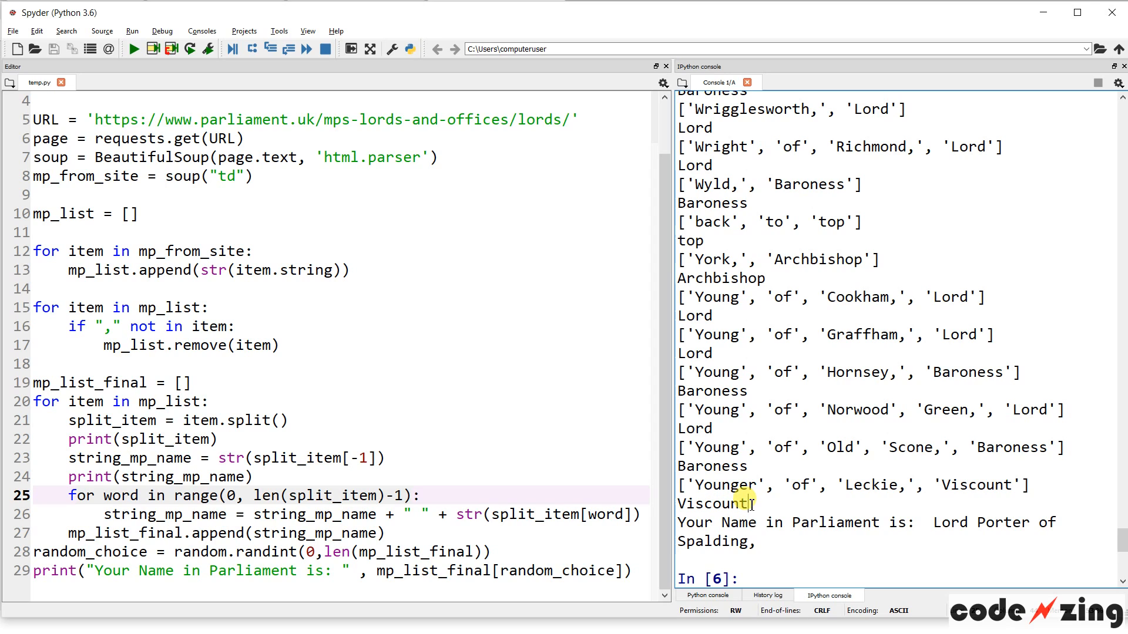
double_click(722, 484)
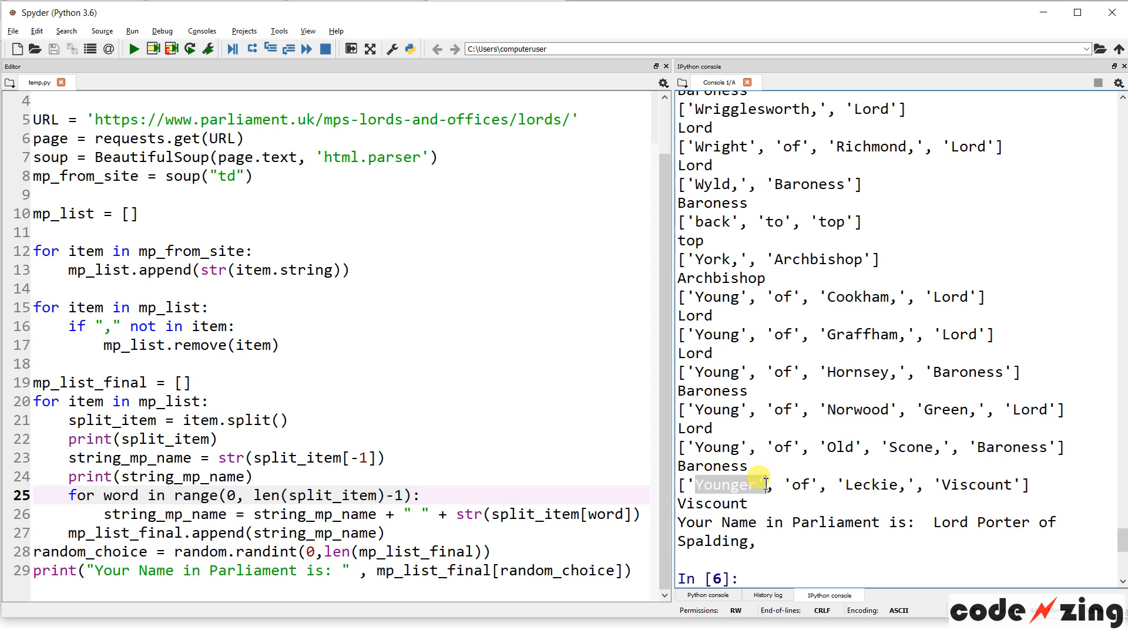
double_click(799, 485)
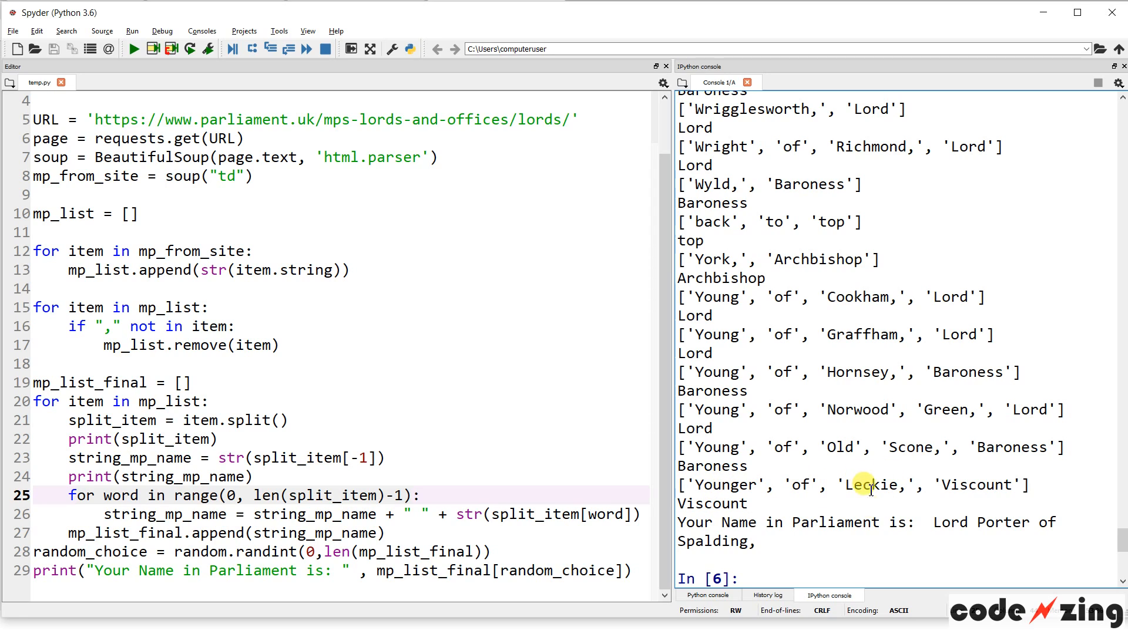
Remove the print(string_mp_name) line from the final loop
left_click(61, 501)
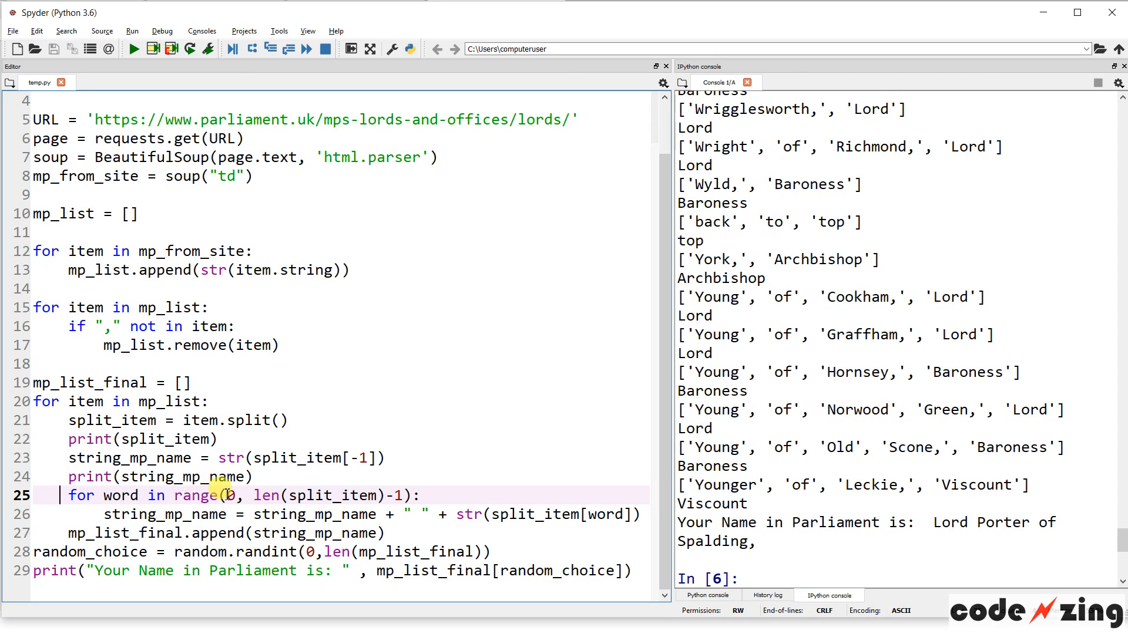
mouse_move(834, 471)
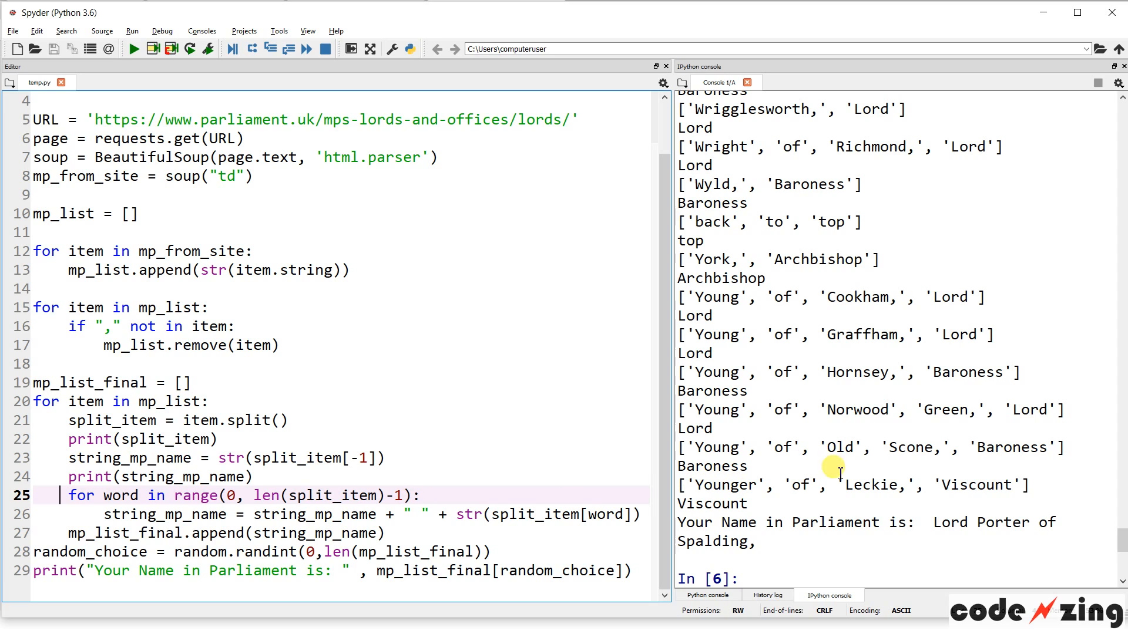
mouse_move(463, 543)
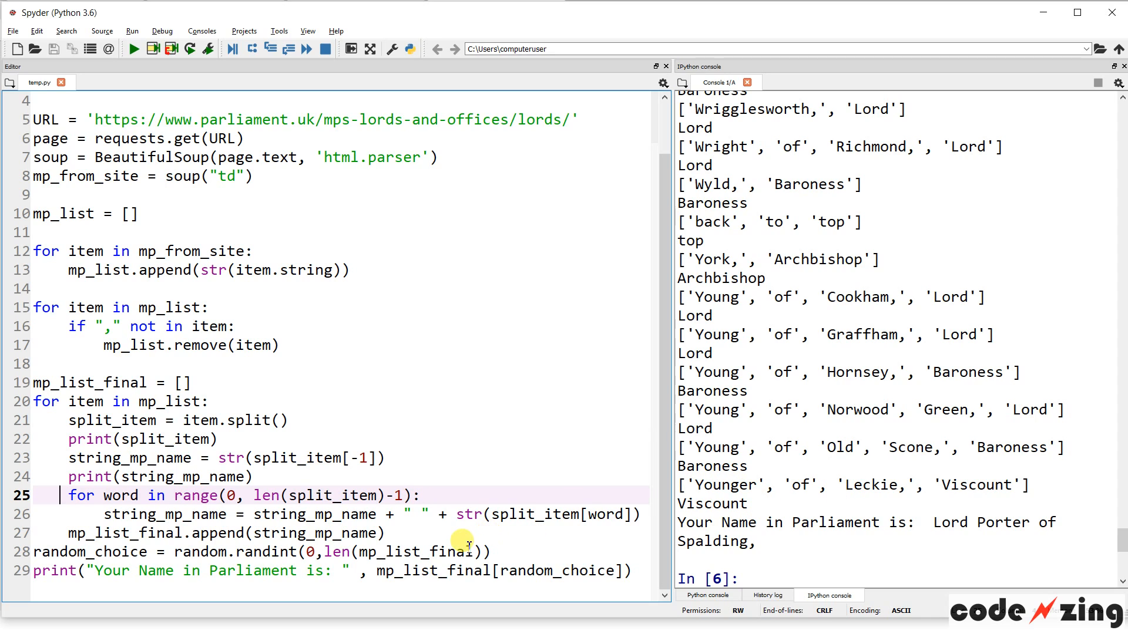
mouse_move(109, 531)
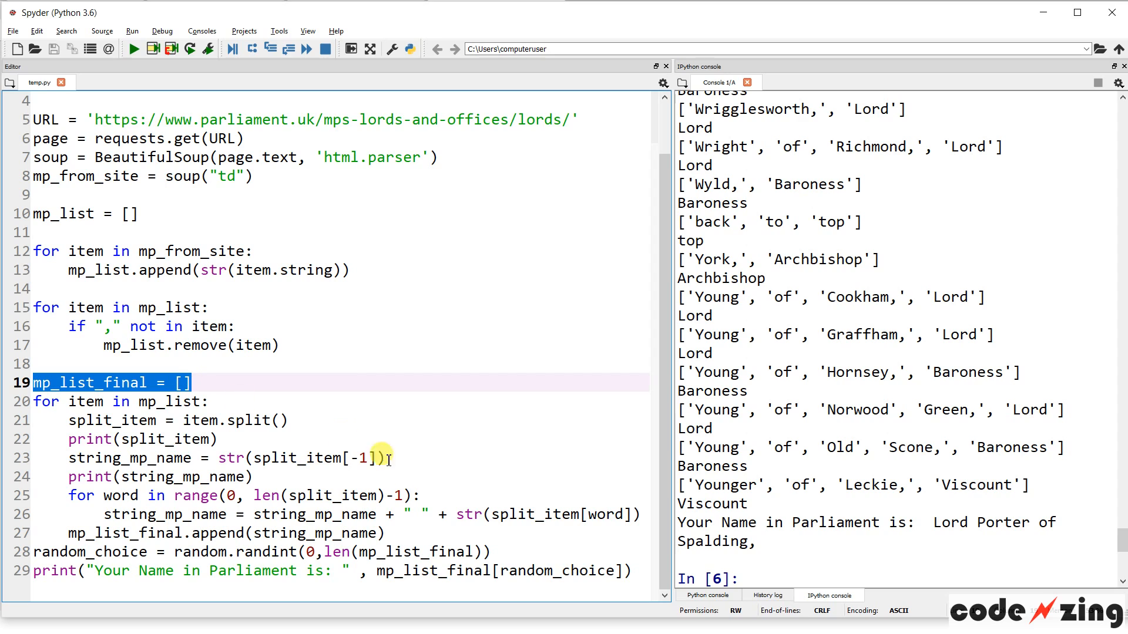
left_click(64, 476)
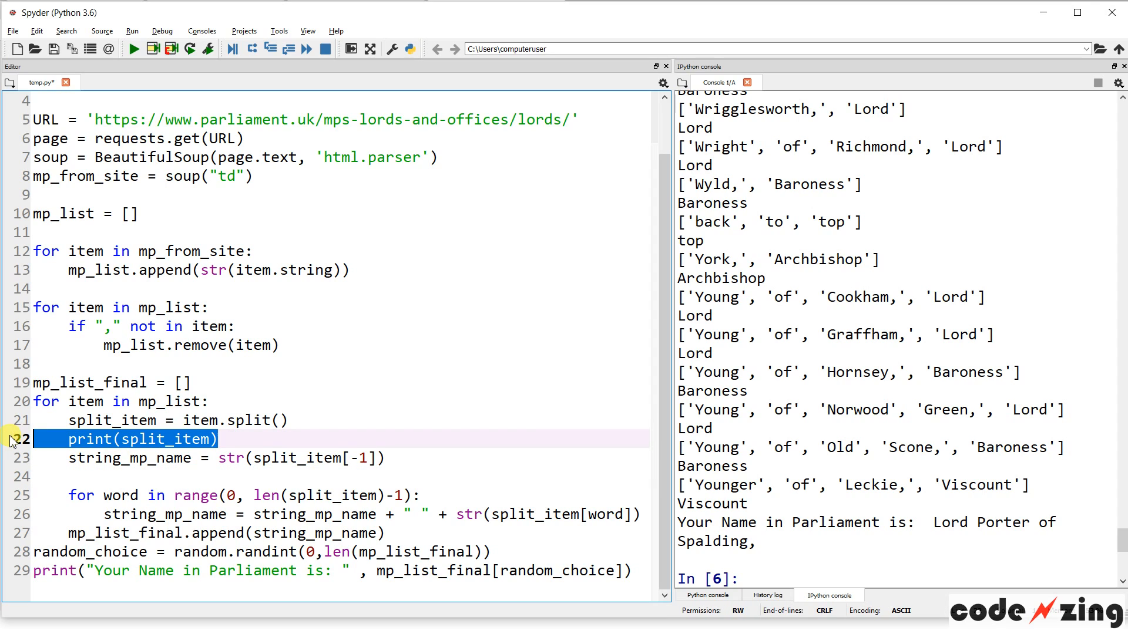
Restore print(string_mp_name) and add print(word) plus a print of the growing name inside the word loop
type("print(string_mp_name)")
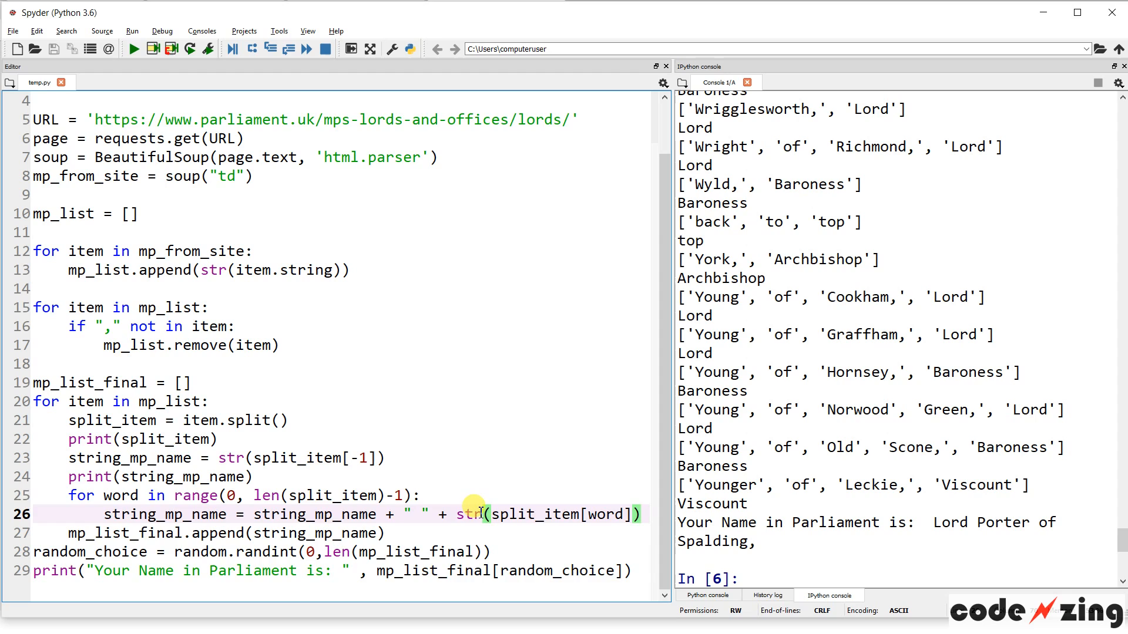
type("print")
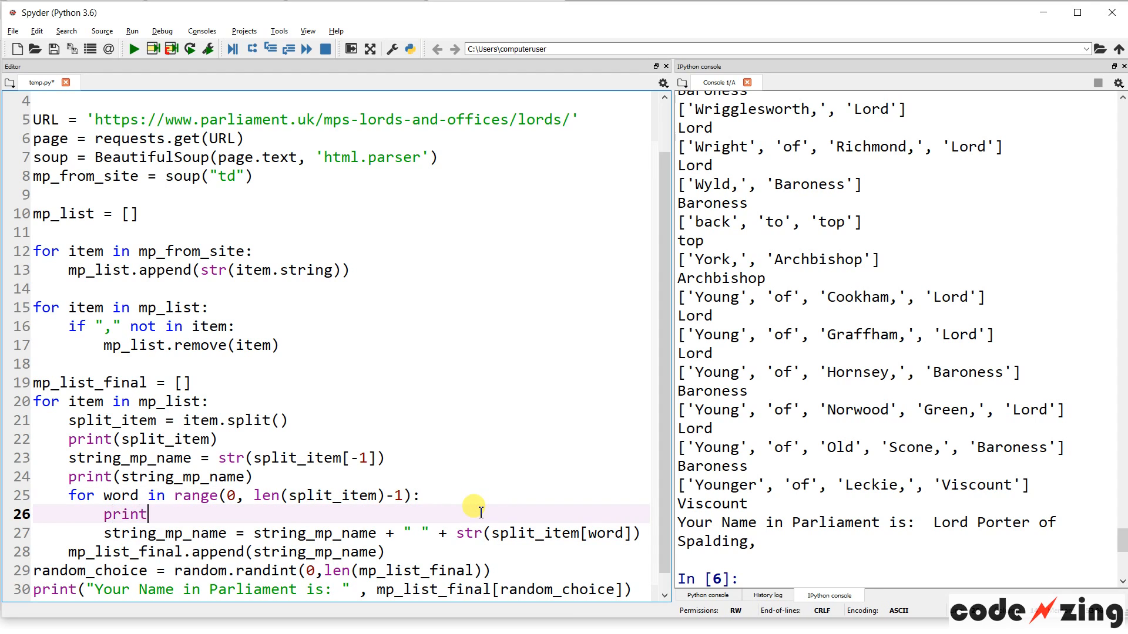
type("(word)")
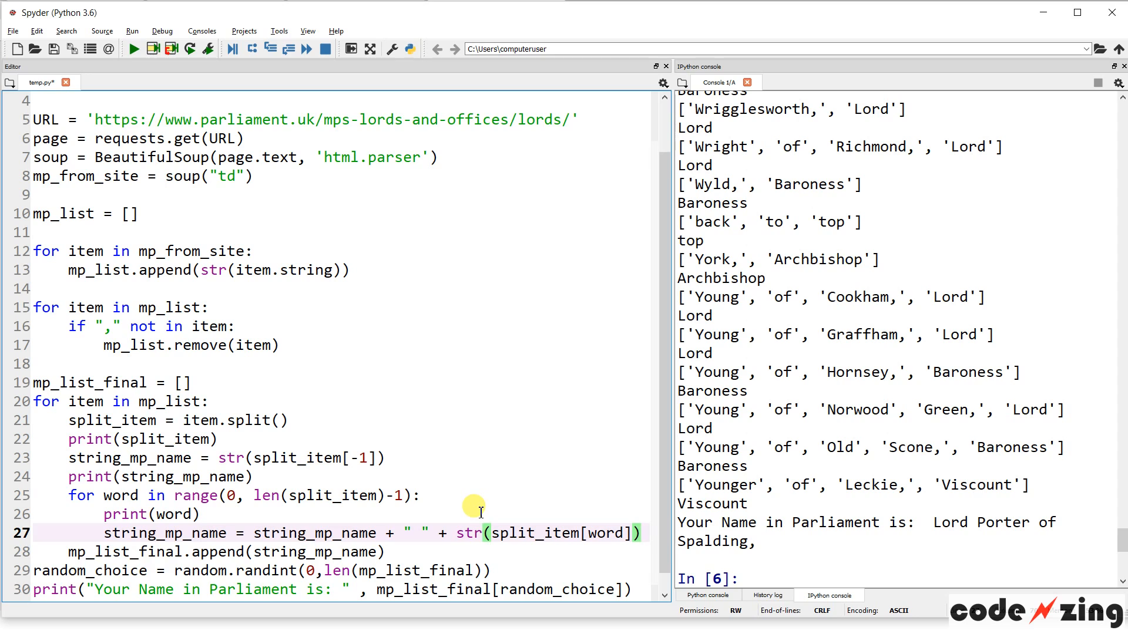
type("prti")
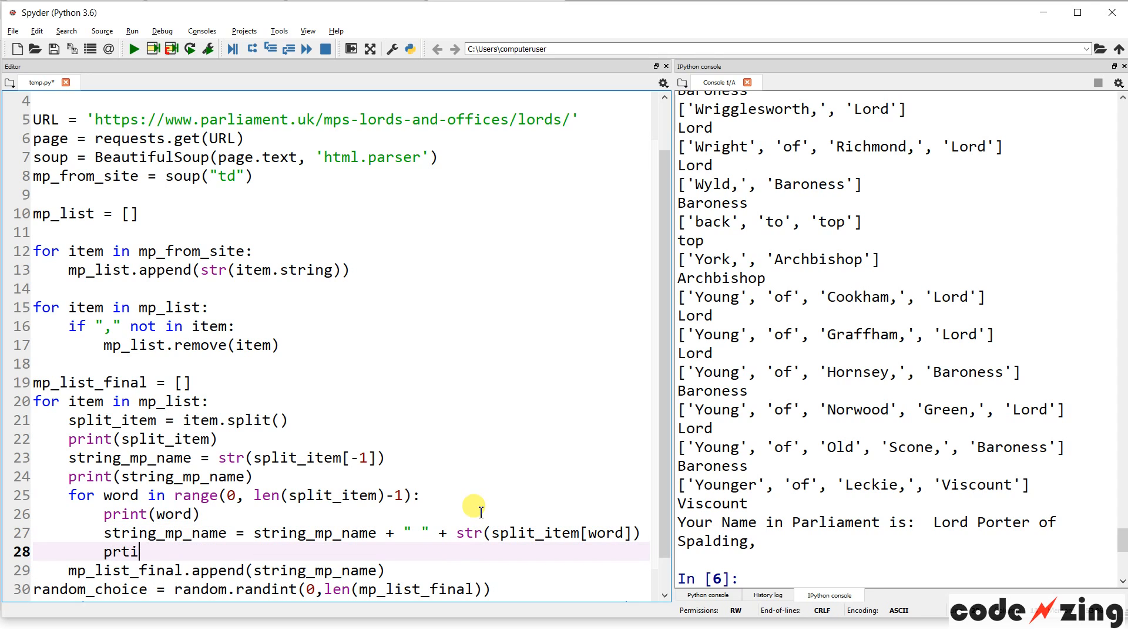
type("nt()")
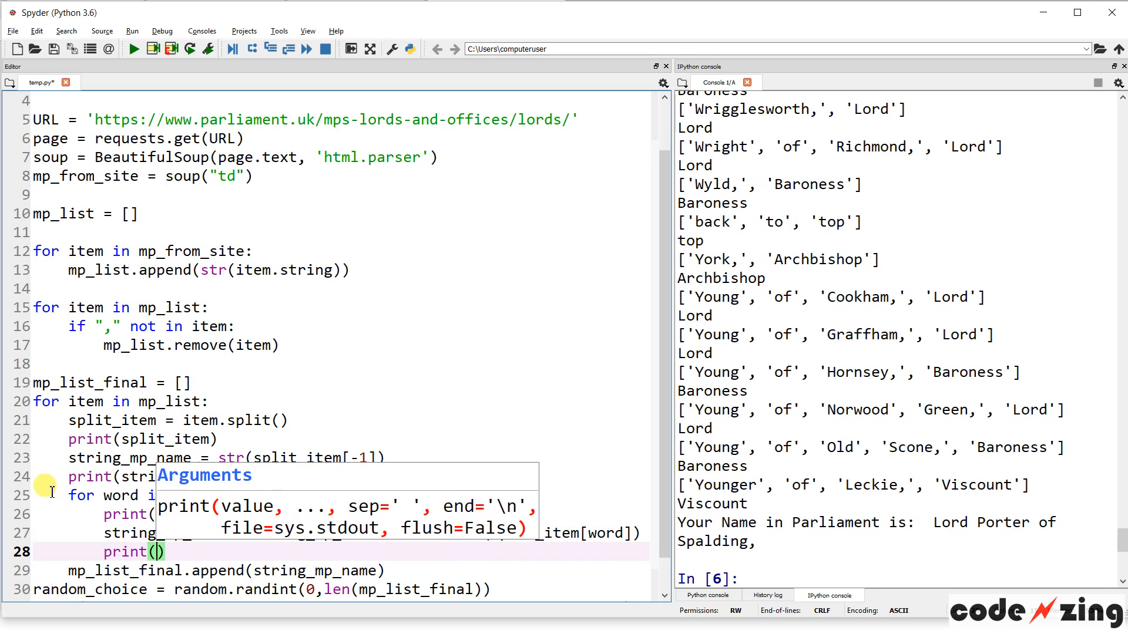
double_click(164, 533)
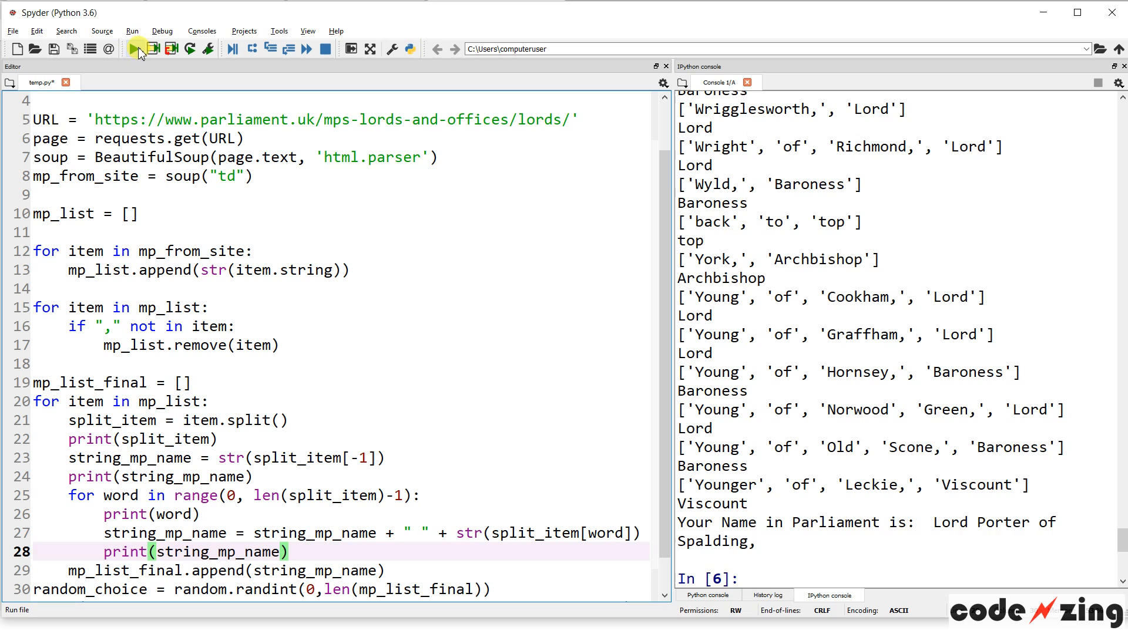
Run the script to watch titles like Viscount assemble word by word, picking 'Baroness Finn', then drop the debug prints
left_click(132, 48)
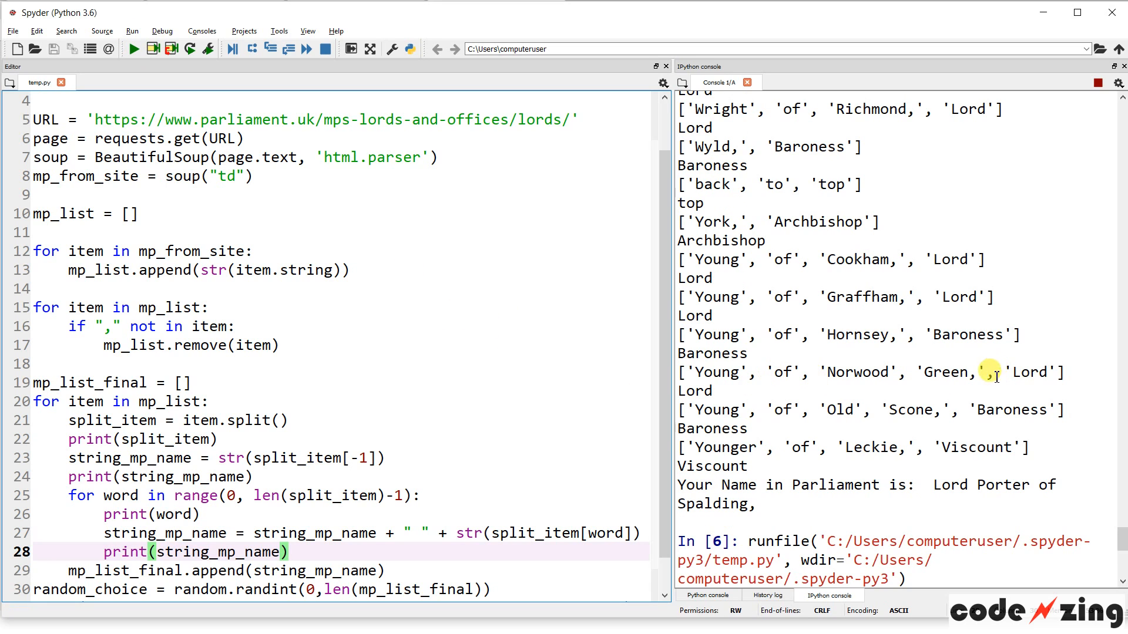
left_click(132, 49)
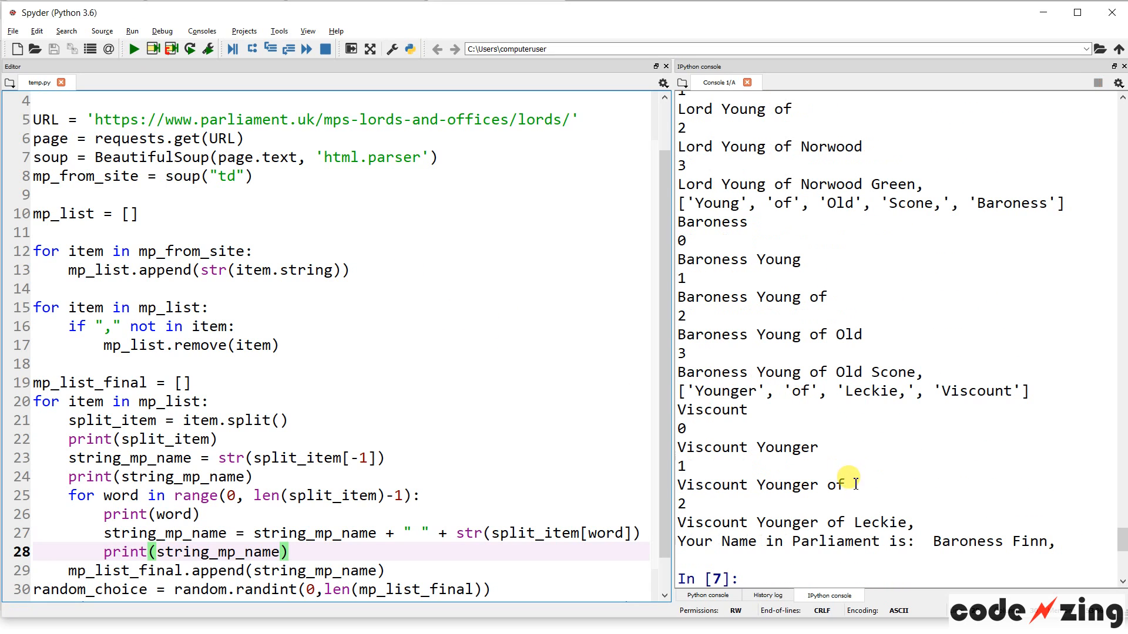
mouse_move(656, 480)
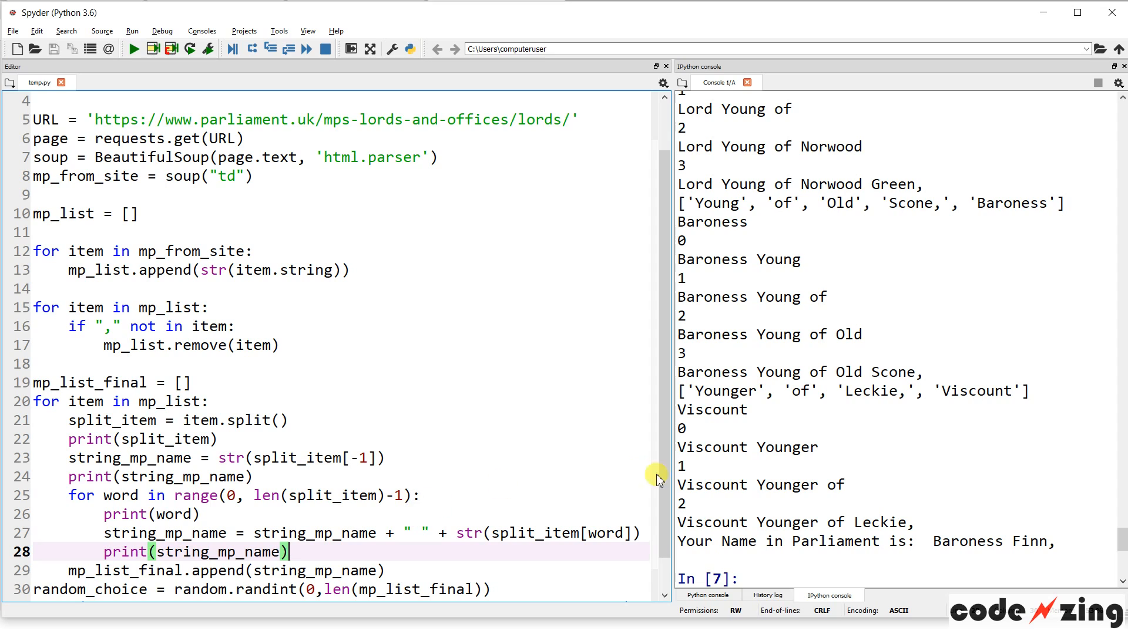
double_click(710, 412)
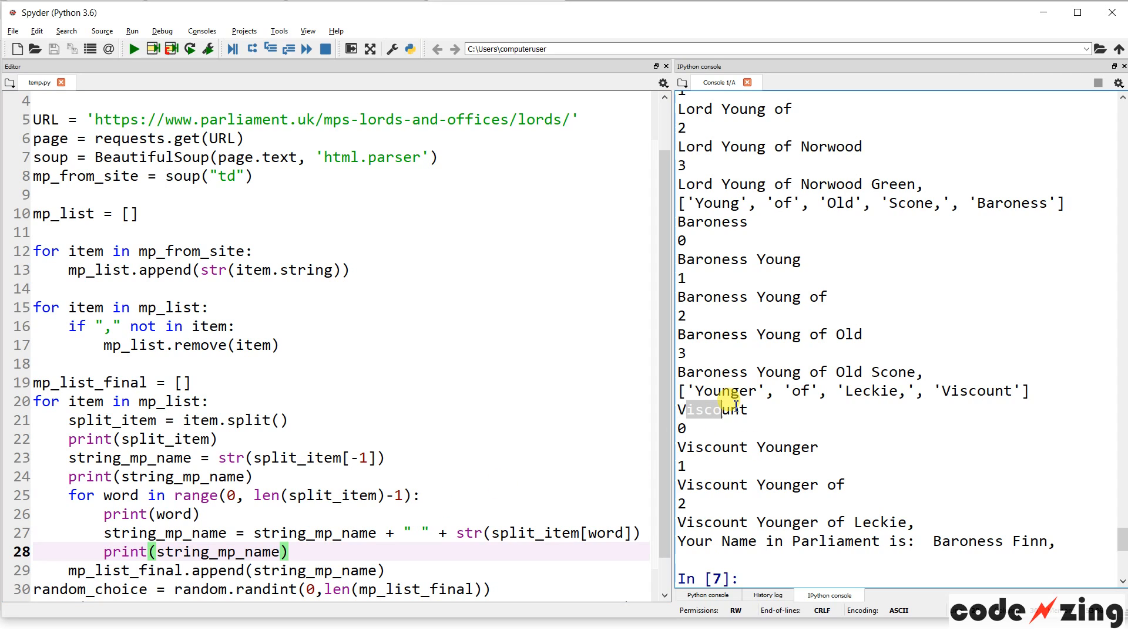
left_click_drag(188, 459, 328, 459)
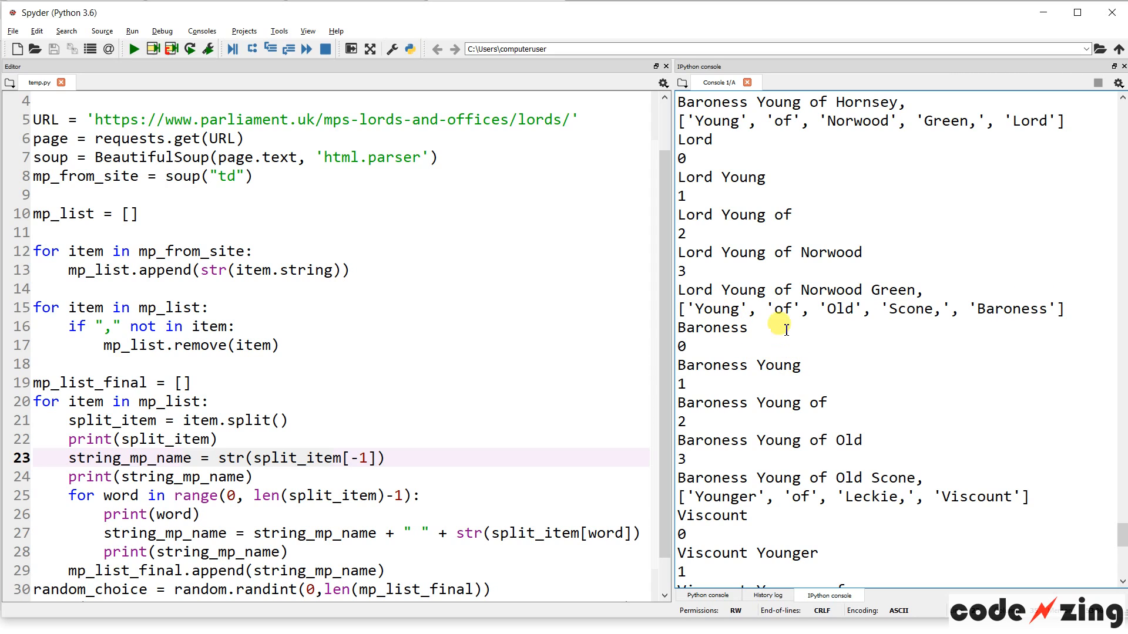
mouse_move(811, 478)
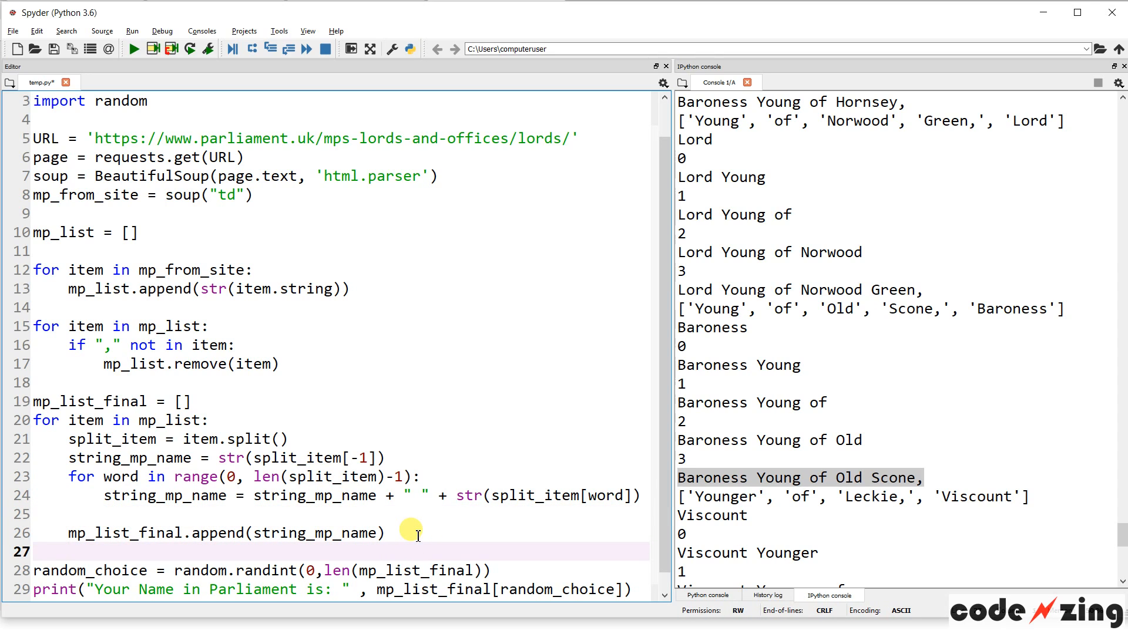
Add print(mp_list_final) to show the complete list of assembled titles
type("print()")
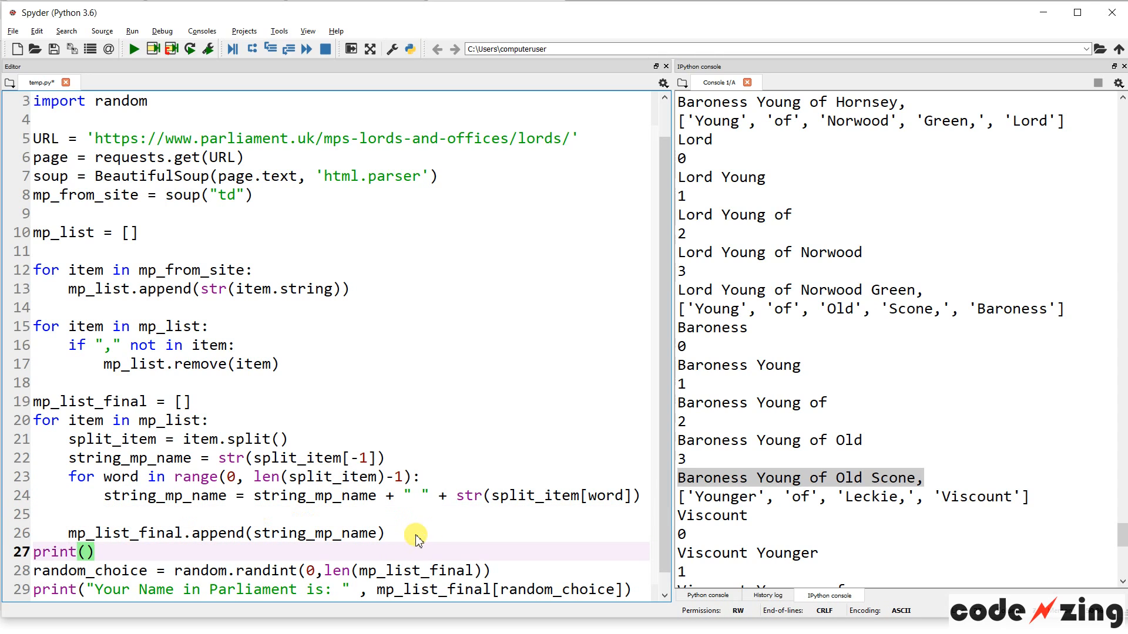
type("mp_list_final")
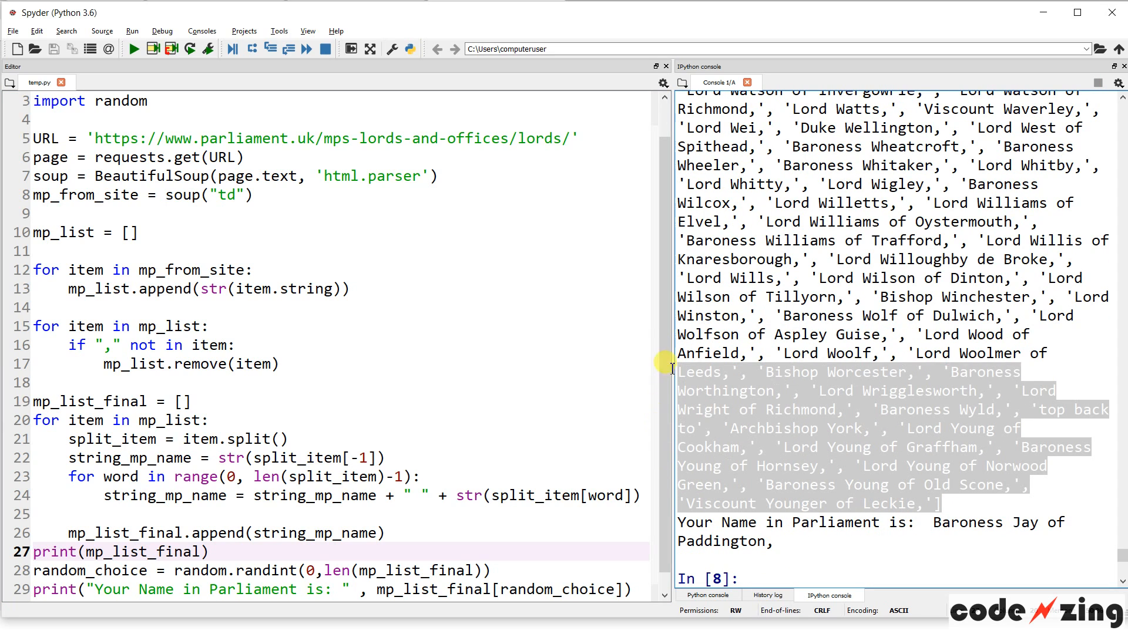
Review the printed titles, spotting the stray 'top back to' entry, then remove the print(mp_list_final) line
left_click_drag(668, 367, 783, 351)
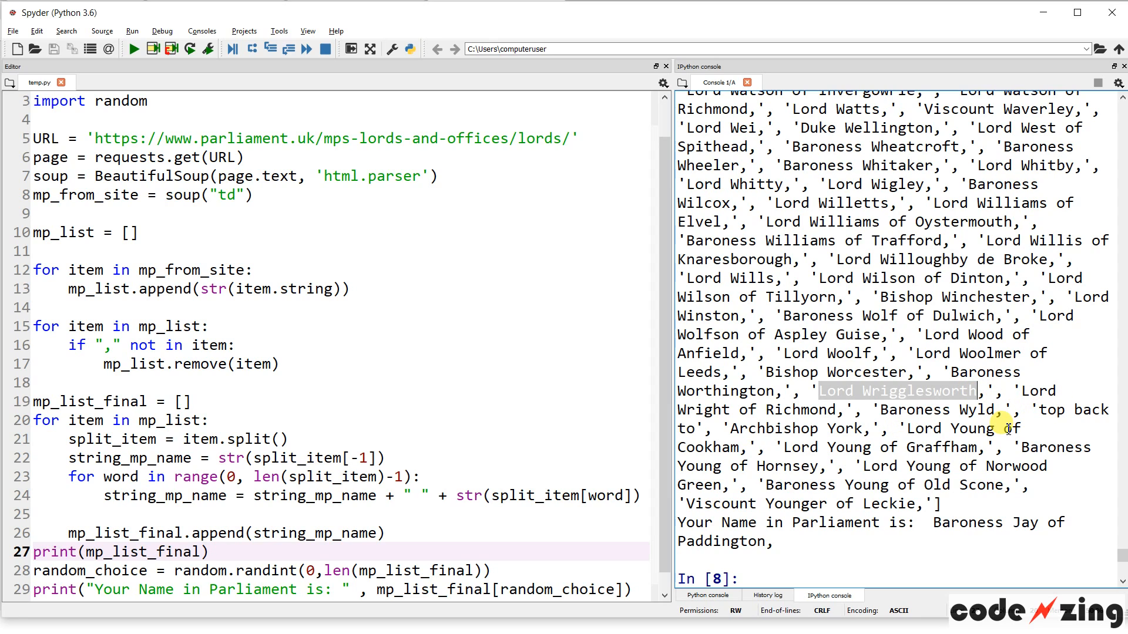
mouse_move(373, 478)
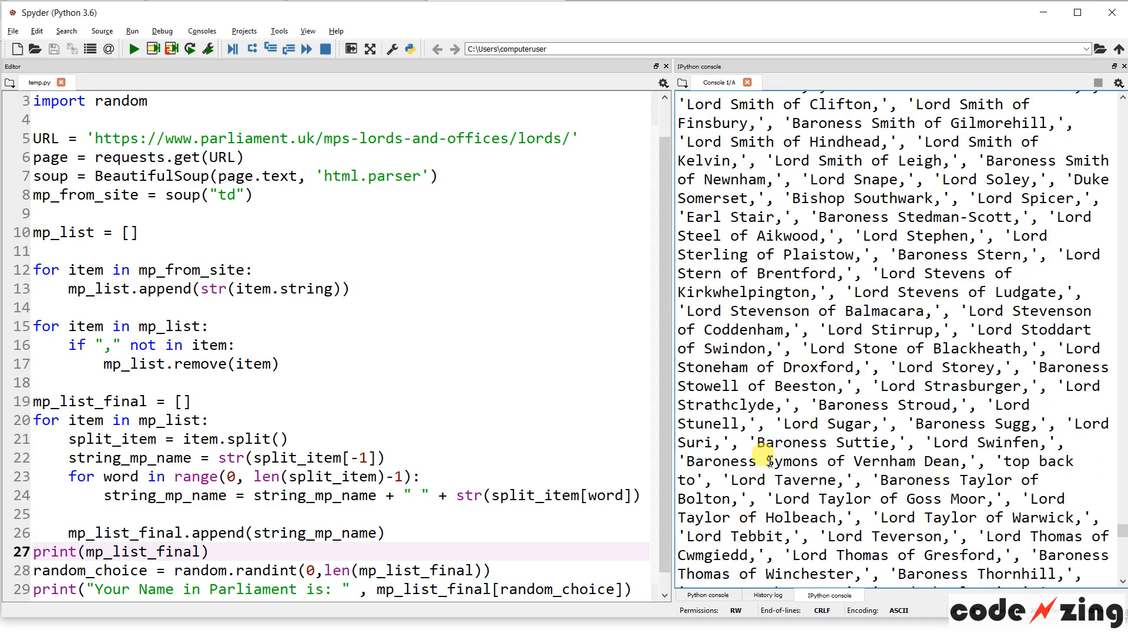
scroll("down", 3)
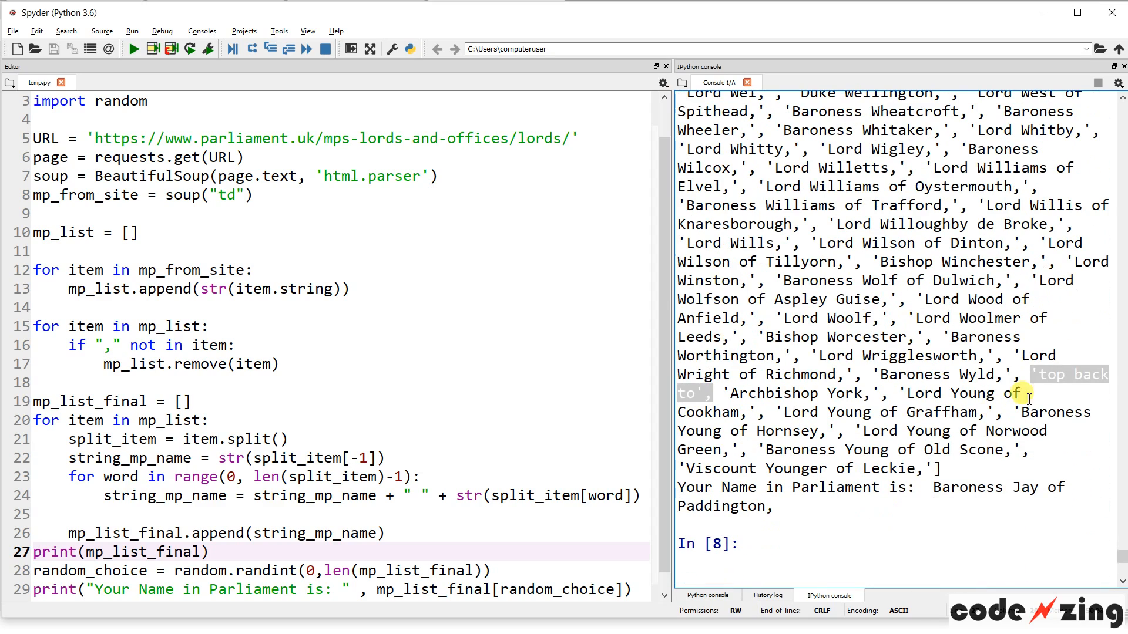
mouse_move(844, 393)
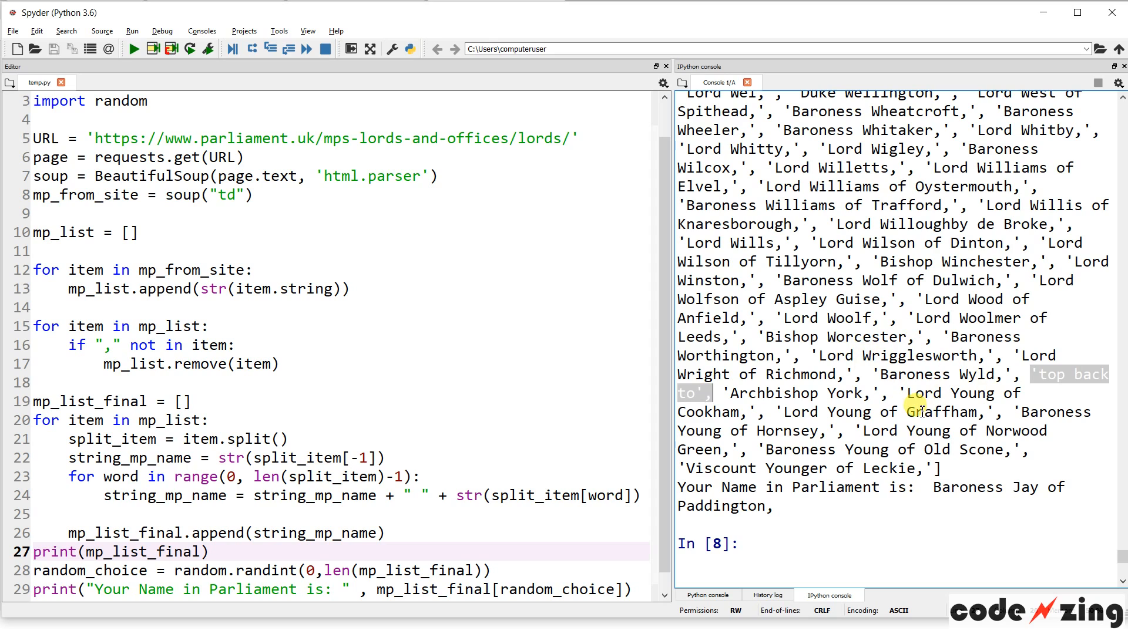
mouse_move(672, 417)
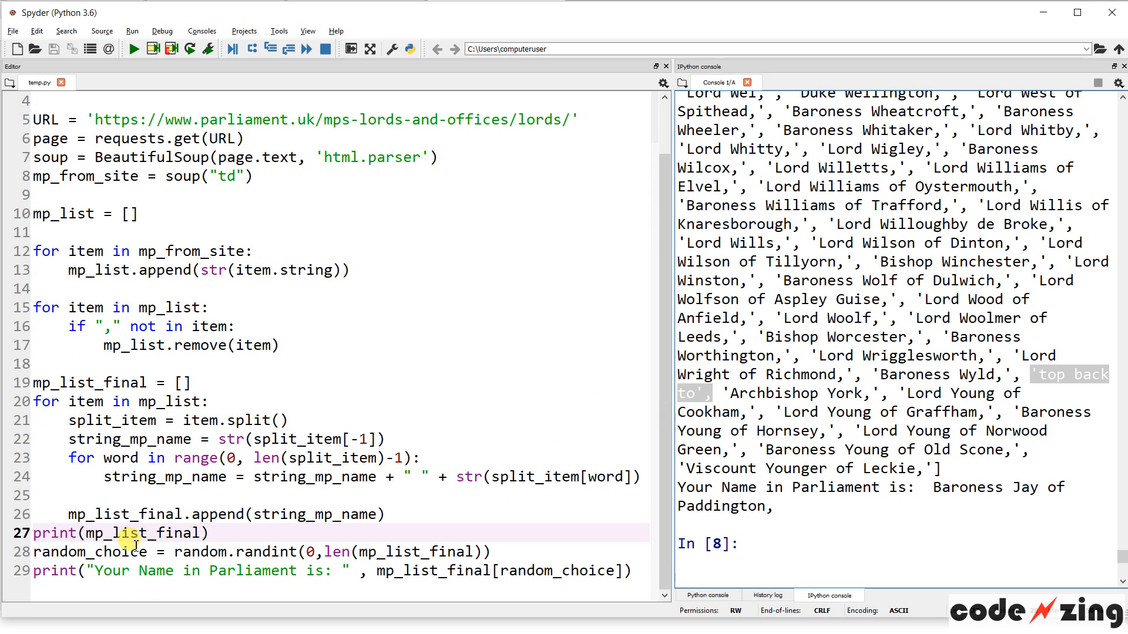
left_click_drag(143, 533, 37, 514)
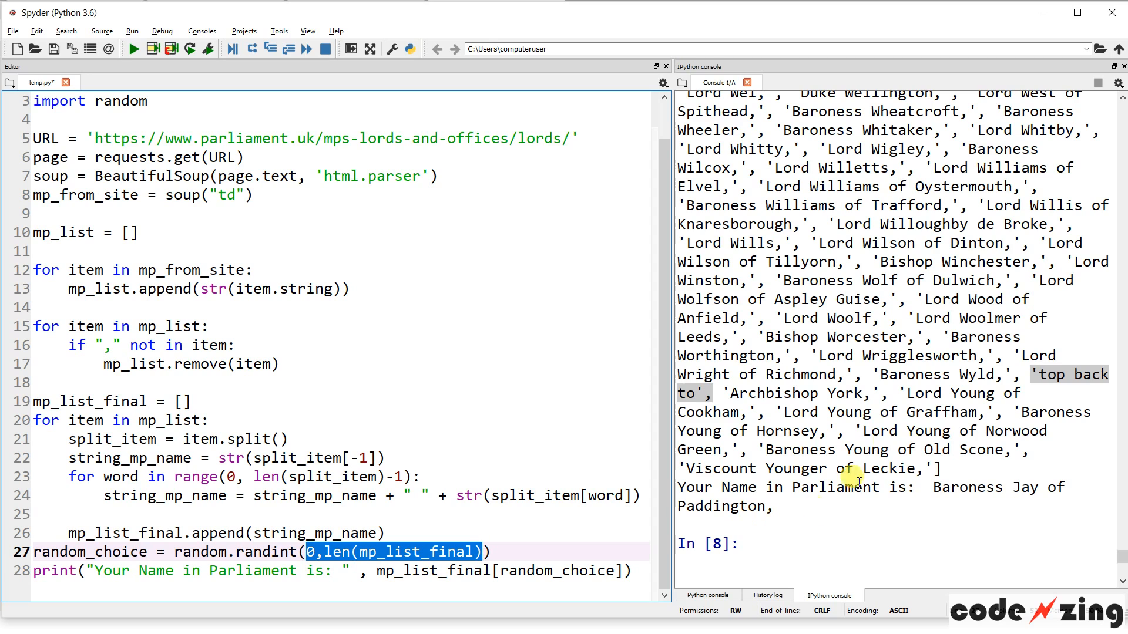
mouse_move(79, 553)
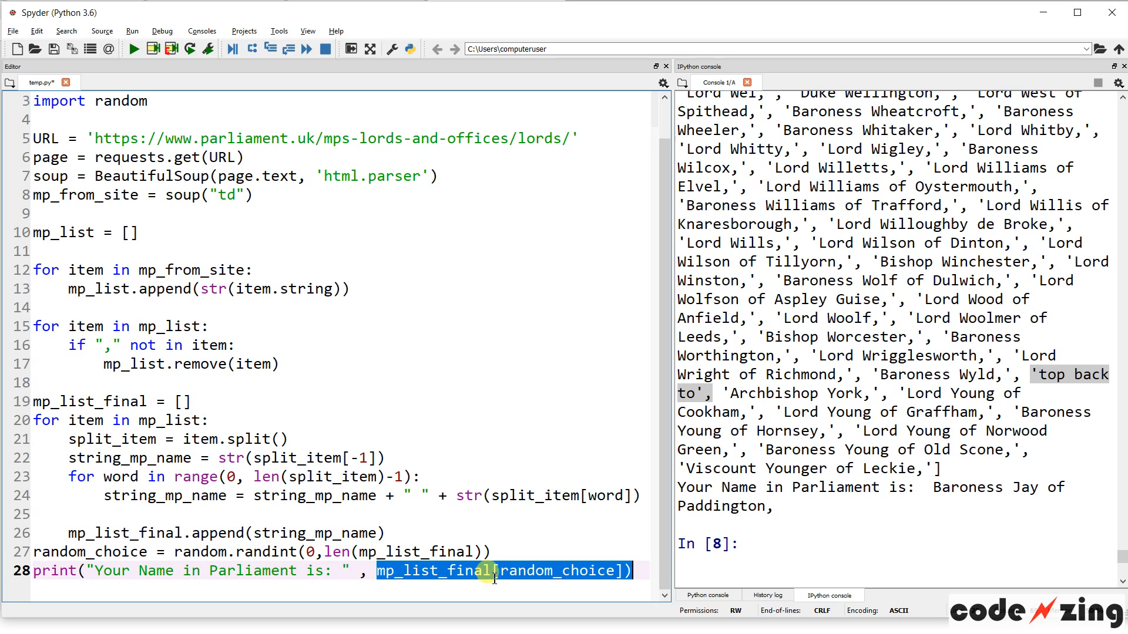
left_click(498, 571)
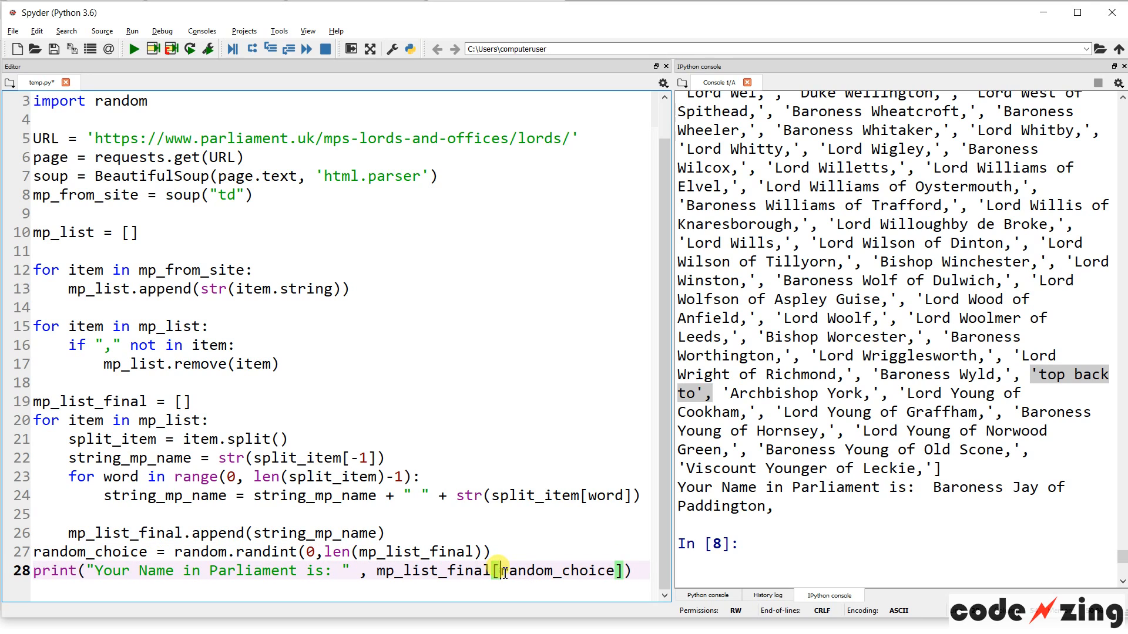
double_click(559, 571)
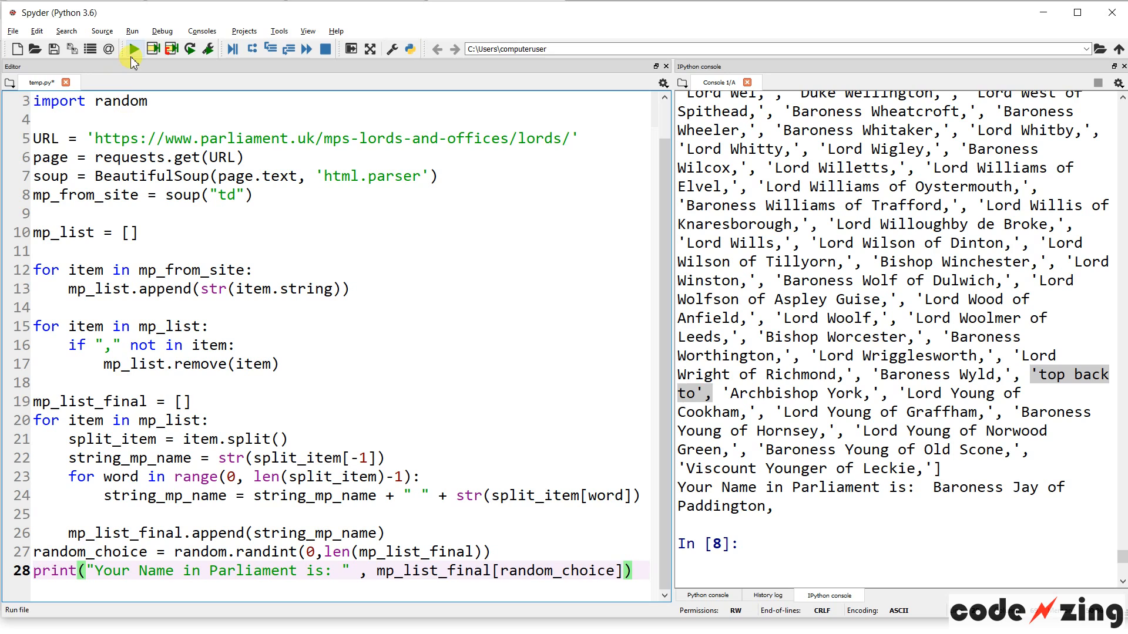
Rerun the script six times, getting random titles like Baroness Young of Old Scone, Lord Bhattacharyya, Lord Chidgey and Bishop Southwark
left_click(131, 49)
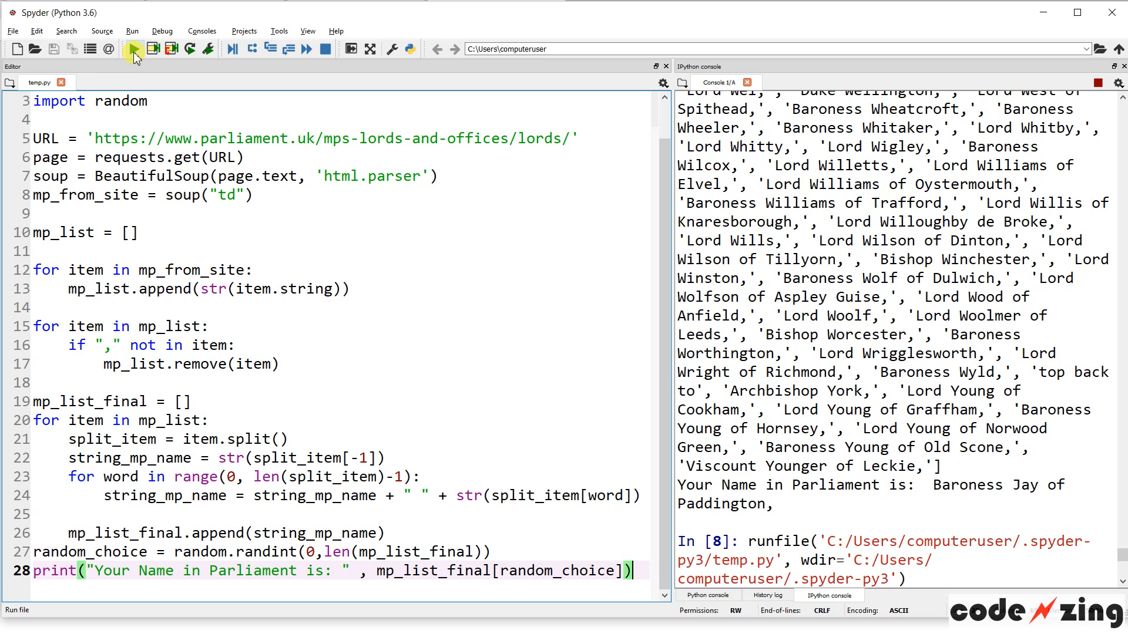
left_click(134, 48)
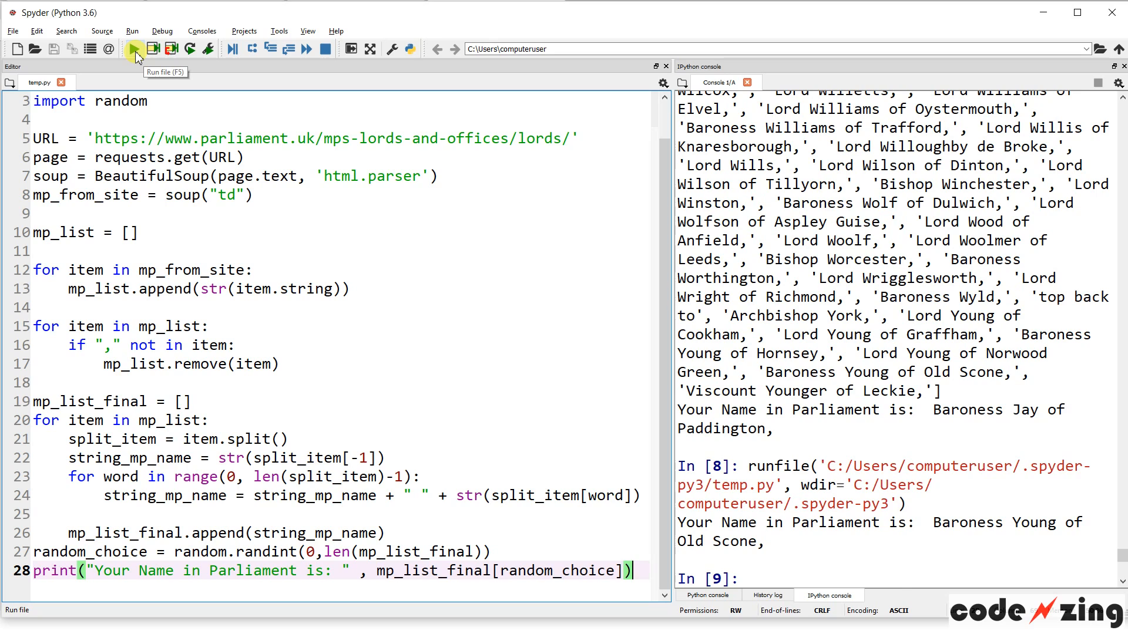
left_click(137, 48)
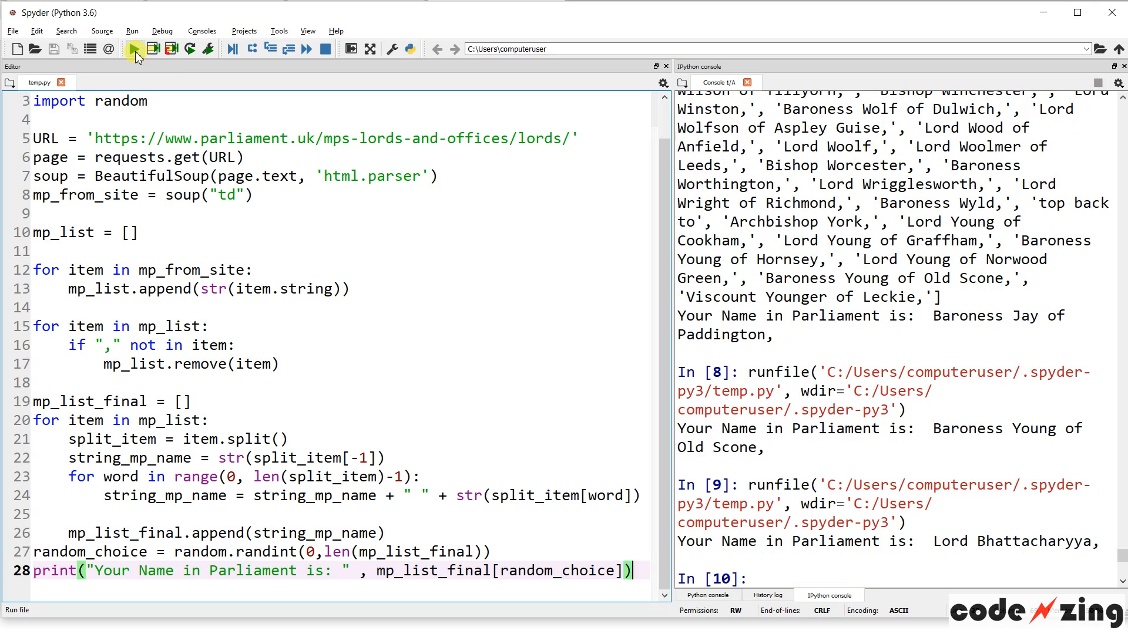
left_click(134, 48)
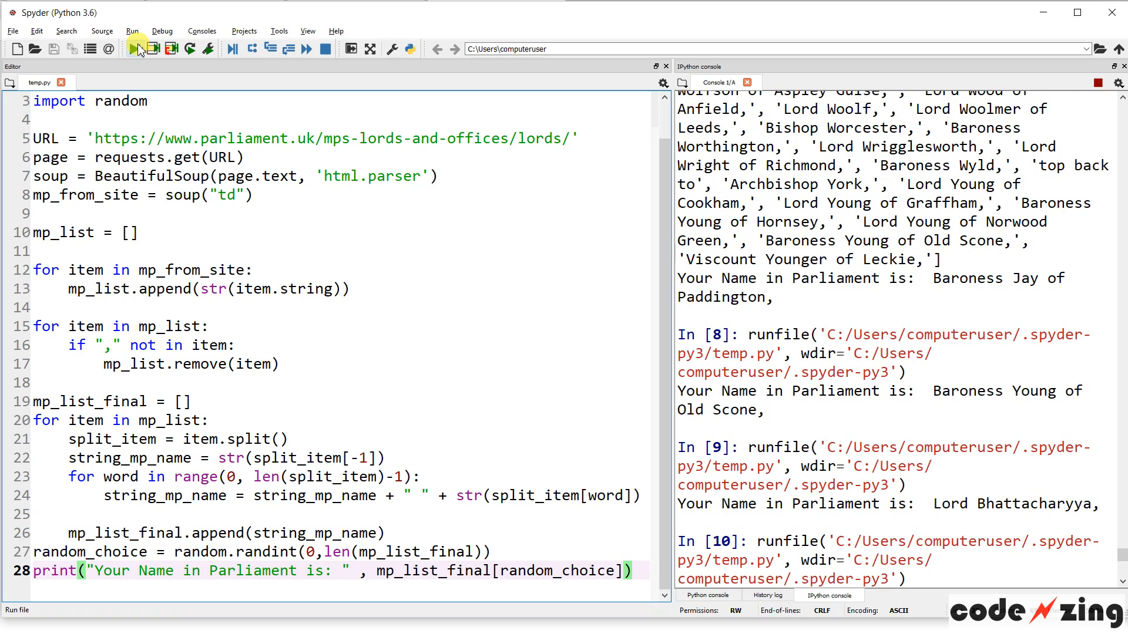
left_click(131, 50)
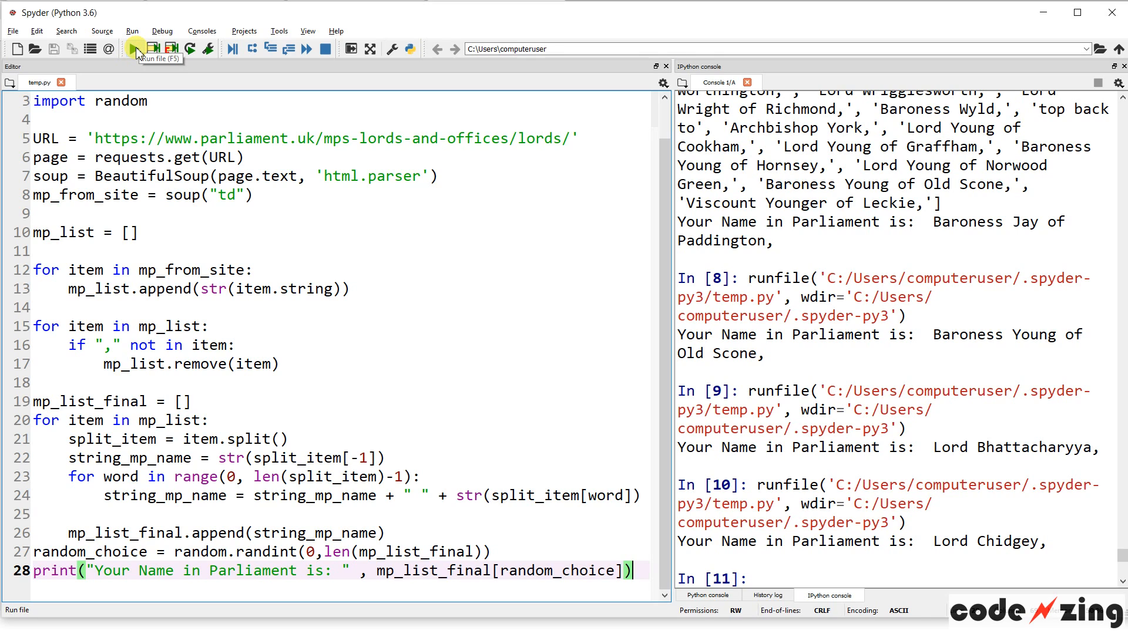
left_click(133, 48)
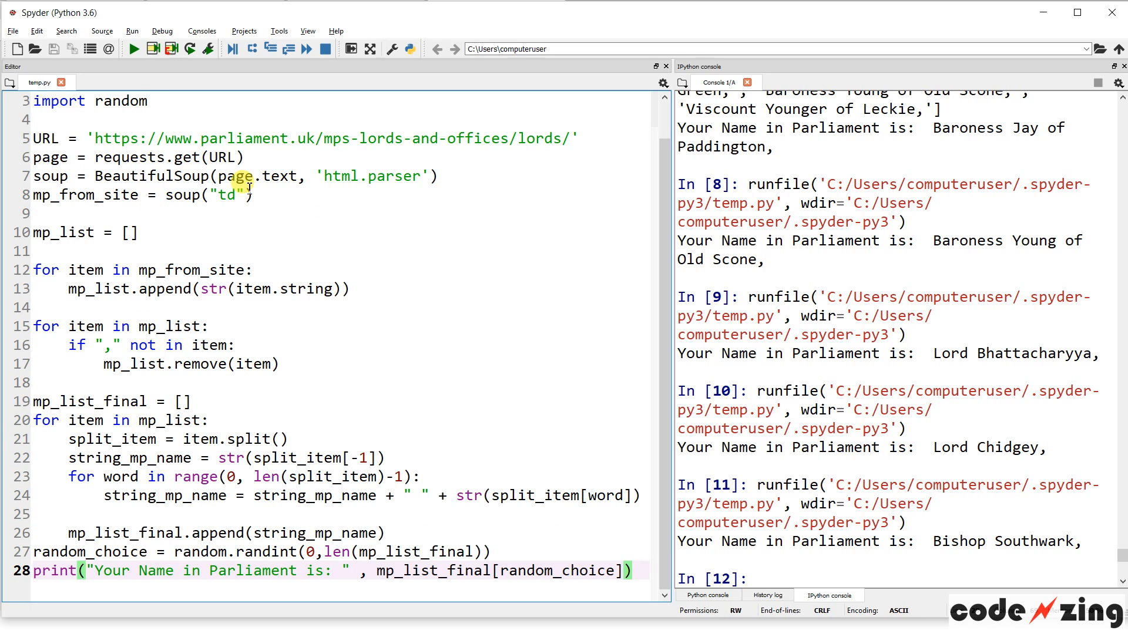
mouse_move(510, 533)
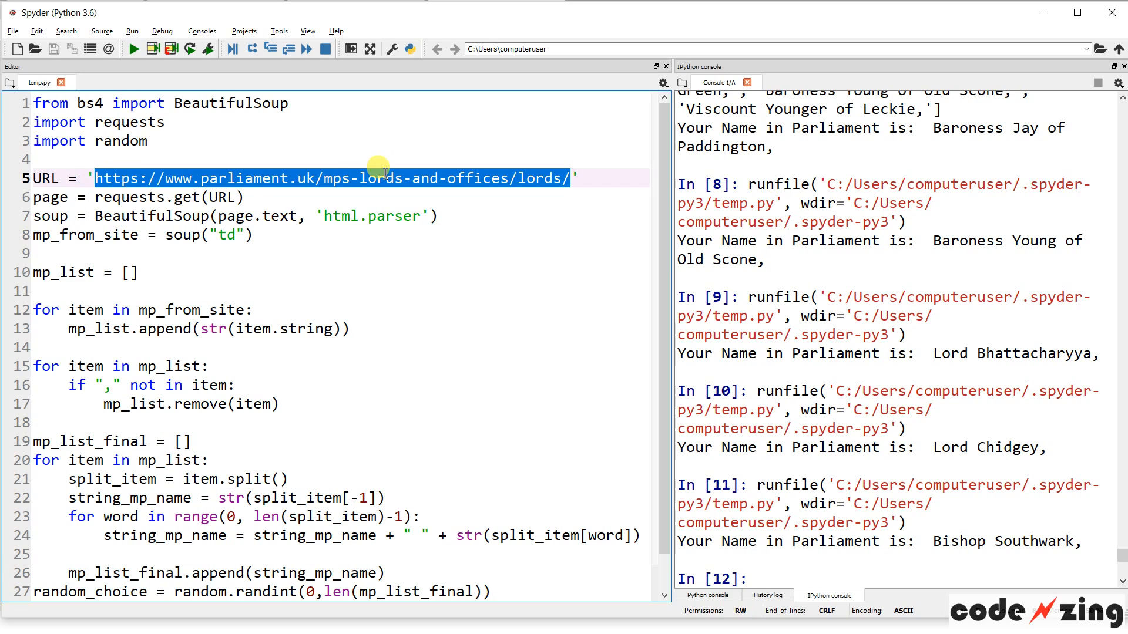
mouse_move(232, 157)
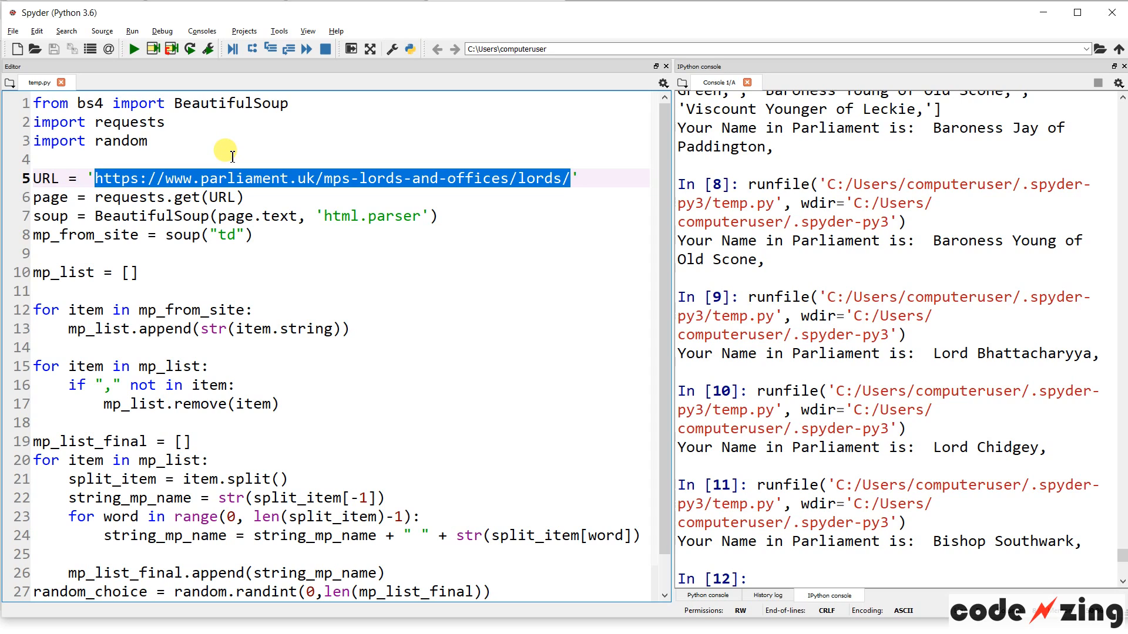
mouse_move(190, 367)
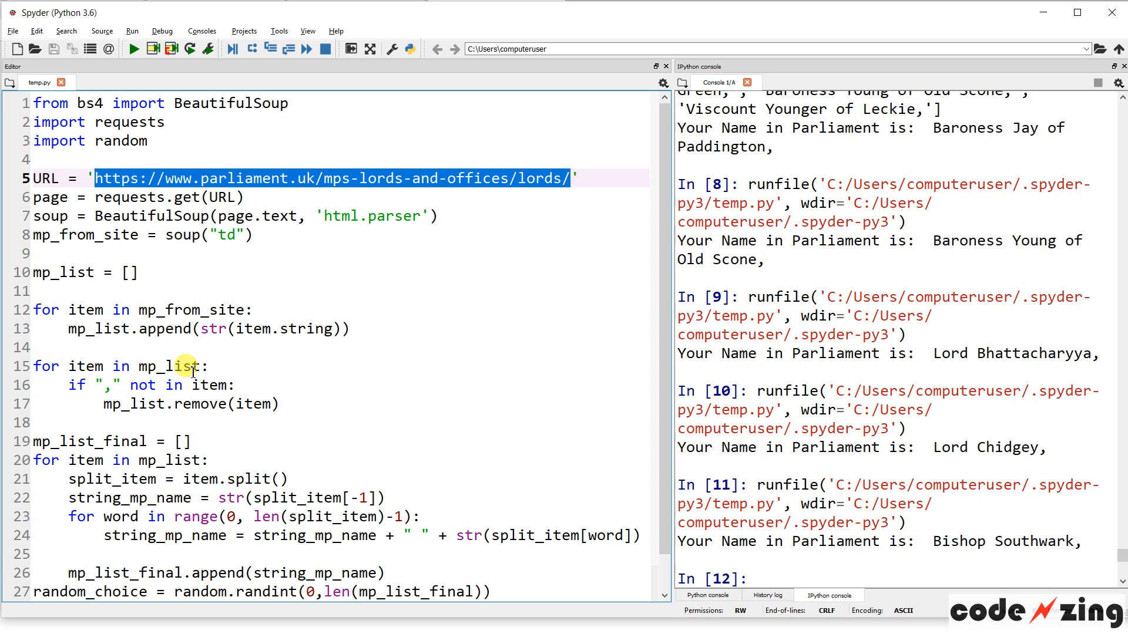